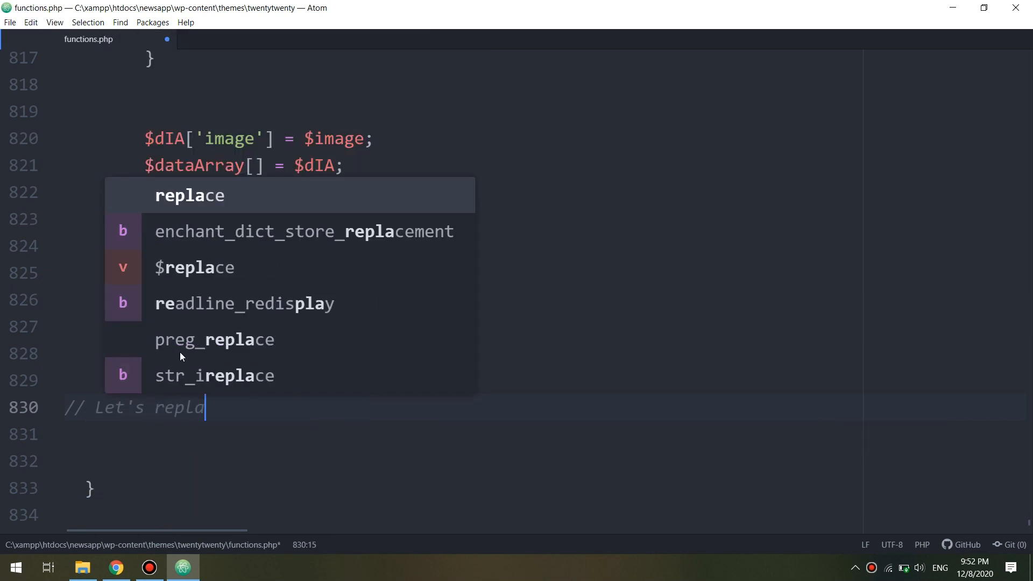
Type the comment '// Let's replace dIA with inside' on line 830.
{"action": "type", "text": "\" d\""}
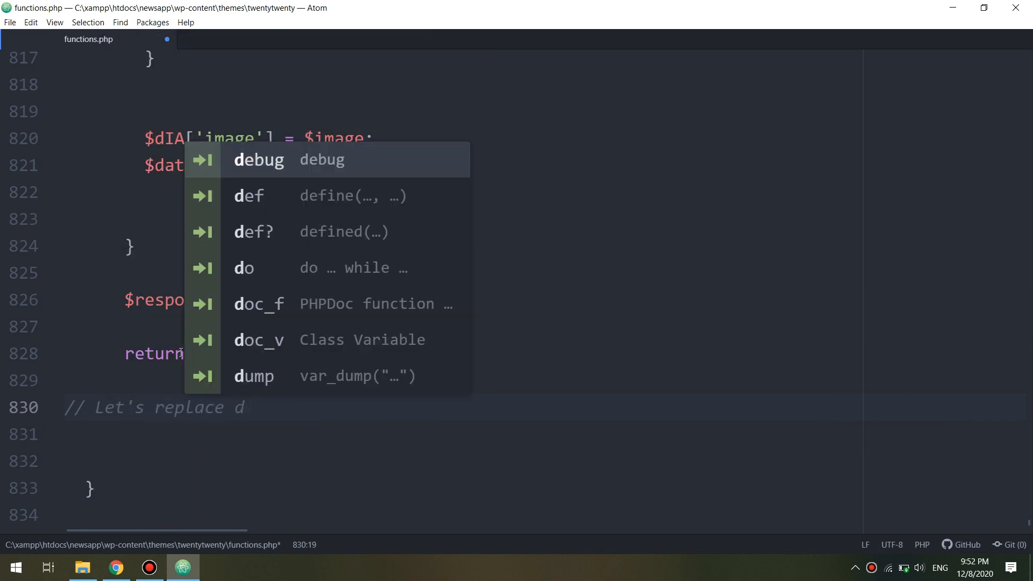
{"action": "type", "text": "dIA with"}
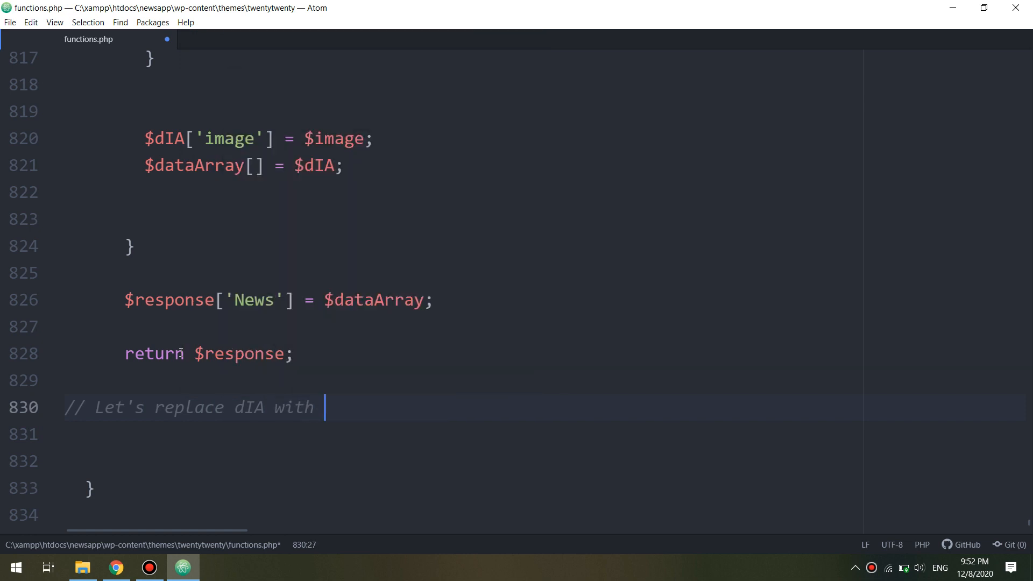
{"action": "type", "text": "inside"}
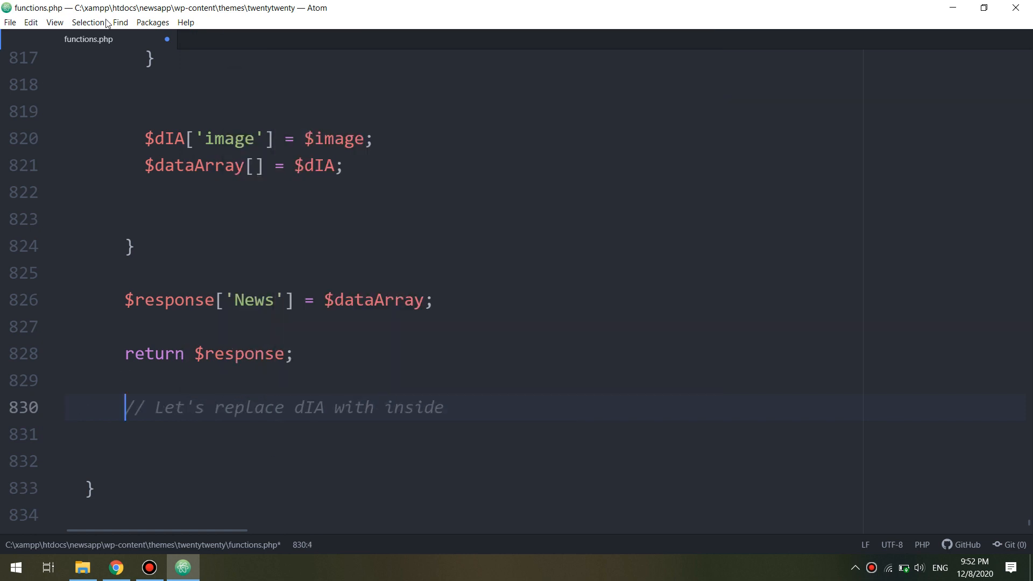
Browse Atom's Find and Selection menus for commands to replace $dIA.
{"action": "left_click", "coordinate": [121, 22]}
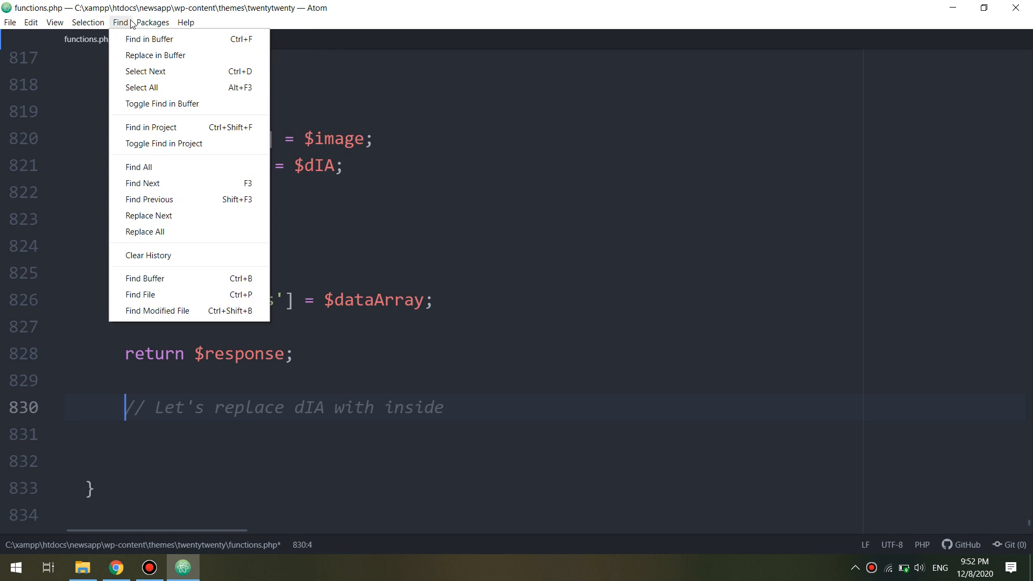
{"action": "mouse_move", "coordinate": [188, 212]}
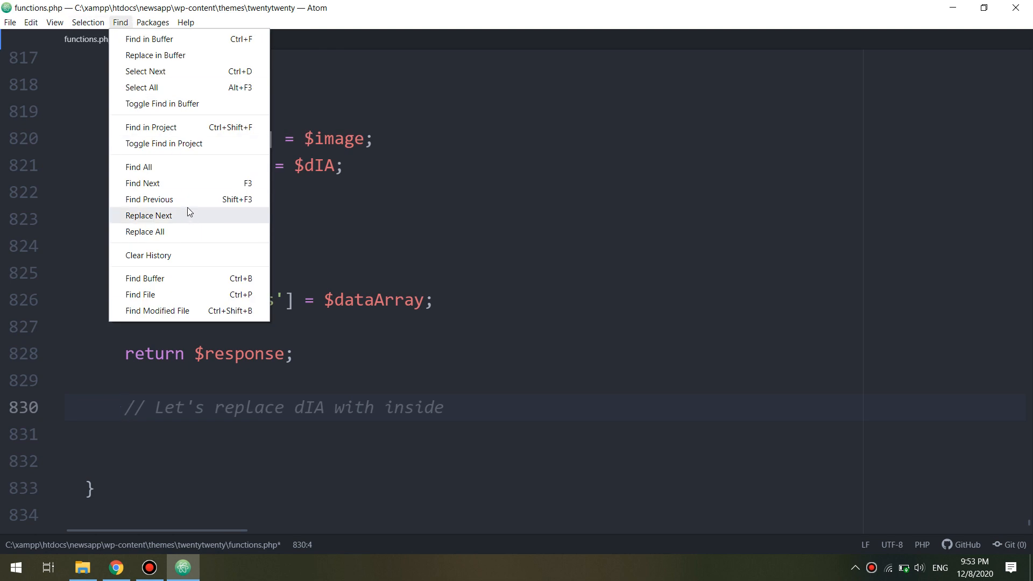
{"action": "left_click", "coordinate": [305, 386]}
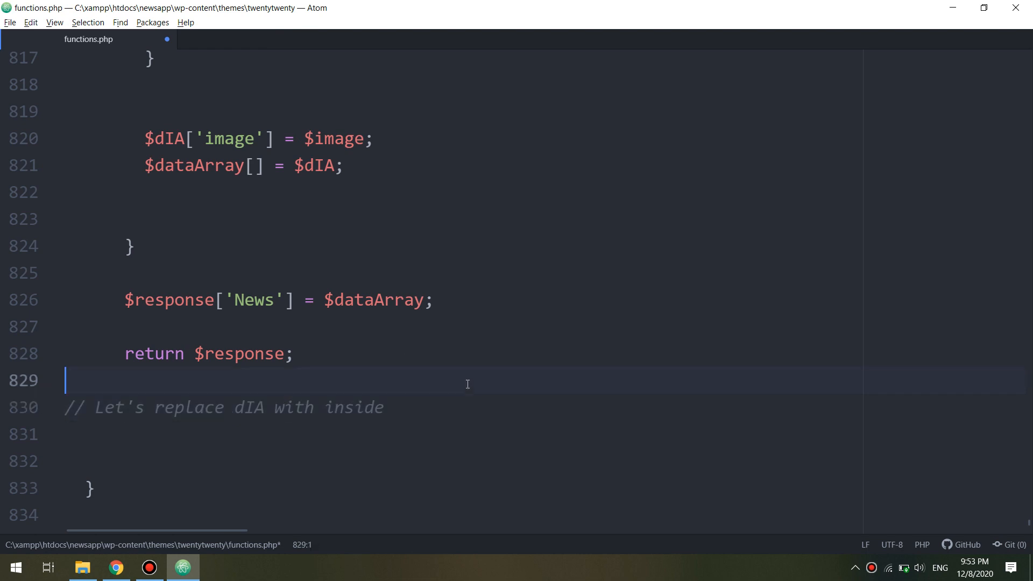
{"action": "left_click", "coordinate": [120, 22]}
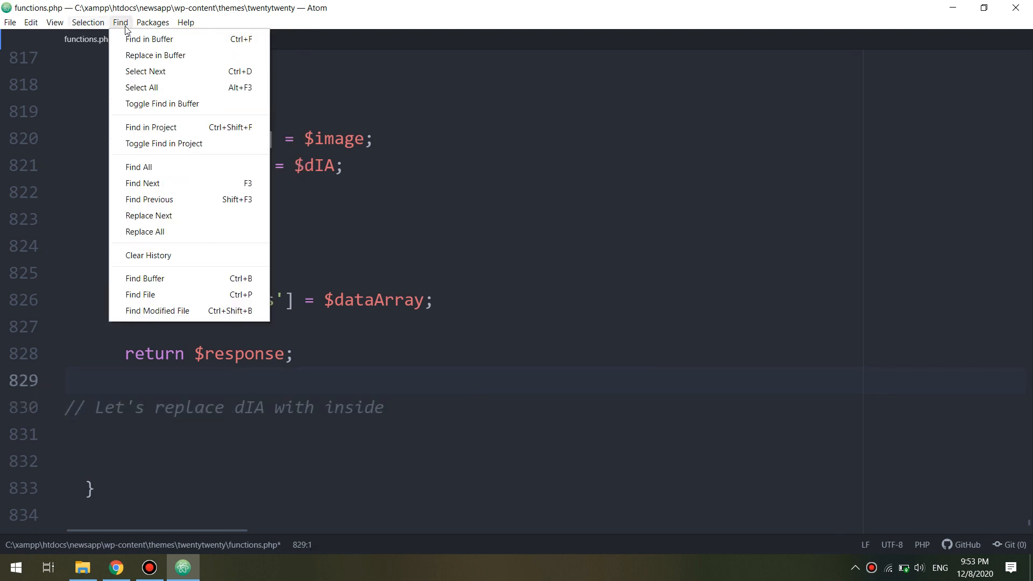
{"action": "mouse_move", "coordinate": [166, 64]}
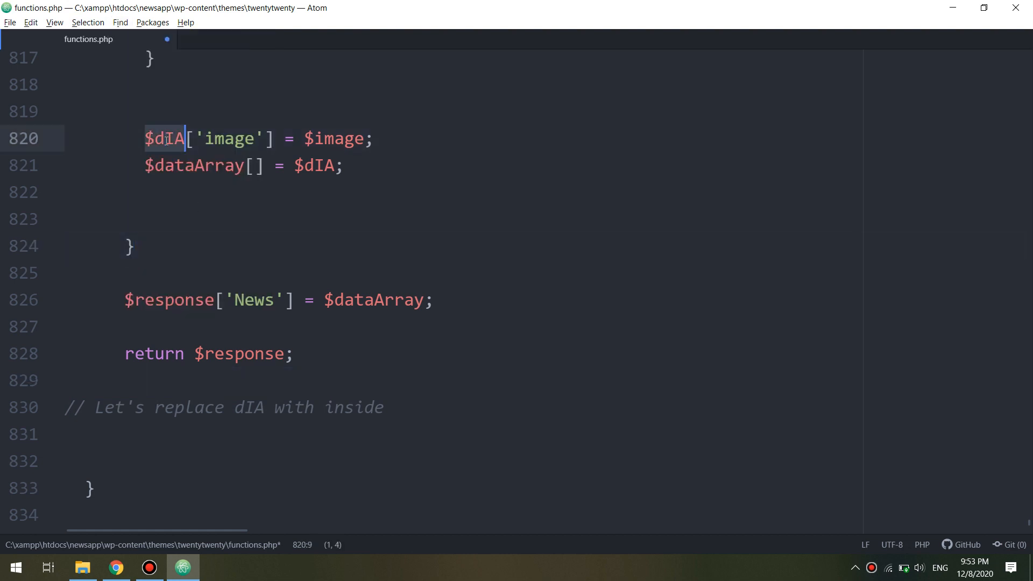
{"action": "left_click", "coordinate": [120, 22]}
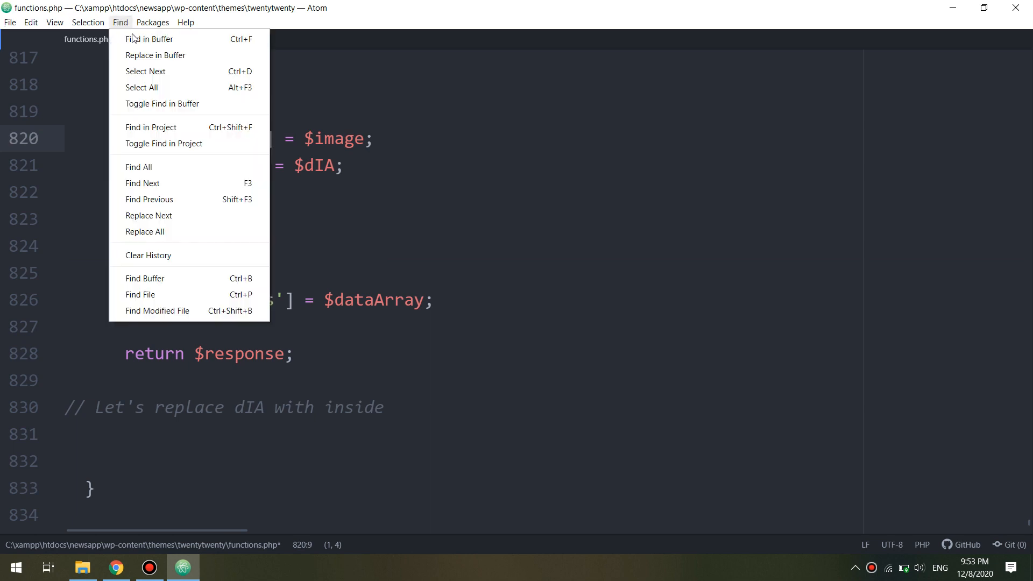
{"action": "mouse_move", "coordinate": [160, 178]}
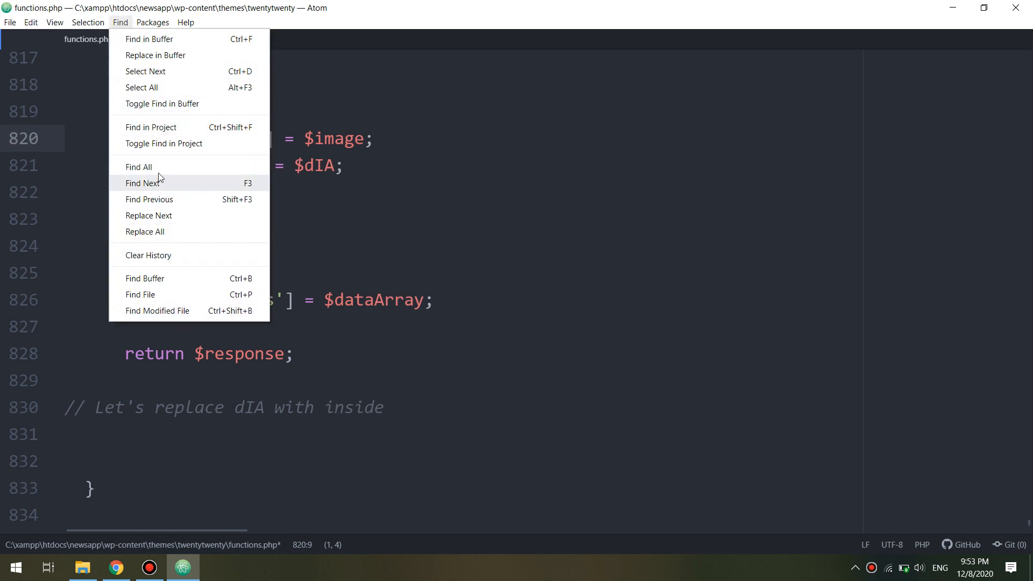
{"action": "left_click", "coordinate": [88, 22]}
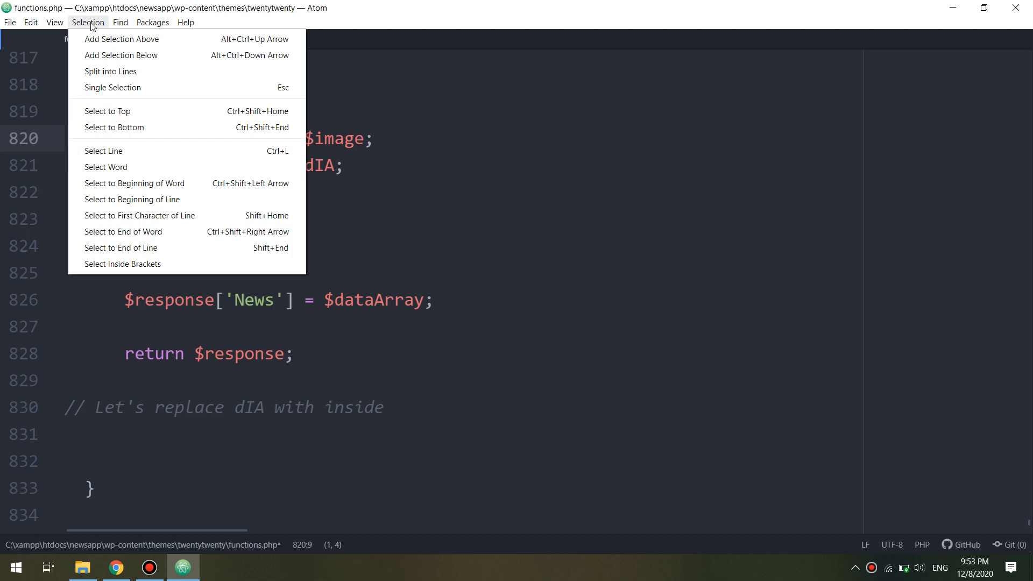
{"action": "key", "text": "Escape"}
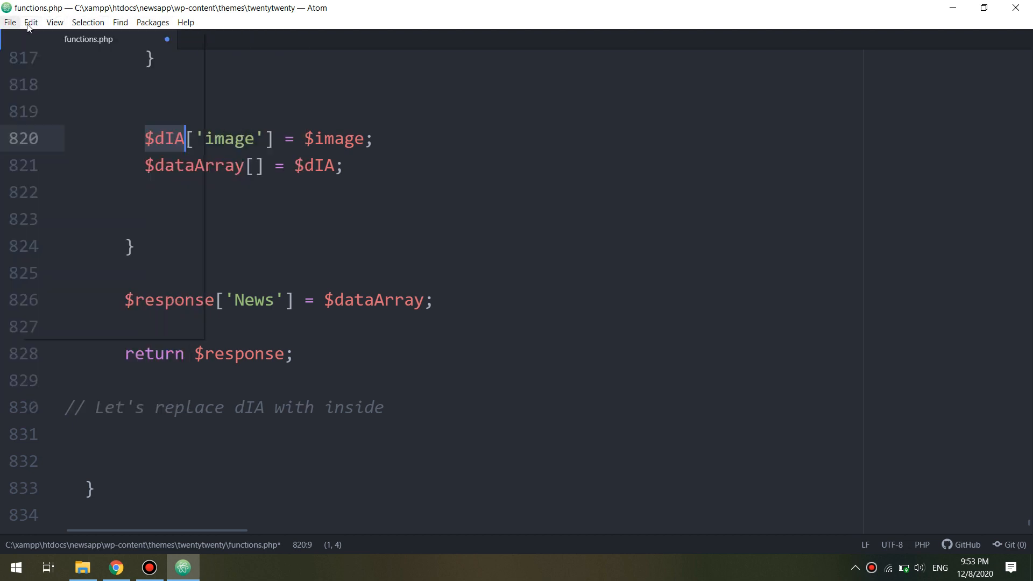
{"action": "left_click", "coordinate": [88, 22]}
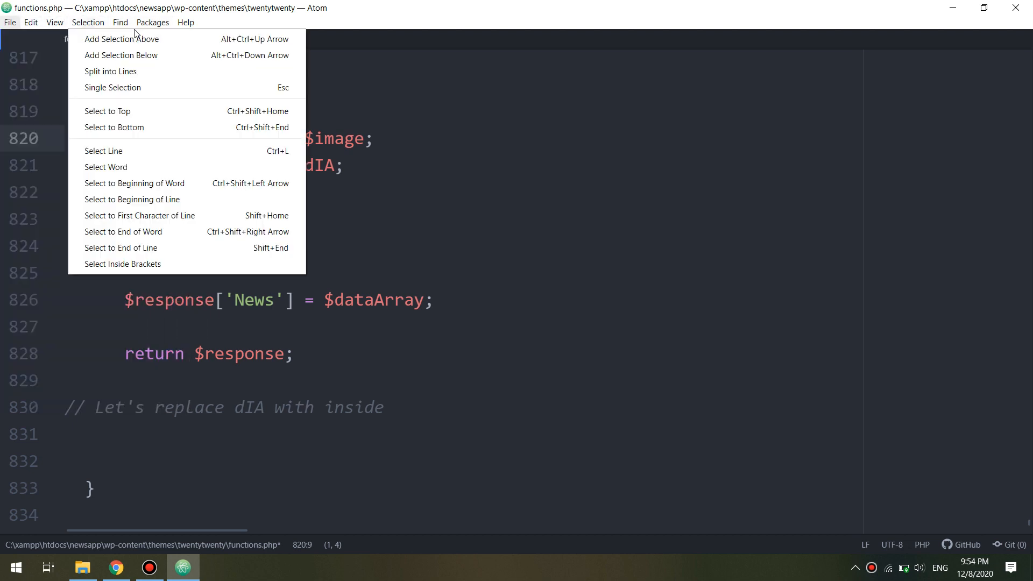
{"action": "left_click", "coordinate": [120, 22]}
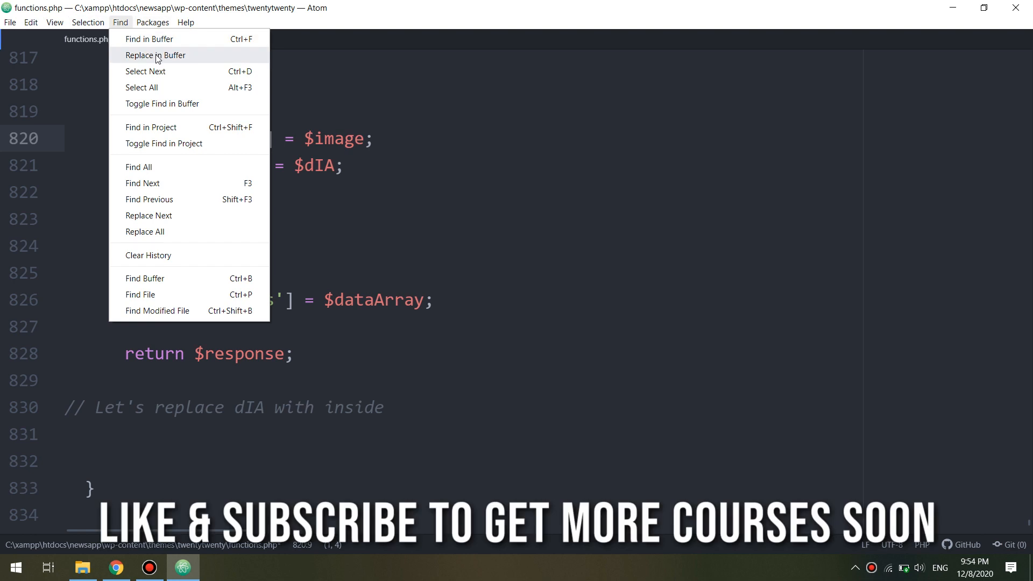
Use Replace in Buffer to change every $dIA to $inside.
{"action": "left_click", "coordinate": [148, 39]}
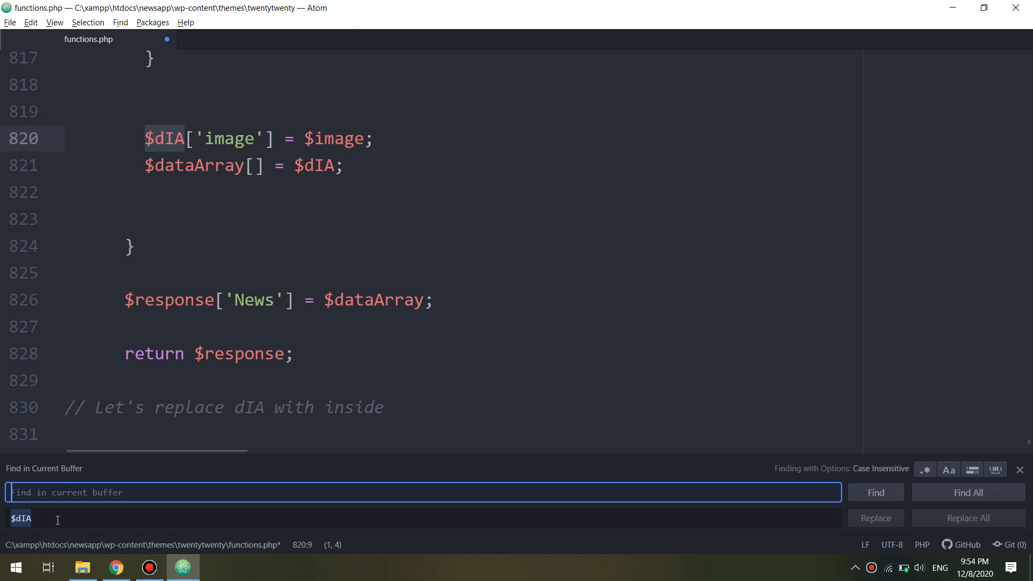
{"action": "key", "text": "enter"}
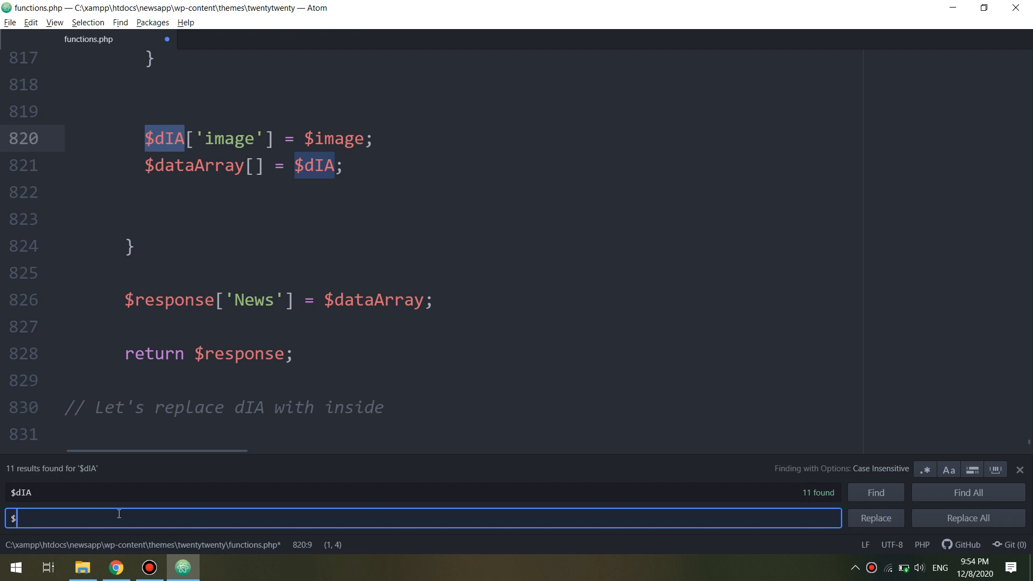
{"action": "type", "text": "in"}
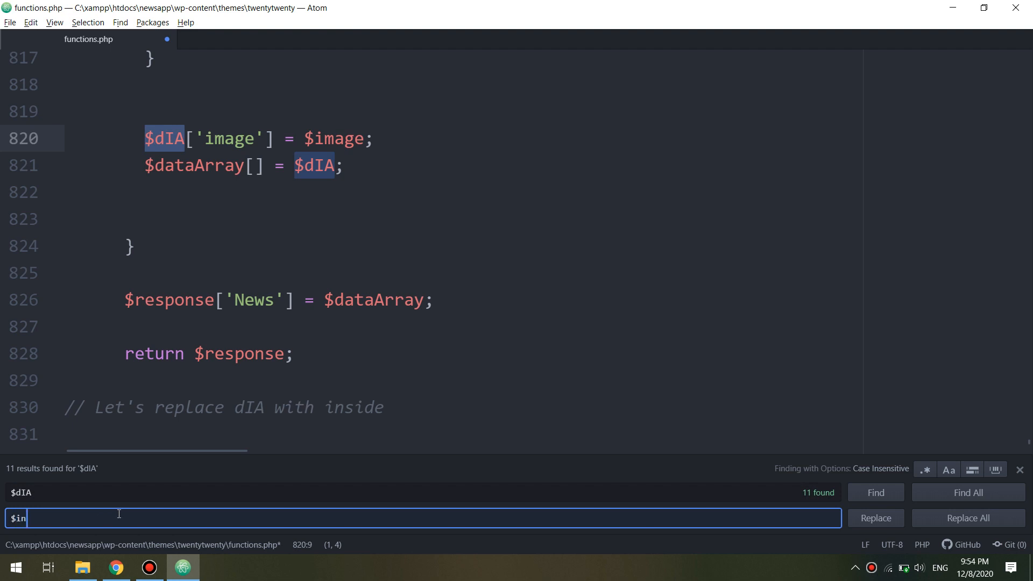
{"action": "type", "text": "side"}
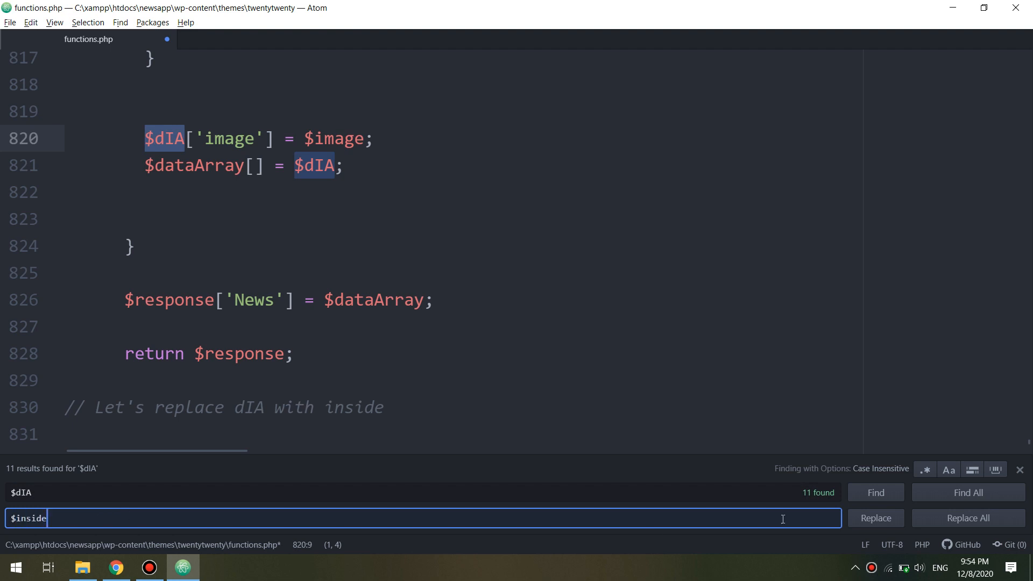
{"action": "left_click", "coordinate": [968, 518]}
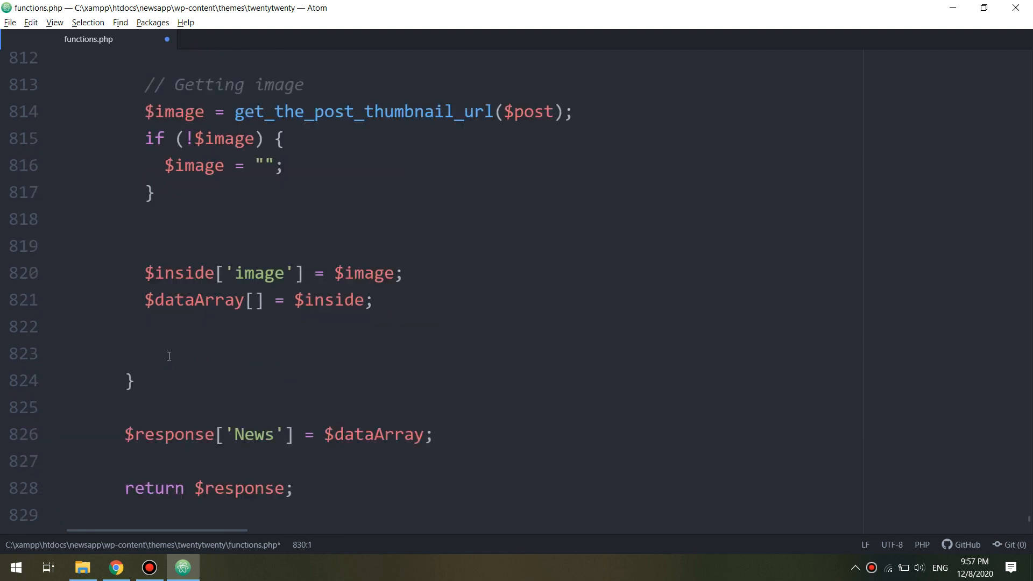
Type the comment '// creating our post type' on line 771.
{"action": "scroll", "scroll_direction": "up", "scroll_amount": 3}
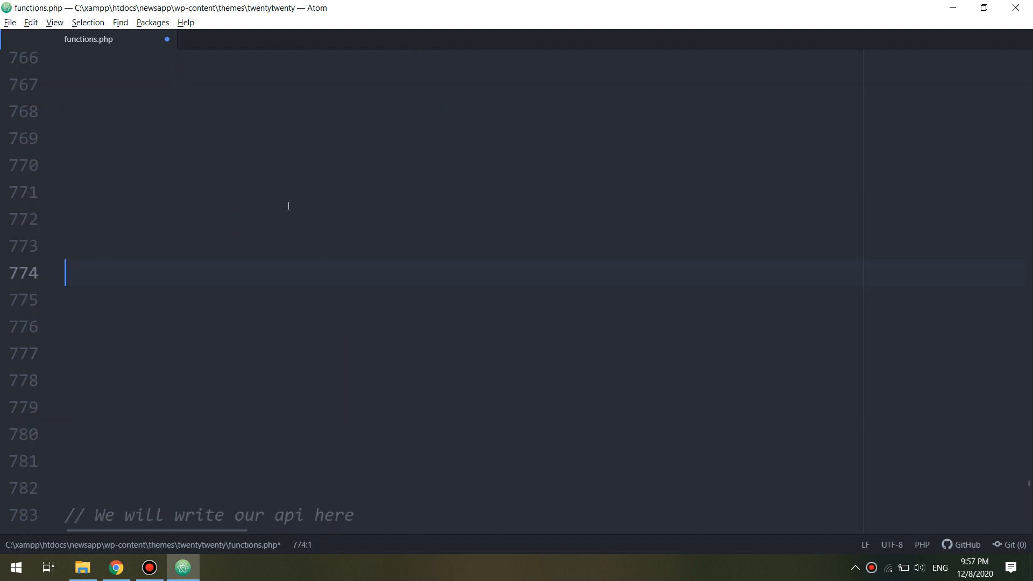
{"action": "type", "text": "//"}
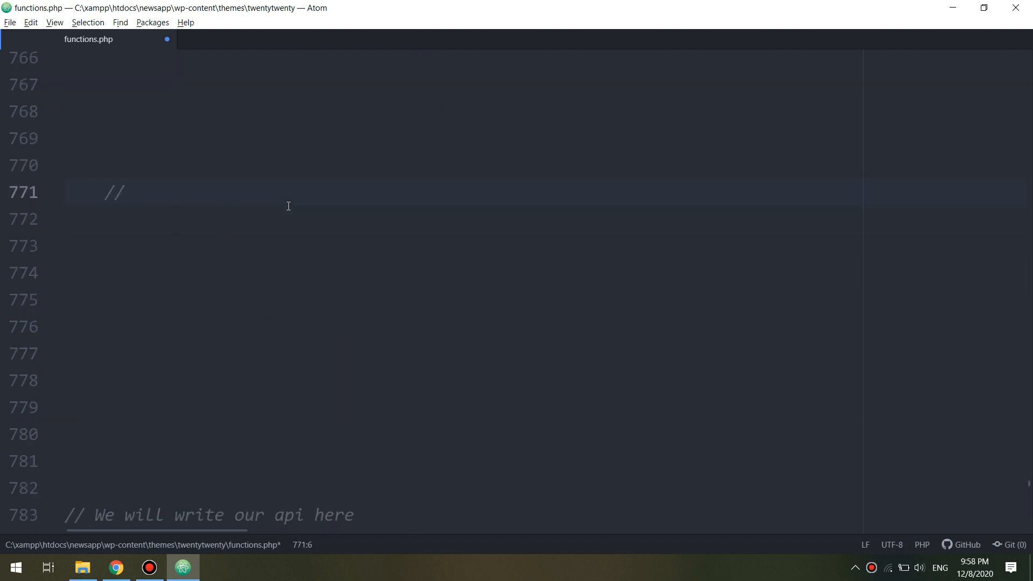
{"action": "type", "text": "c"}
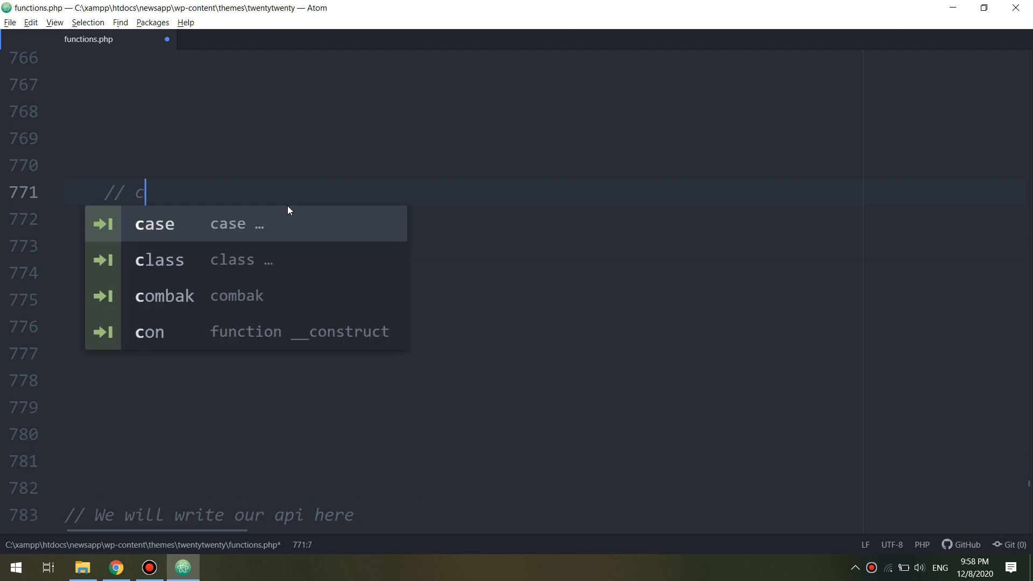
{"action": "type", "text": "reating our post type"}
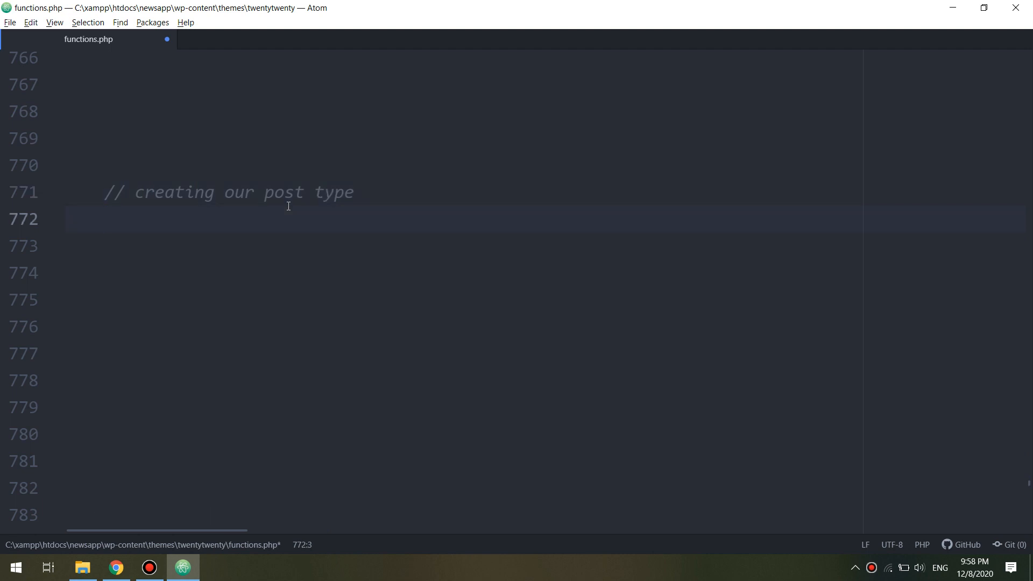
Start the $arg_banner array with 'public' => true and 'label' => 'Banners'.
{"action": "type", "text": "$arg"}
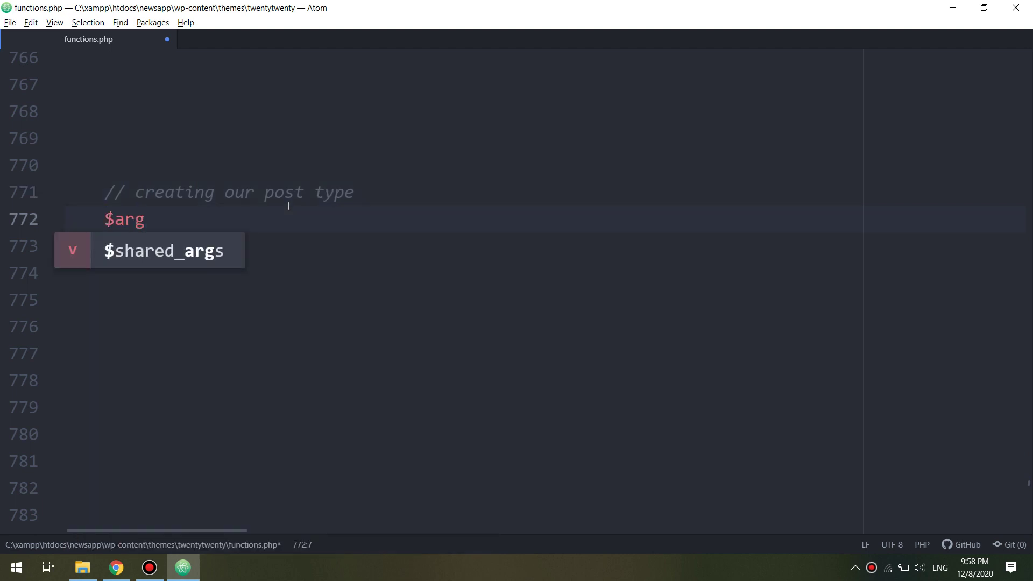
{"action": "type", "text": "_"}
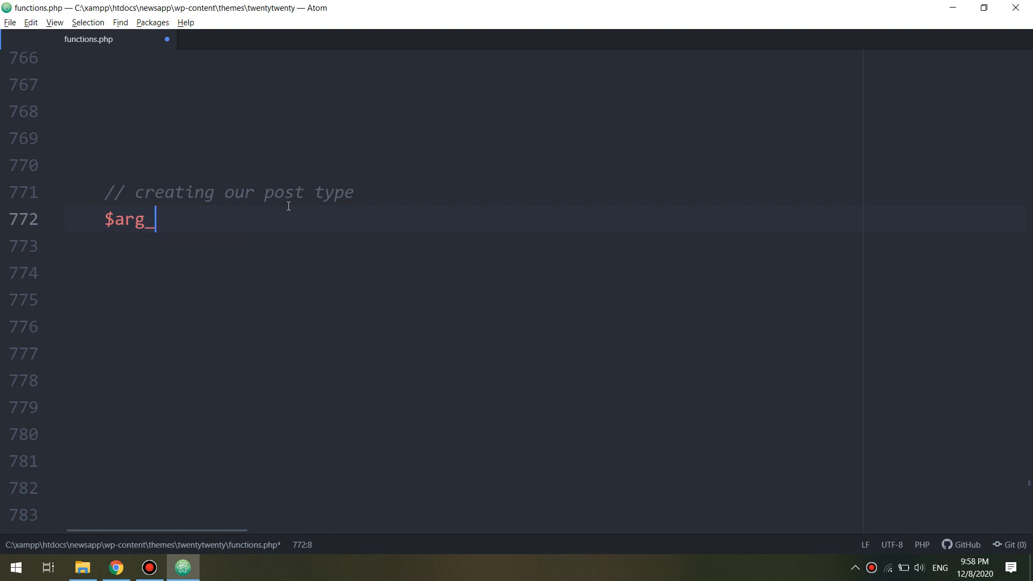
{"action": "type", "text": "_banner = a"}
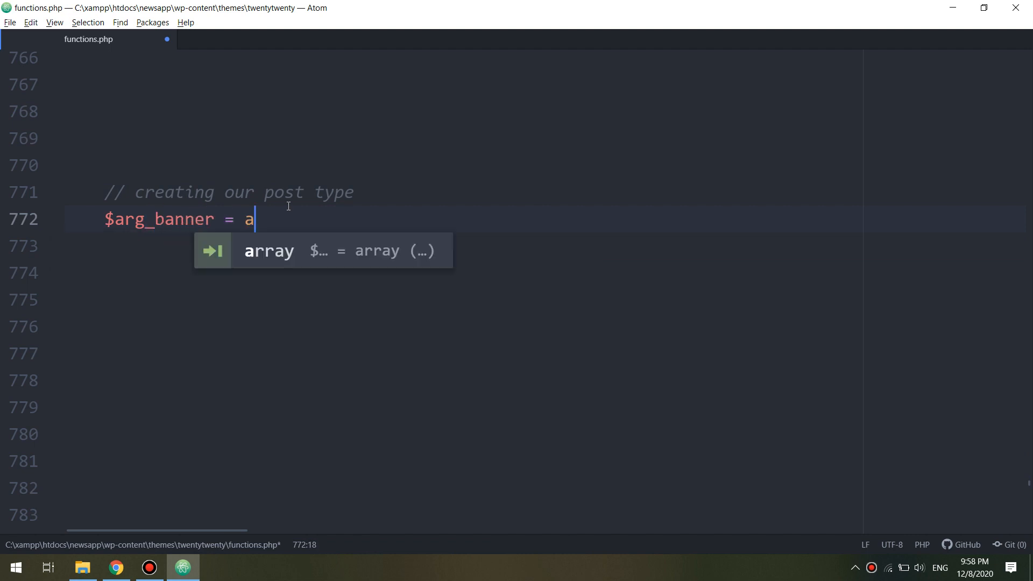
{"action": "type", "text": "rra"}
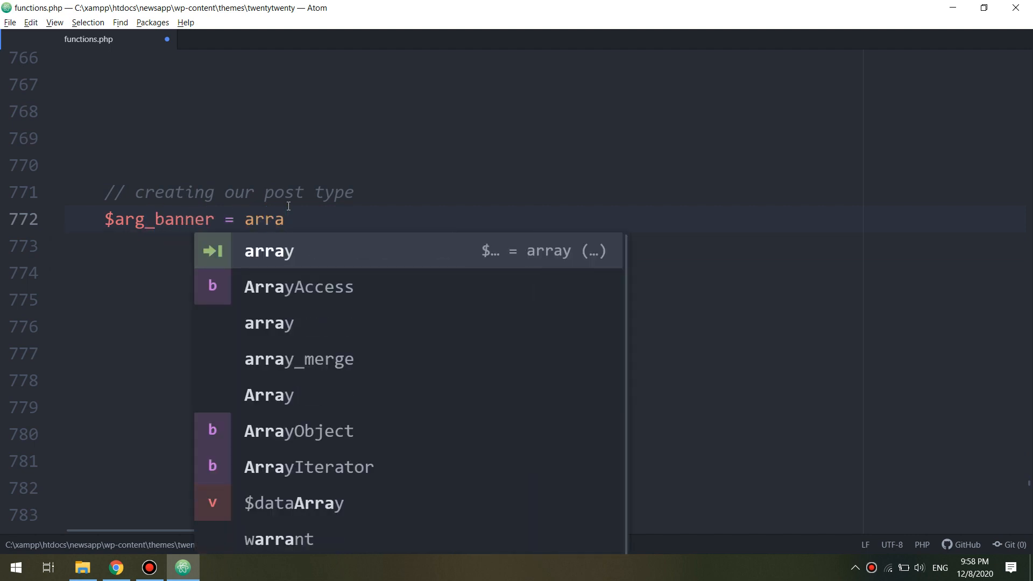
{"action": "type", "text": "()"}
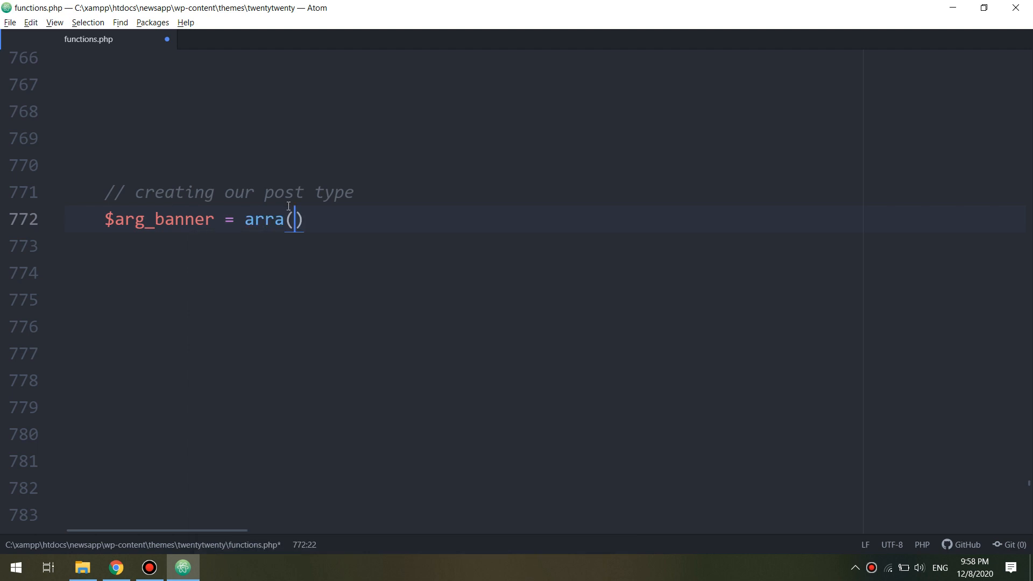
{"action": "type", "text": ";"}
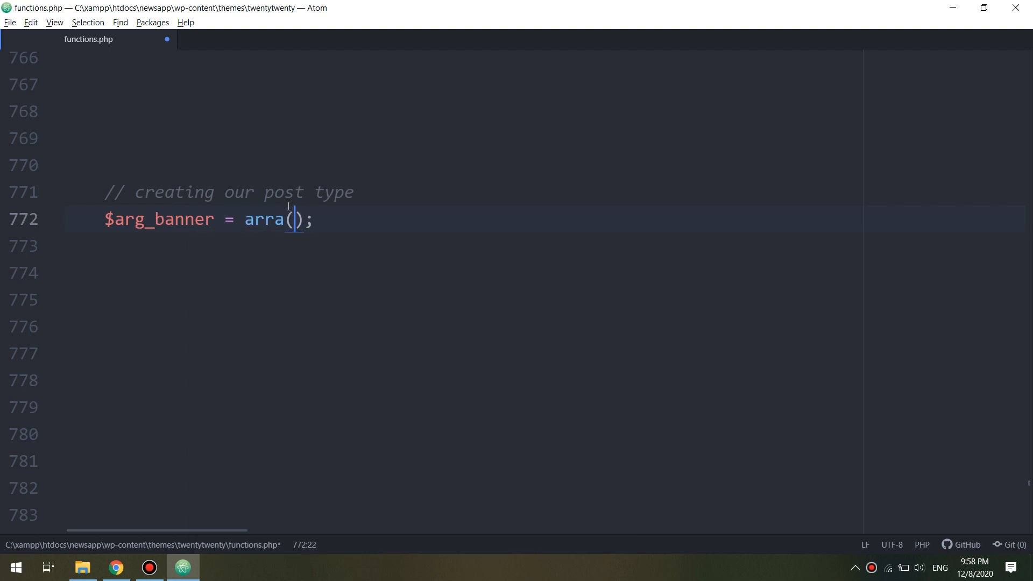
{"action": "key", "text": "Enter"}
{"action": "type", "text": "'"}
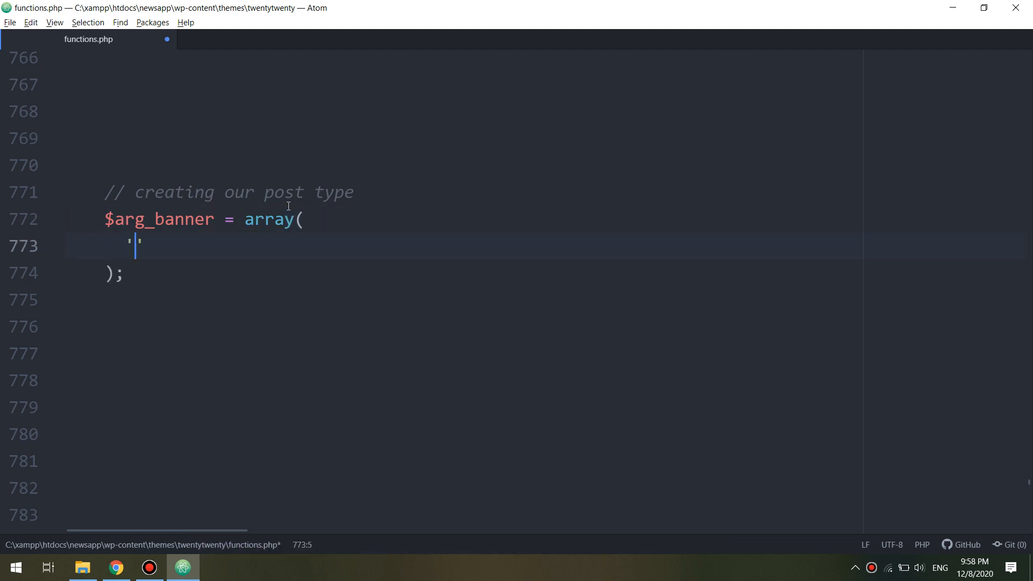
{"action": "type", "text": "public"}
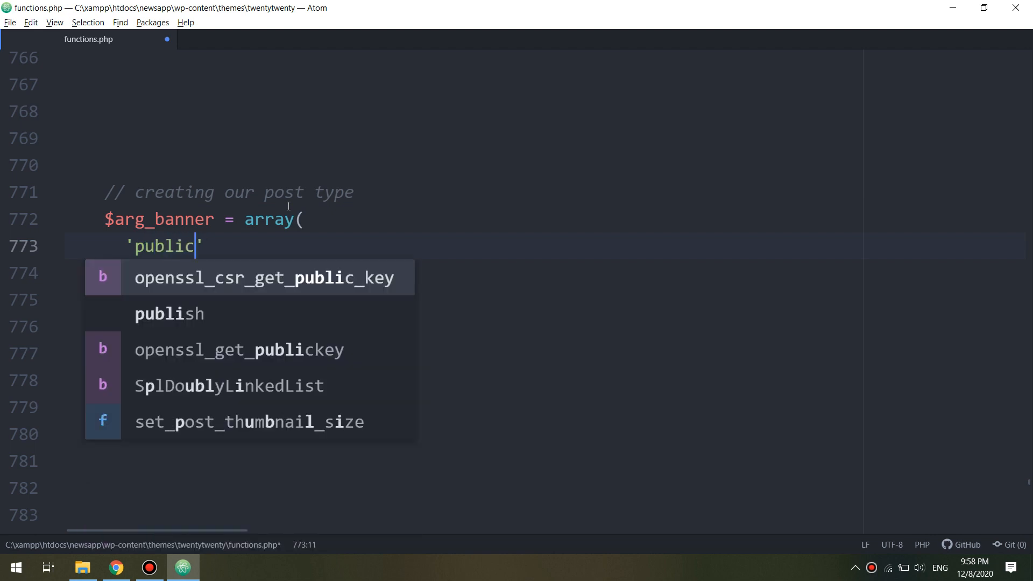
{"action": "type", "text": "="}
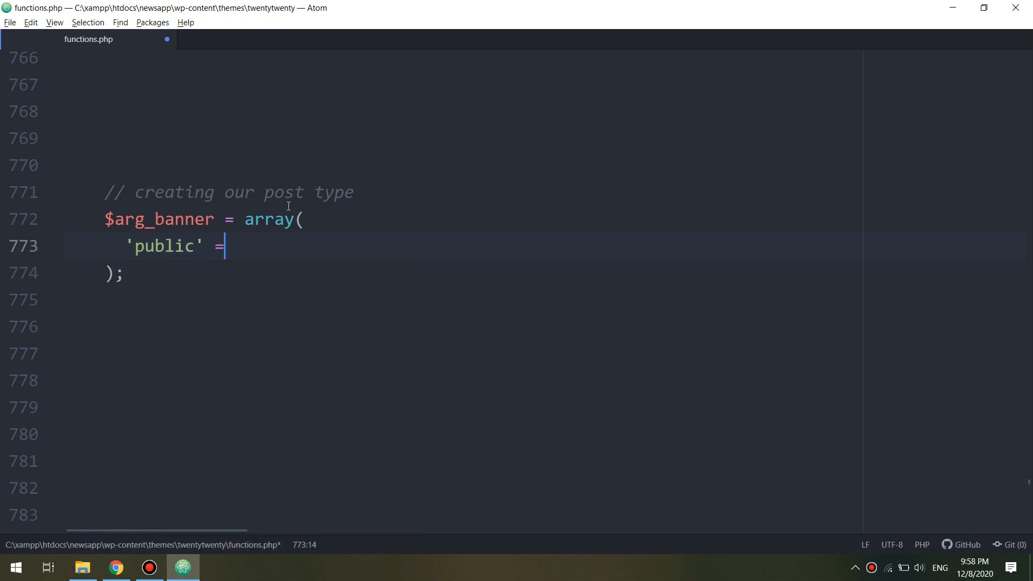
{"action": "type", "text": "> true,"}
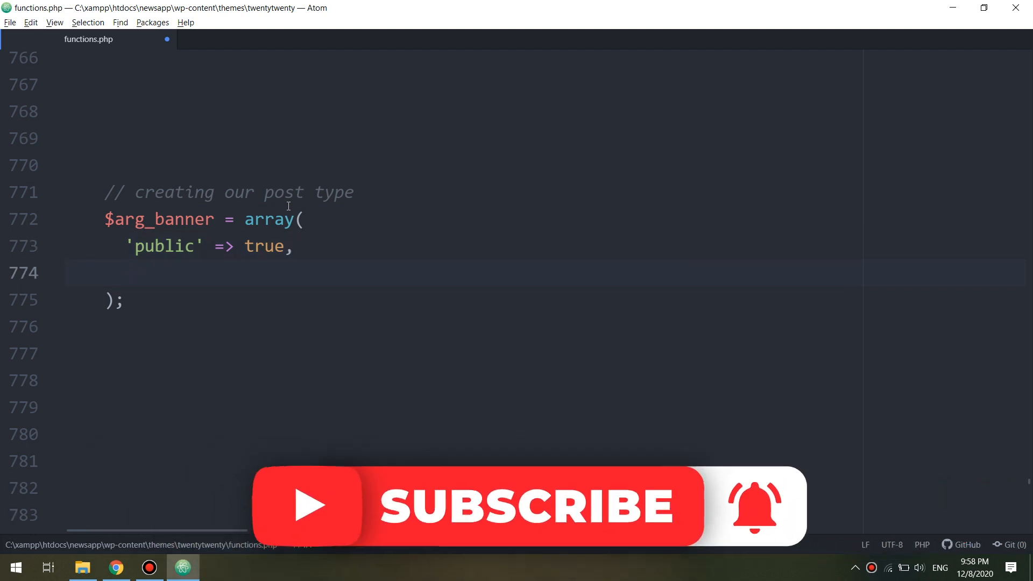
{"action": "type", "text": "'label'"}
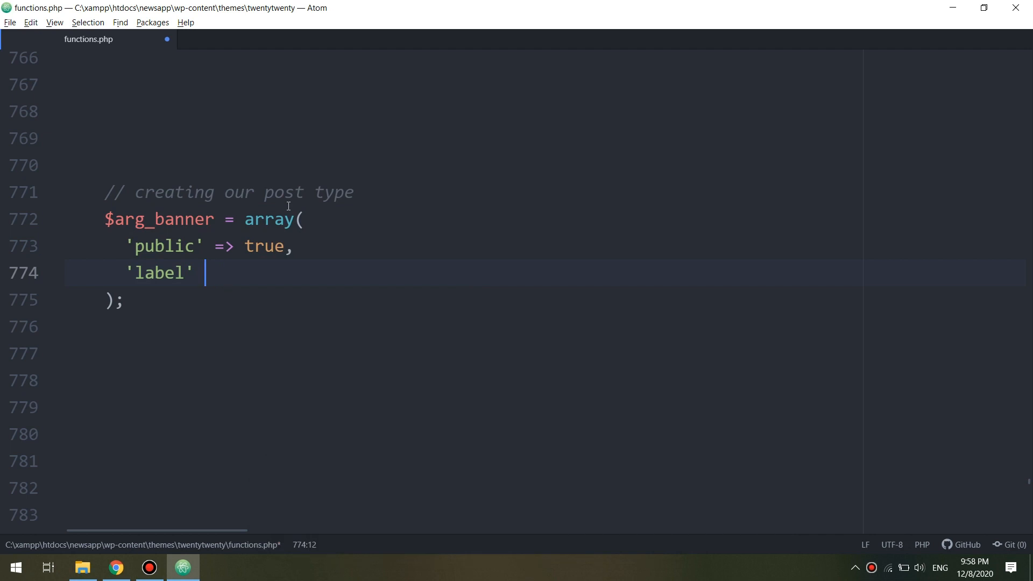
{"action": "type", "text": "=>"}
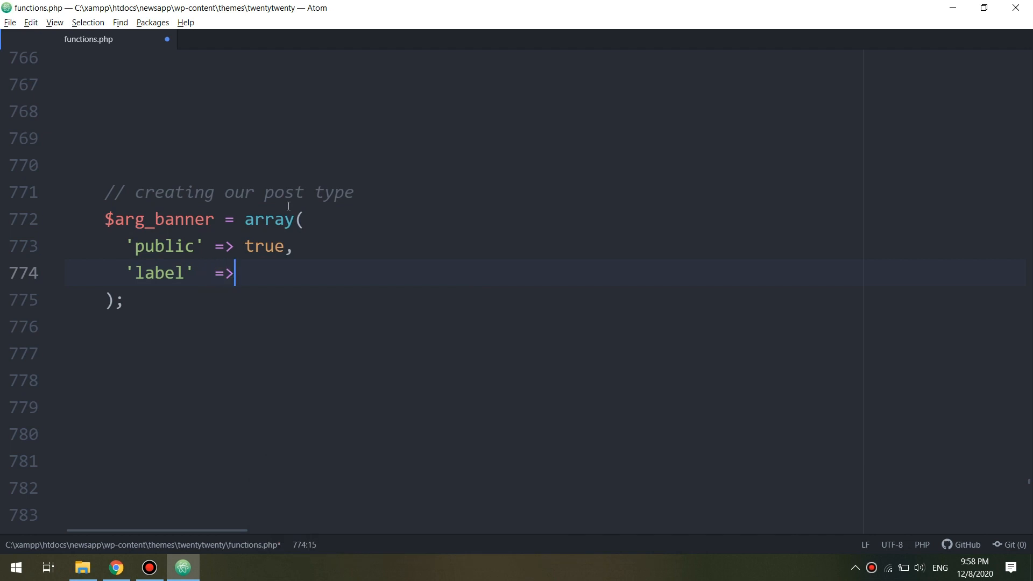
{"action": "type", "text": "'"}
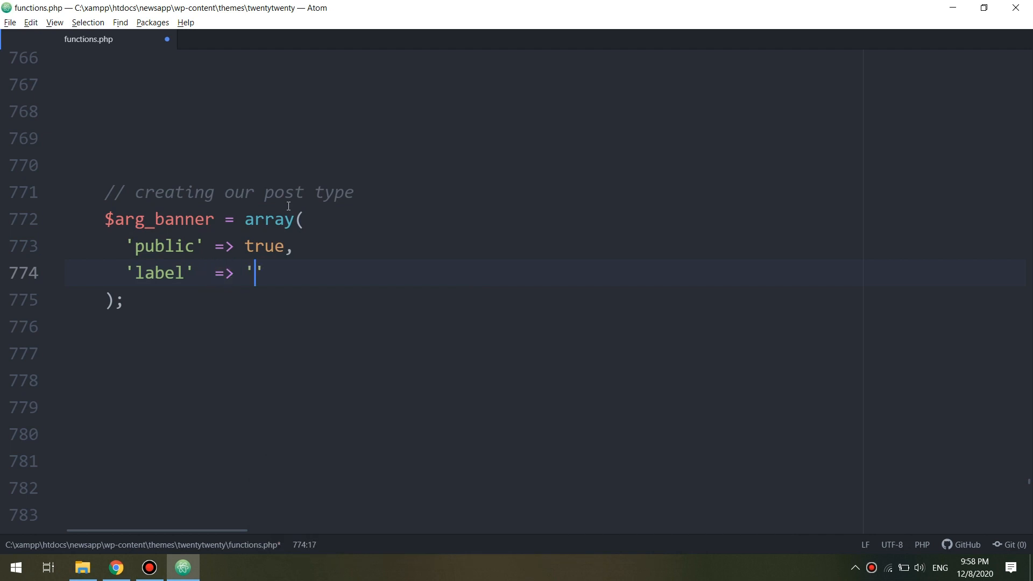
{"action": "type", "text": "Banners"}
{"action": "type", "text": "'menu"}
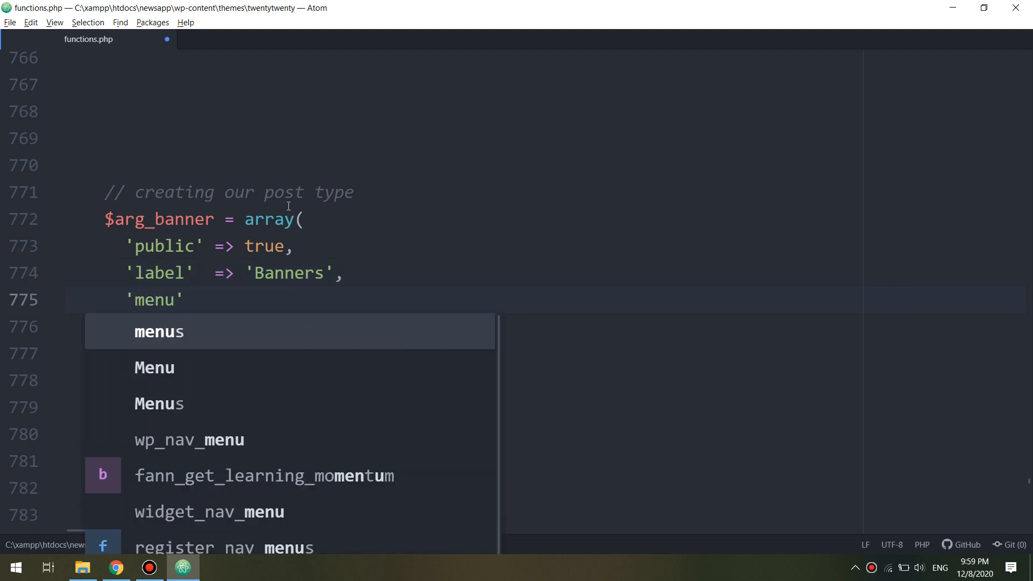
Add menu_icon 'dashicons-admin-tools' and supports array('title','thumbnail') to $arg_banner.
{"action": "type", "text": "_icon"}
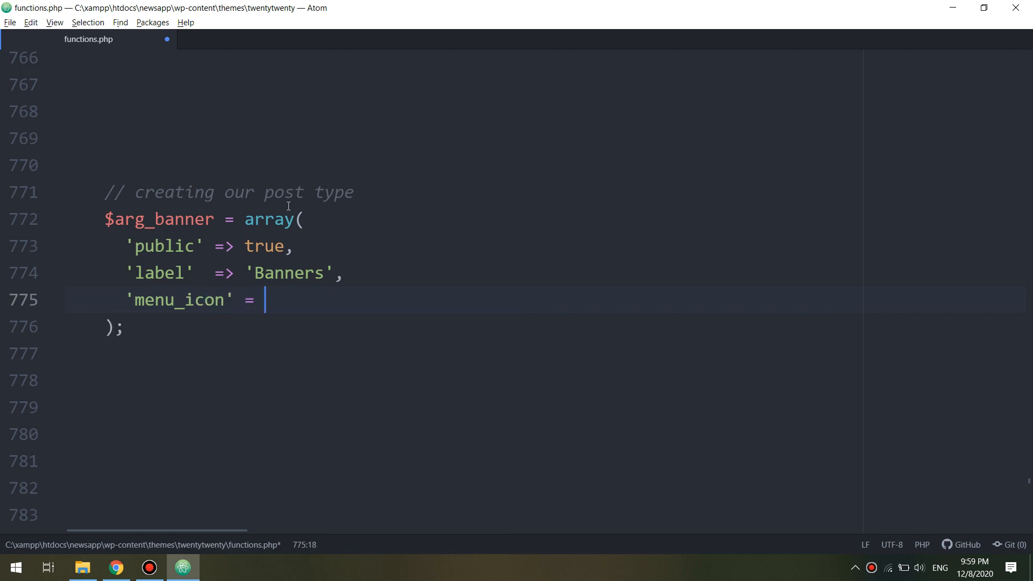
{"action": "type", "text": "> 'dashic'"}
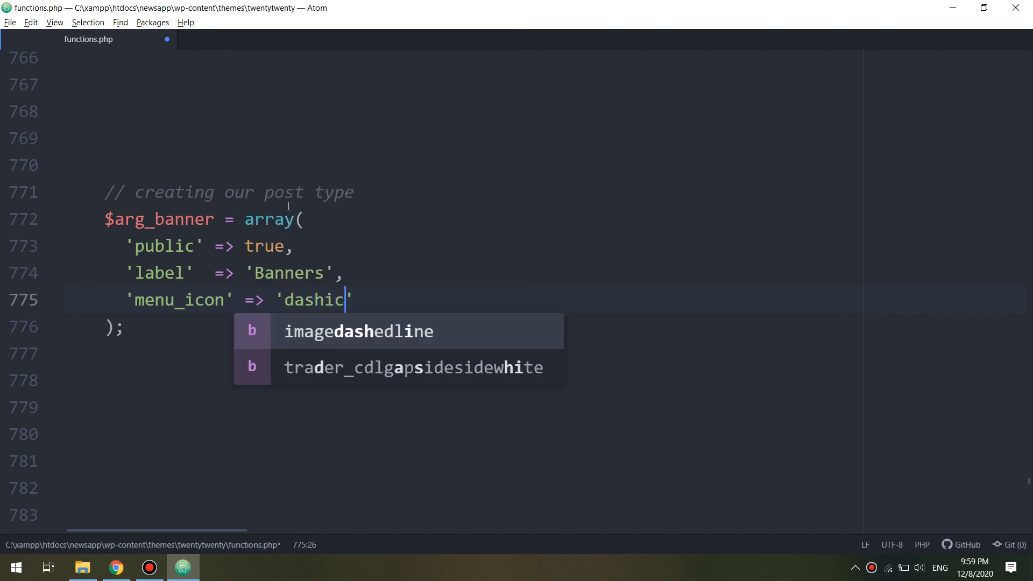
{"action": "type", "text": "ons-"}
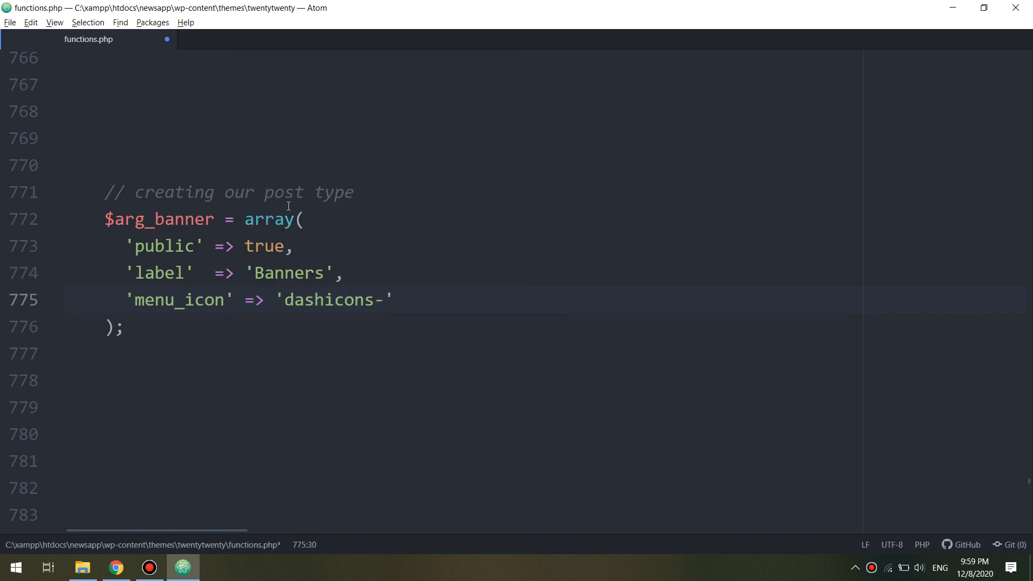
{"action": "type", "text": "admin-tools"}
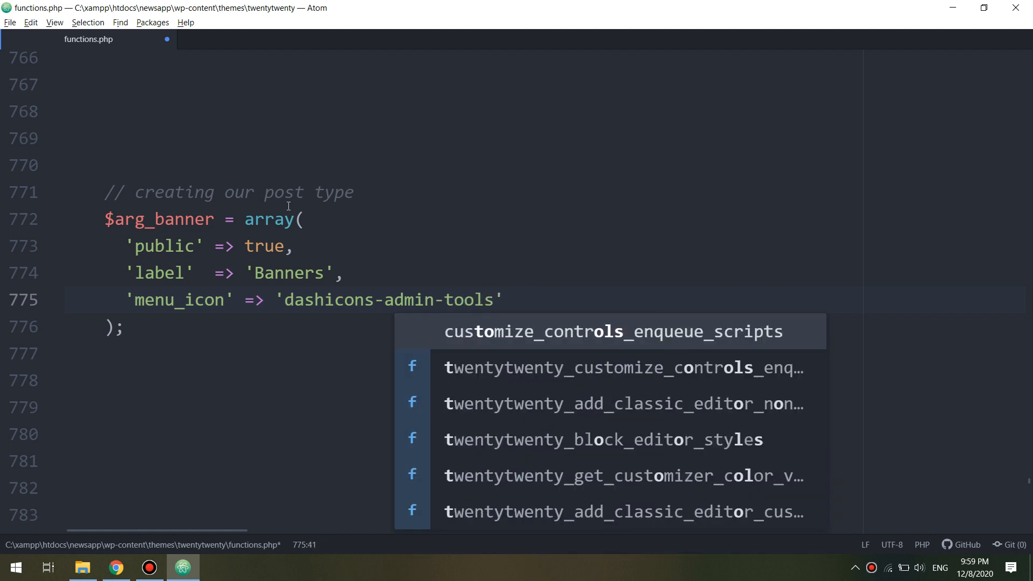
{"action": "key", "text": "Escape"}
{"action": "type", "text": ","}
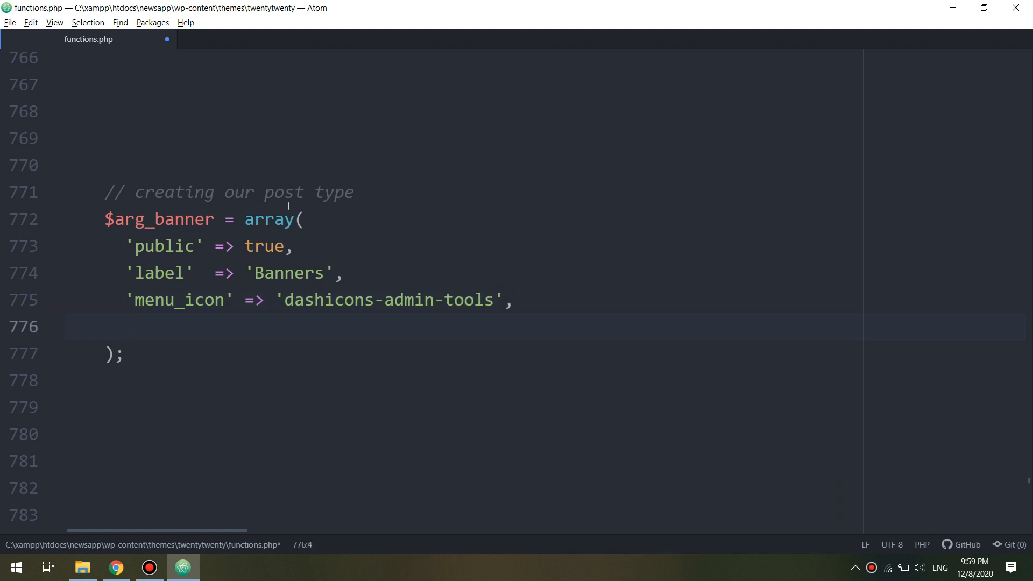
{"action": "type", "text": "'support'"}
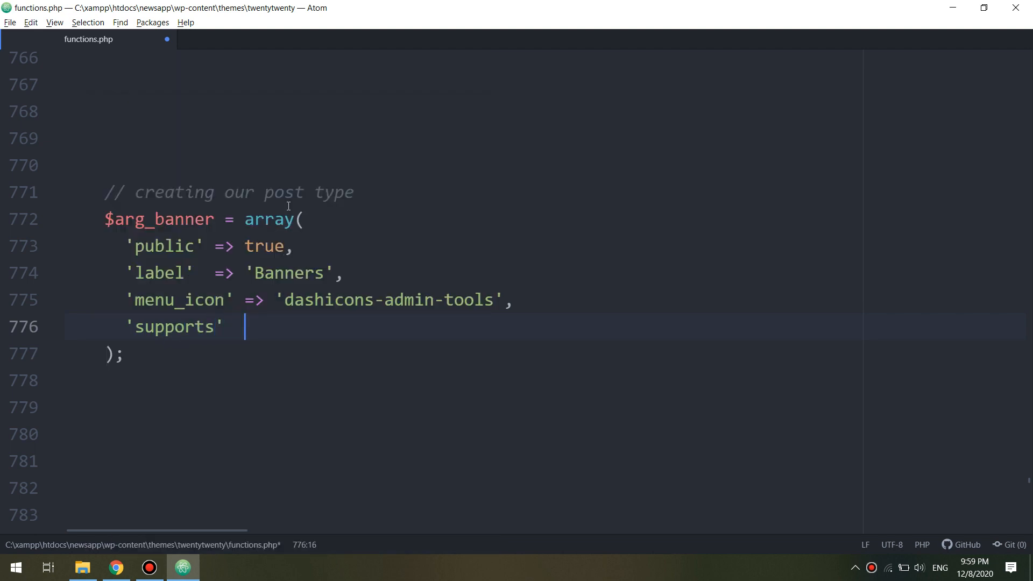
{"action": "type", "text": "=>"}
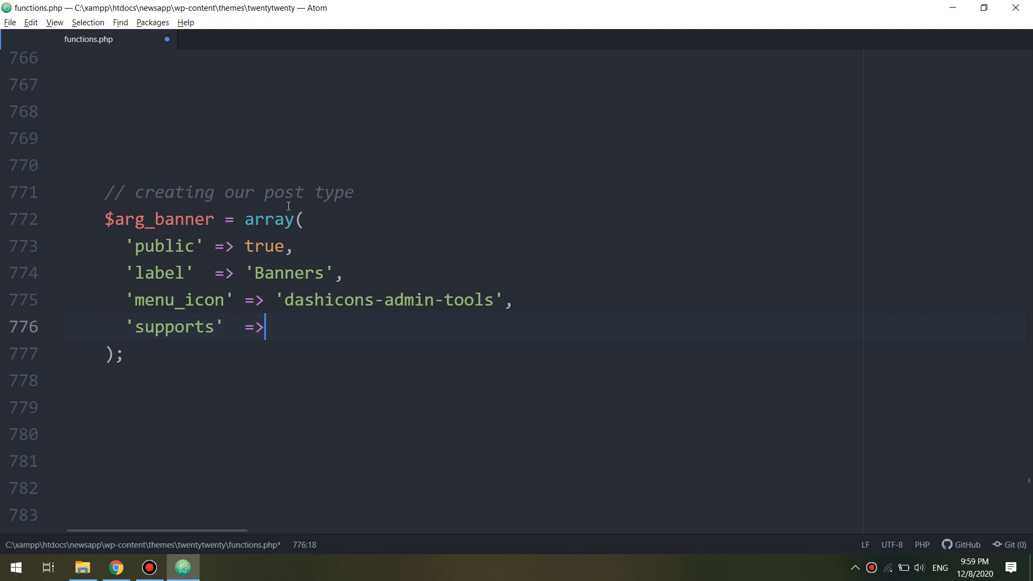
{"action": "type", "text": "array('title',"}
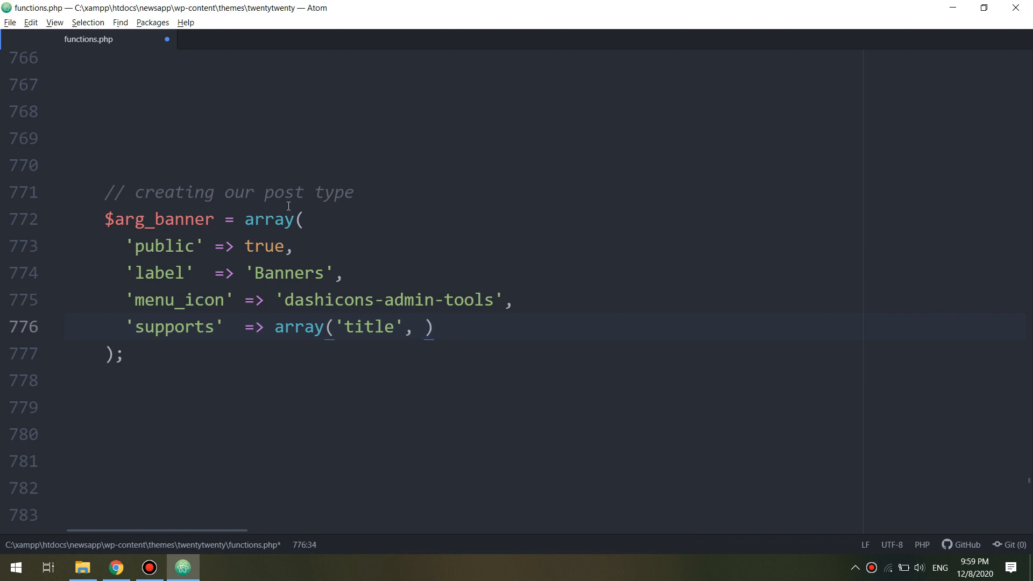
{"action": "type", "text": "'thumbna"}
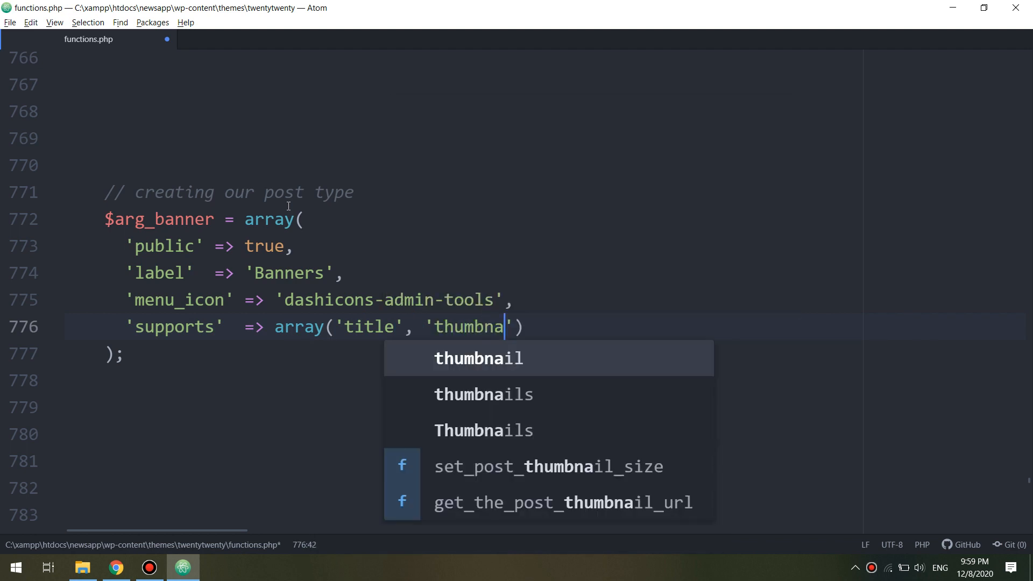
{"action": "key", "text": "Tab"}
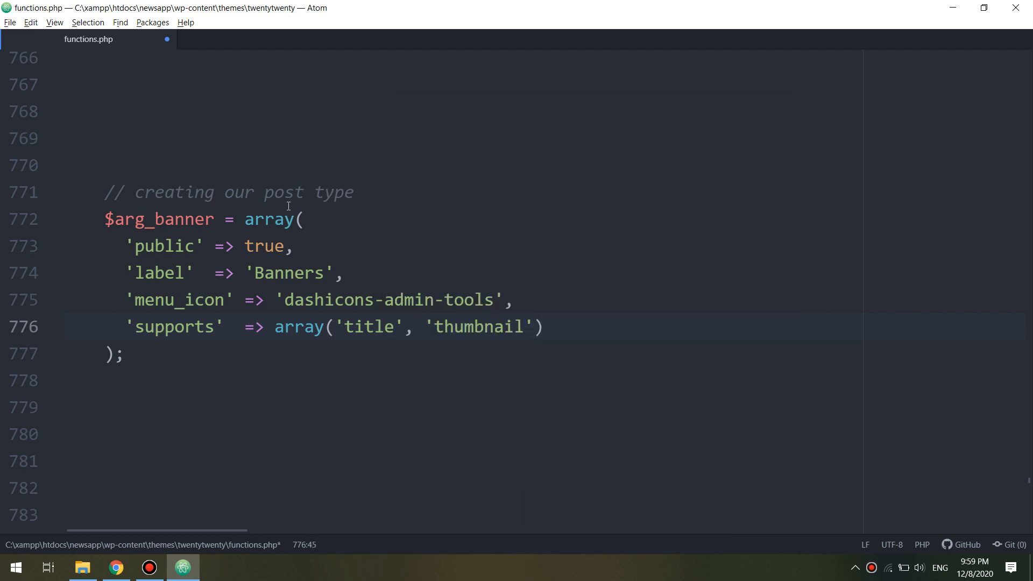
{"action": "left_click", "coordinate": [124, 354]}
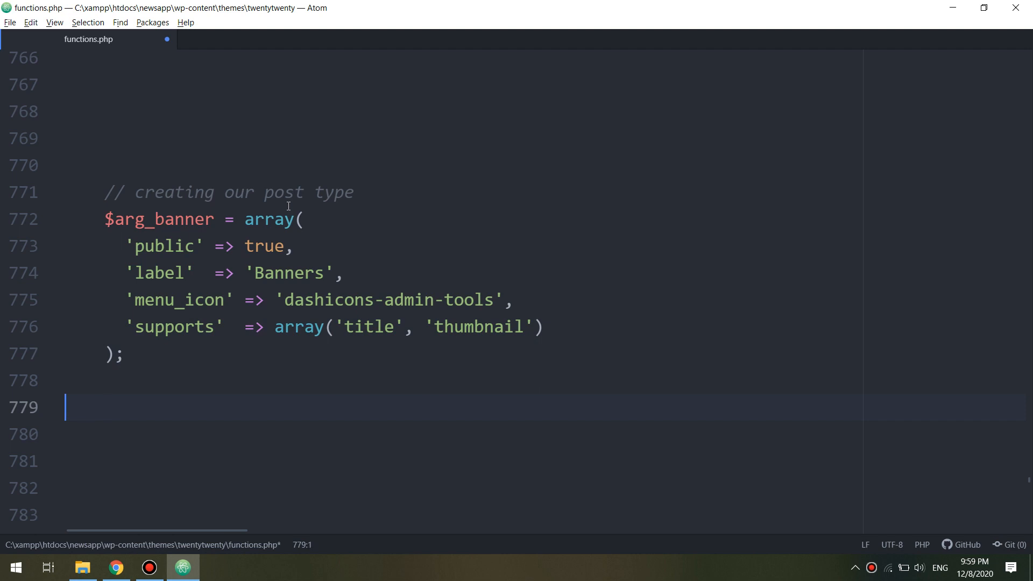
Type register_post_type( 'banners', $arg_banner ); on line 778.
{"action": "type", "text": "regi"}
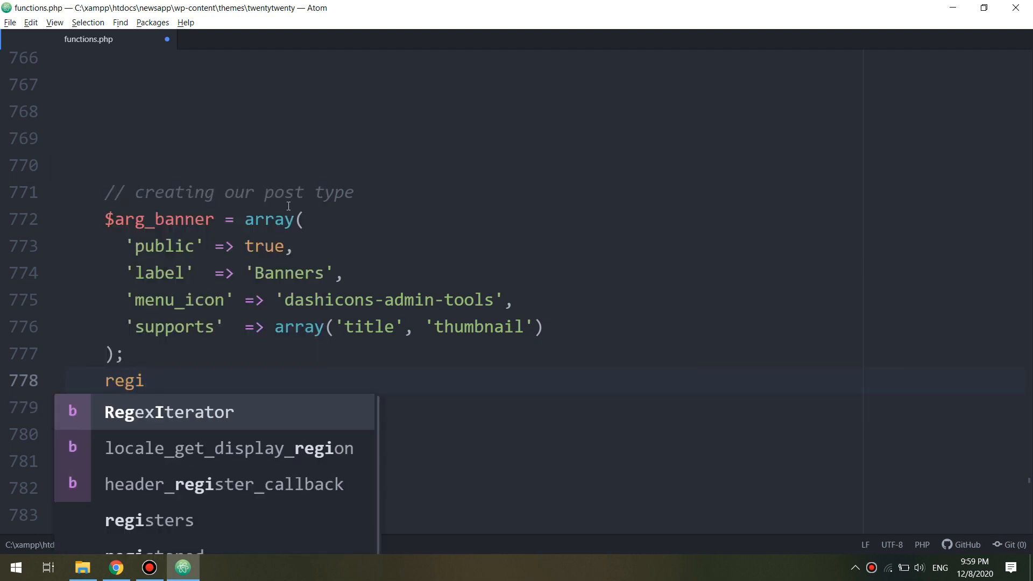
{"action": "type", "text": "ster"}
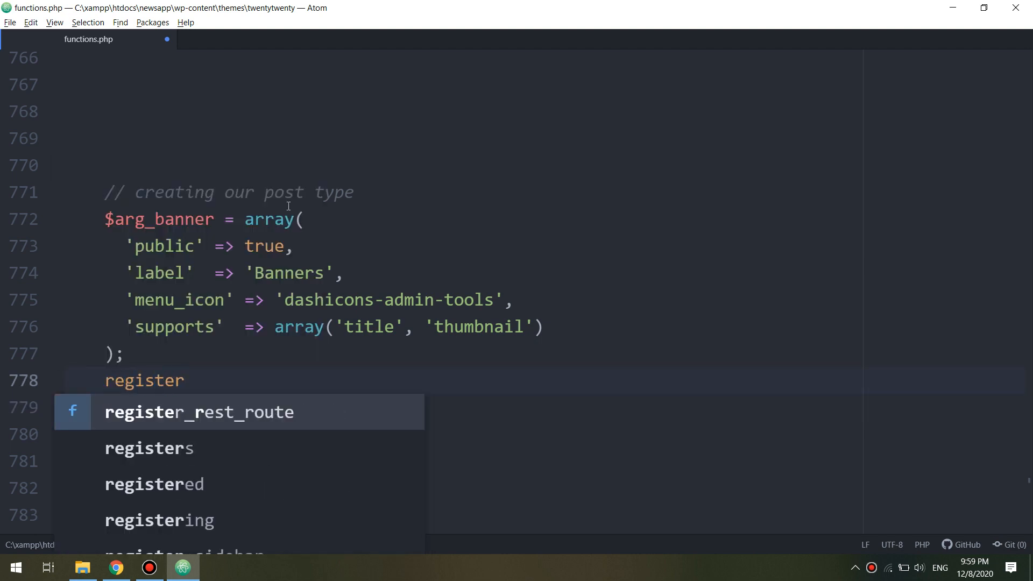
{"action": "type", "text": "_po"}
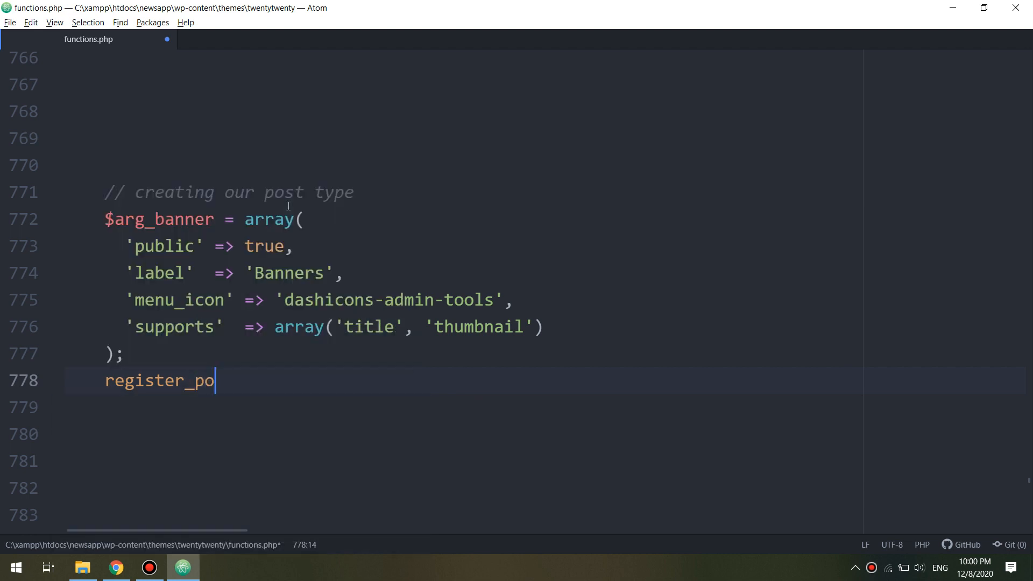
{"action": "type", "text": "st"}
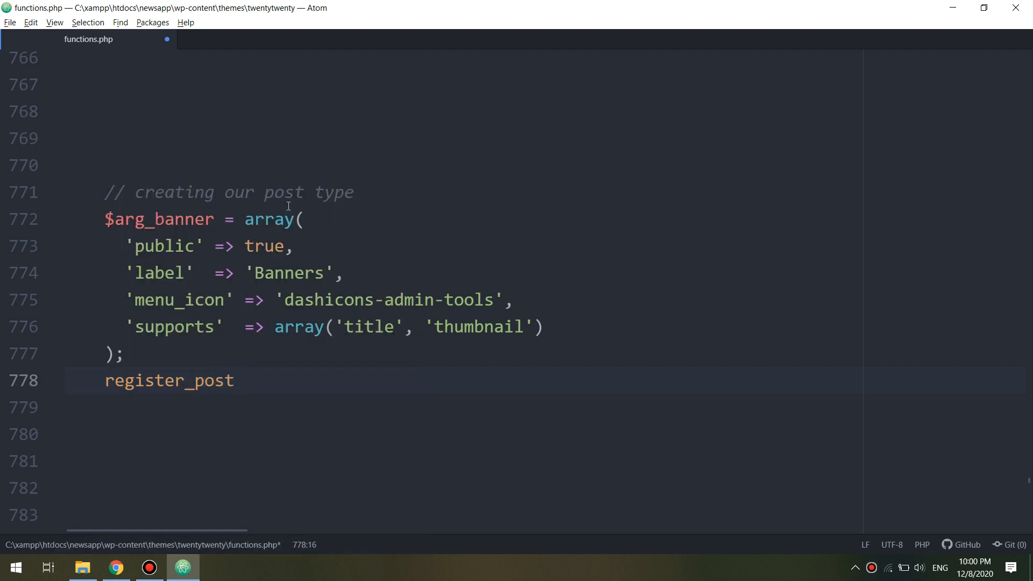
{"action": "type", "text": "_type"}
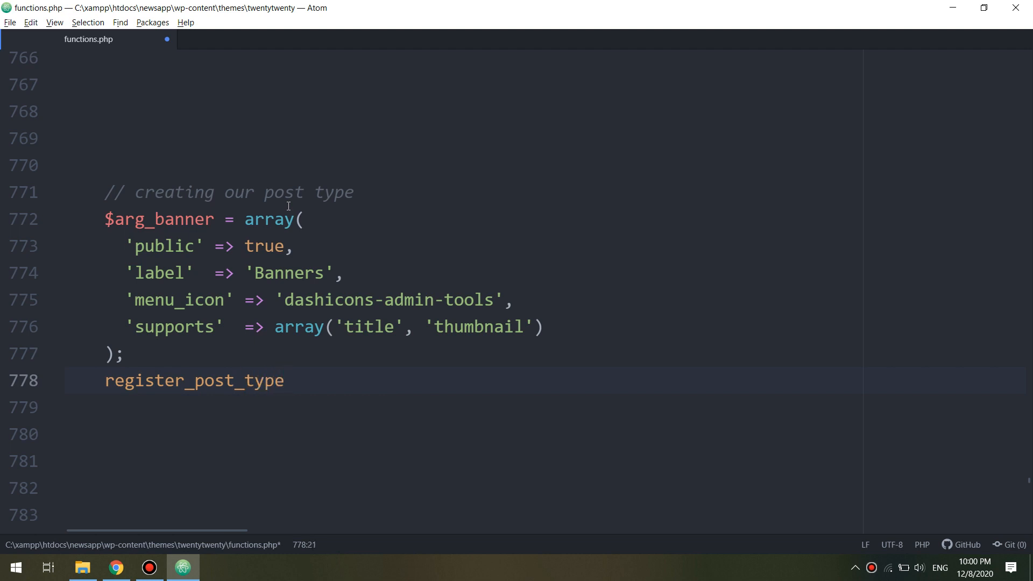
{"action": "type", "text": "( 'ban'"}
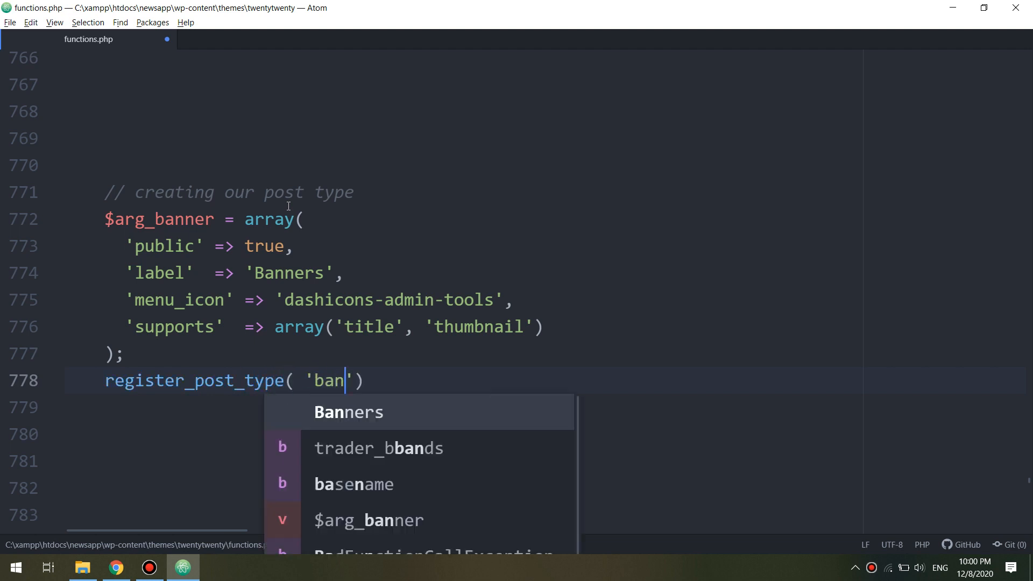
{"action": "key", "text": "Tab"}
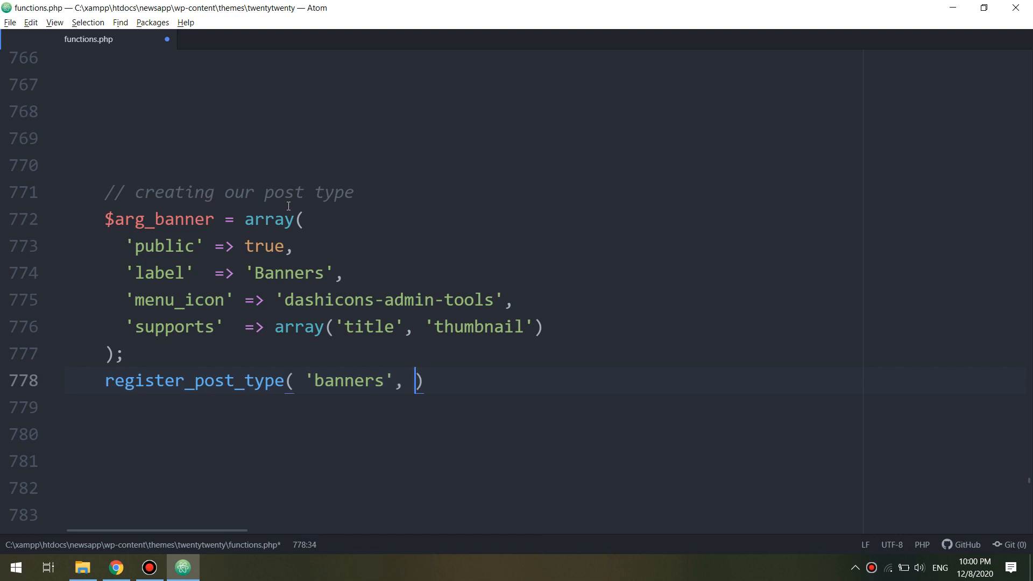
{"action": "type", "text": "$arg_banner"}
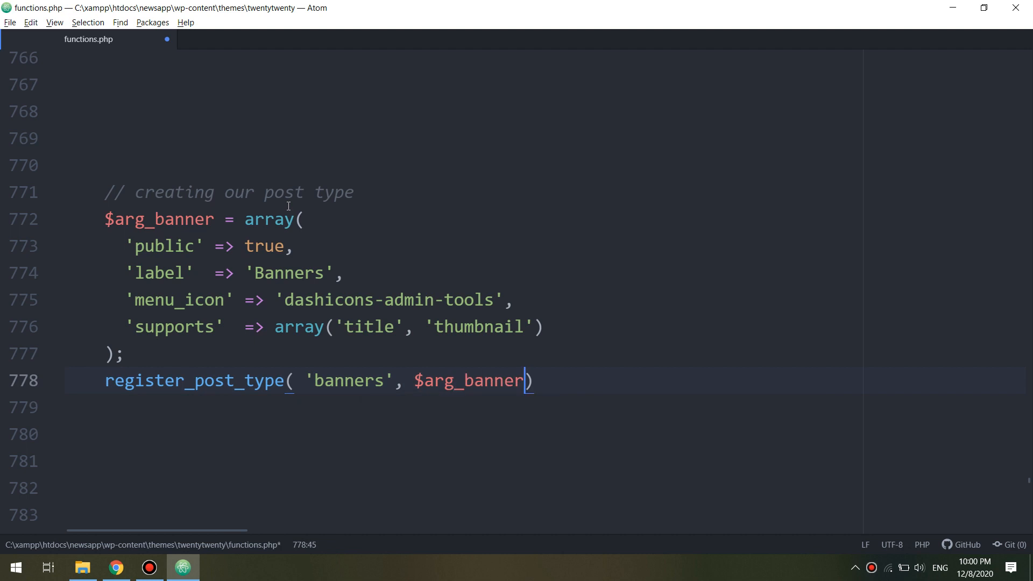
{"action": "type", "text": ";"}
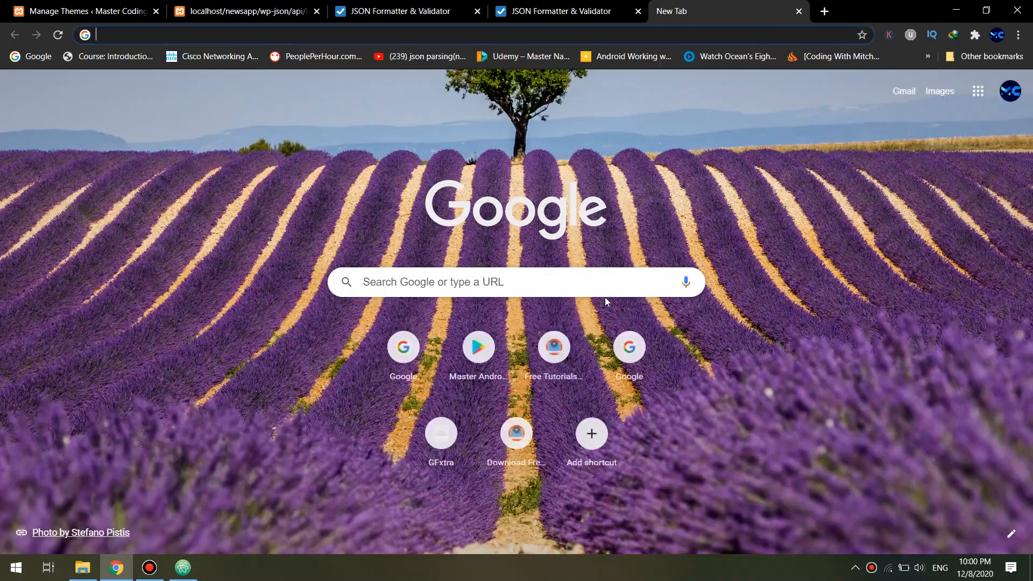
Search 'wordpress dashicons', open Developer Resources, and select the dashicons-phone name.
{"action": "type", "text": "wordpress dashicons"}
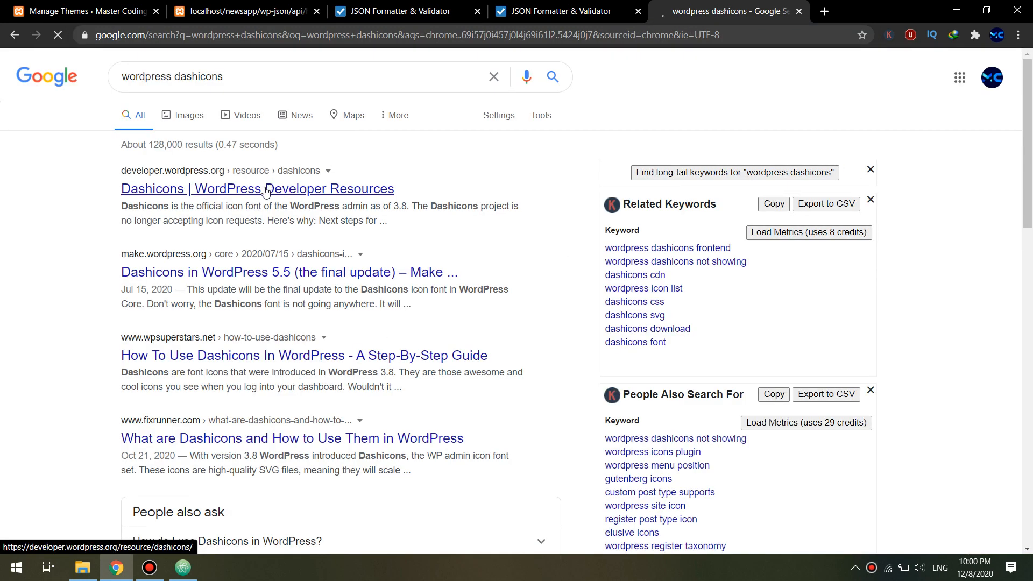
{"action": "left_click", "coordinate": [256, 188]}
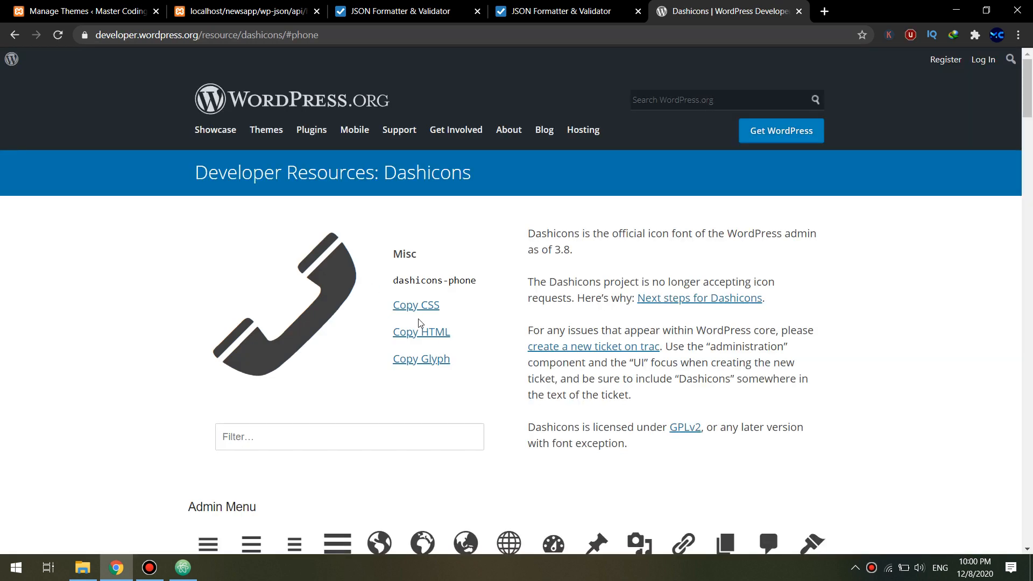
{"action": "scroll", "scroll_direction": "down", "scroll_amount": 3}
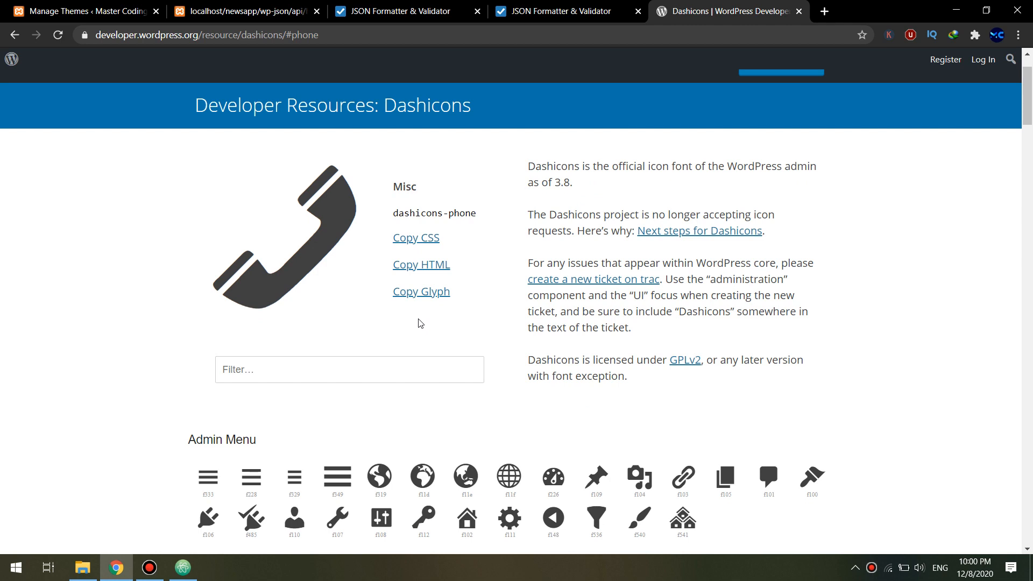
{"action": "left_click_drag", "start_coordinate": [429, 214], "coordinate": [478, 213]}
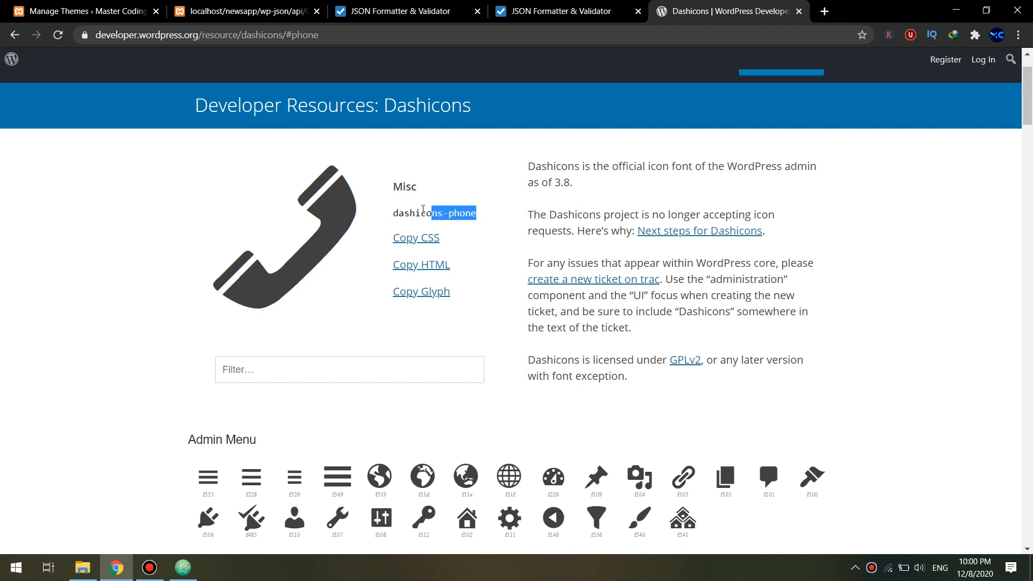
{"action": "double_click", "coordinate": [434, 213]}
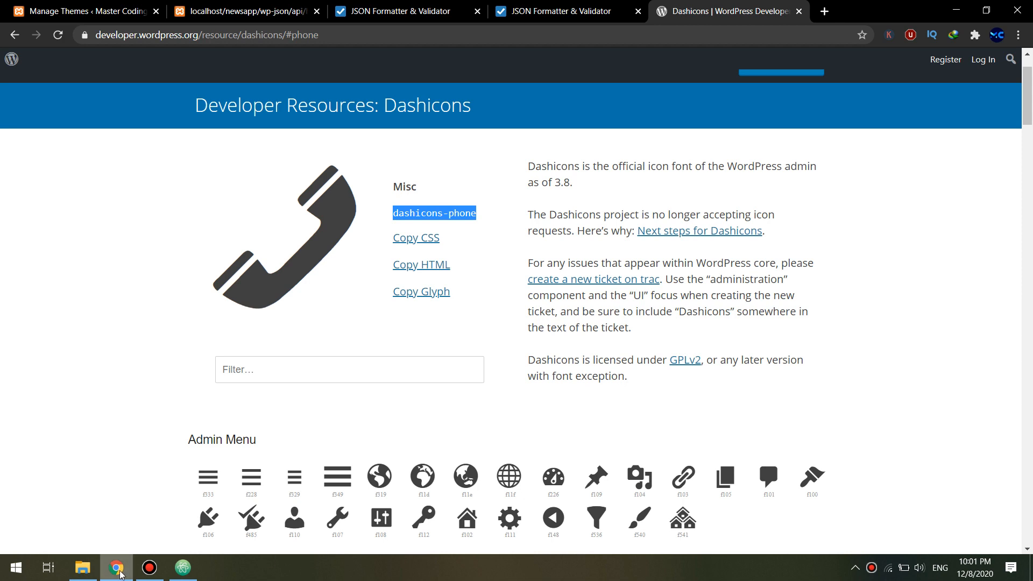
{"action": "left_click", "coordinate": [182, 566]}
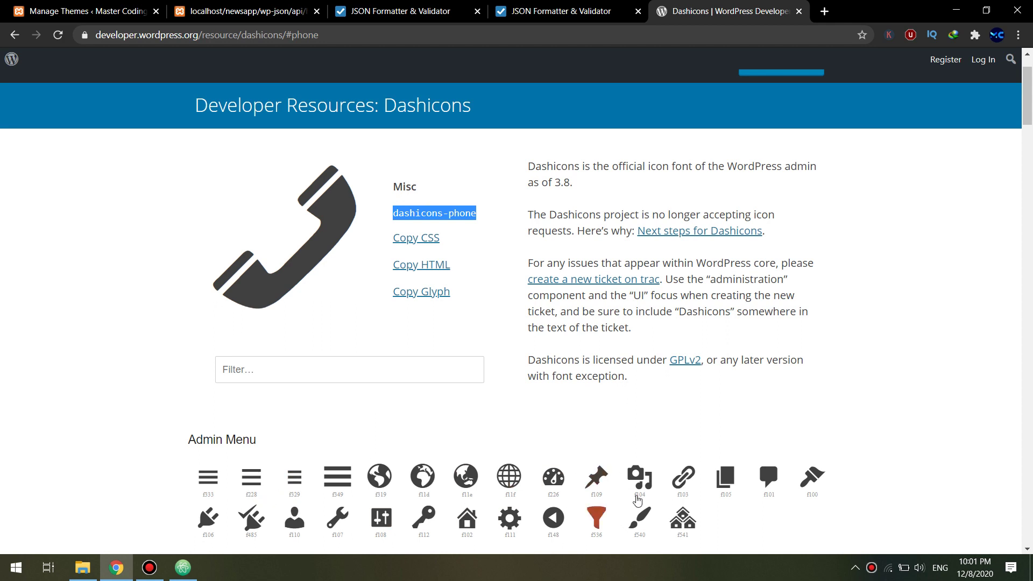
{"action": "left_click", "coordinate": [683, 476]}
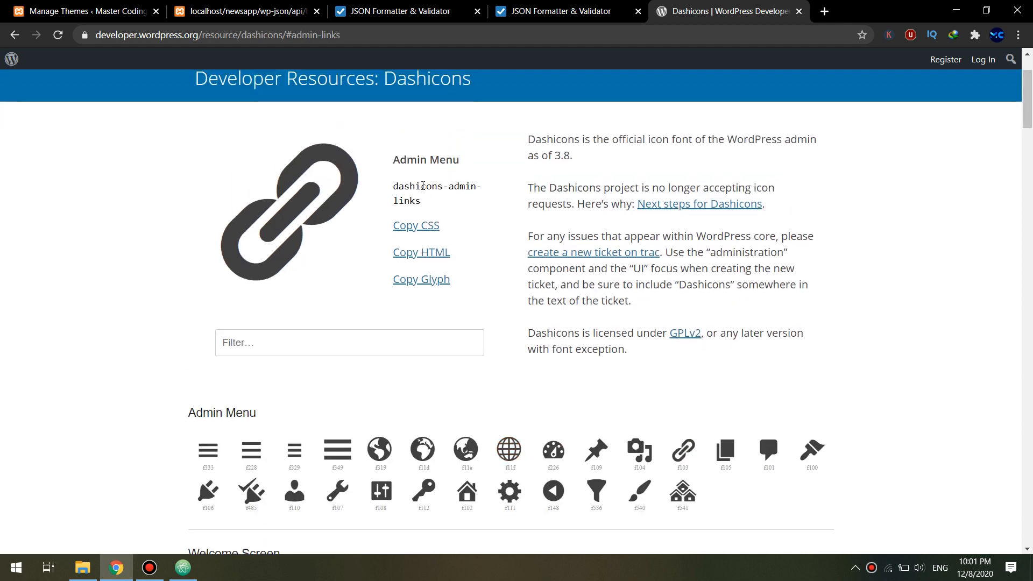
{"action": "left_click", "coordinate": [182, 567]}
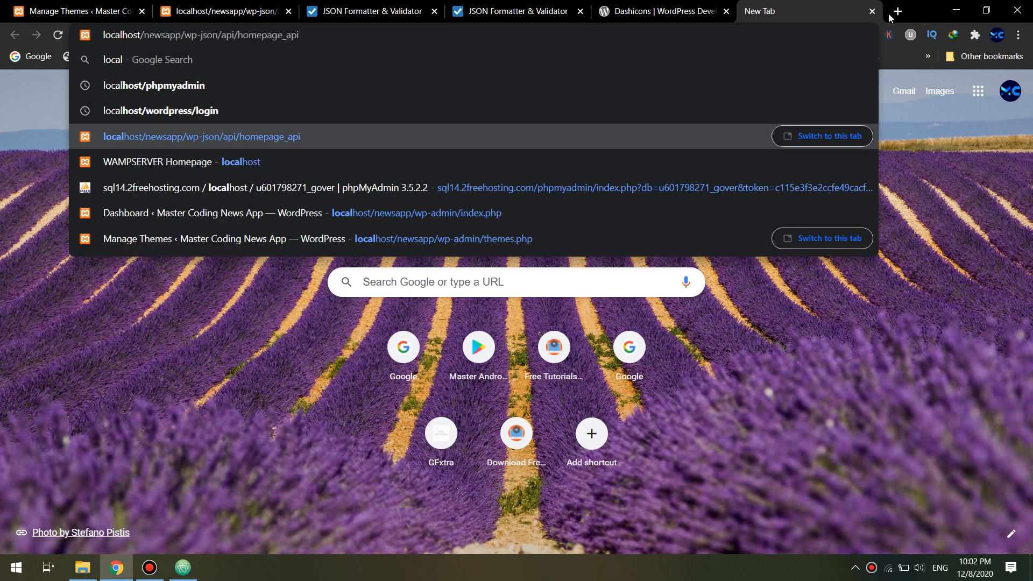
Load the local wp-admin and open Banners > Add New to check the post type.
{"action": "type", "text": "localhost/wordp"}
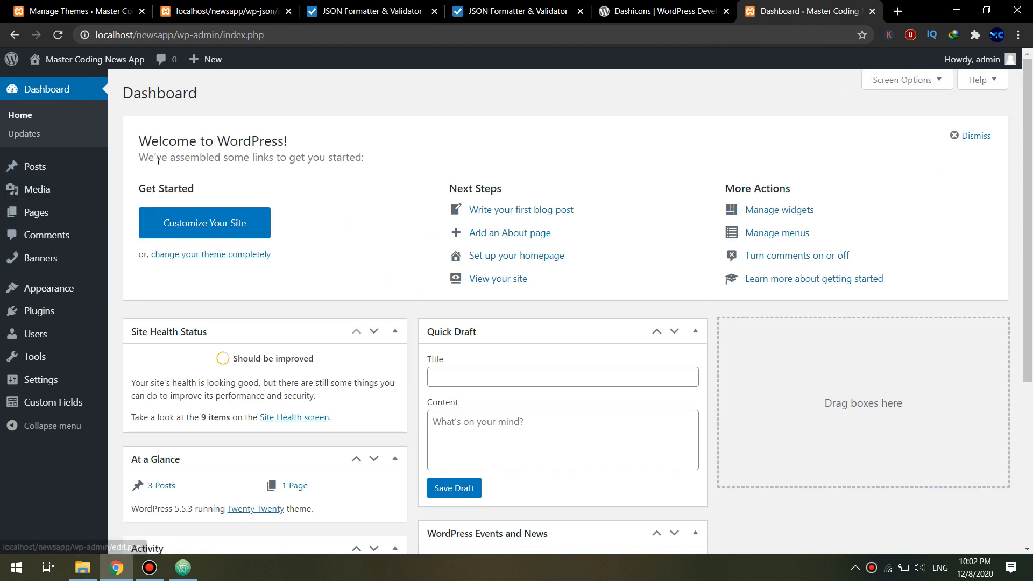
{"action": "mouse_move", "coordinate": [108, 170]}
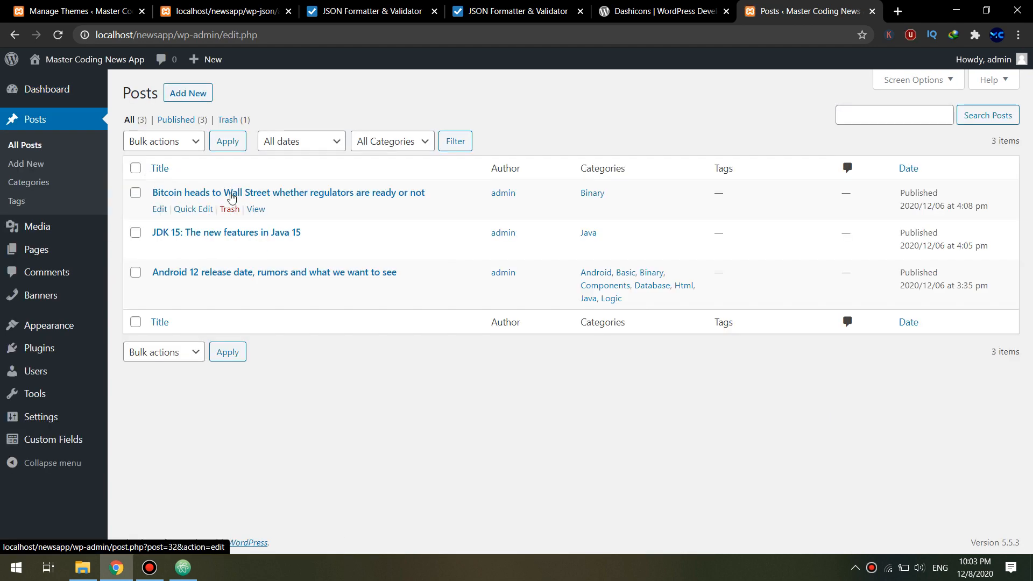
{"action": "left_click", "coordinate": [289, 192]}
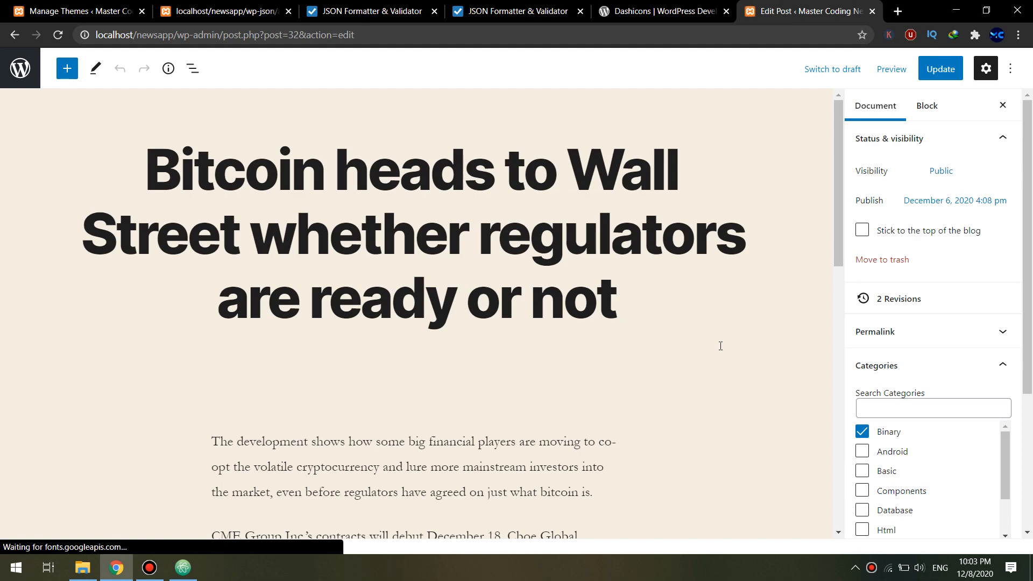
{"action": "scroll", "scroll_direction": "down", "scroll_amount": 3}
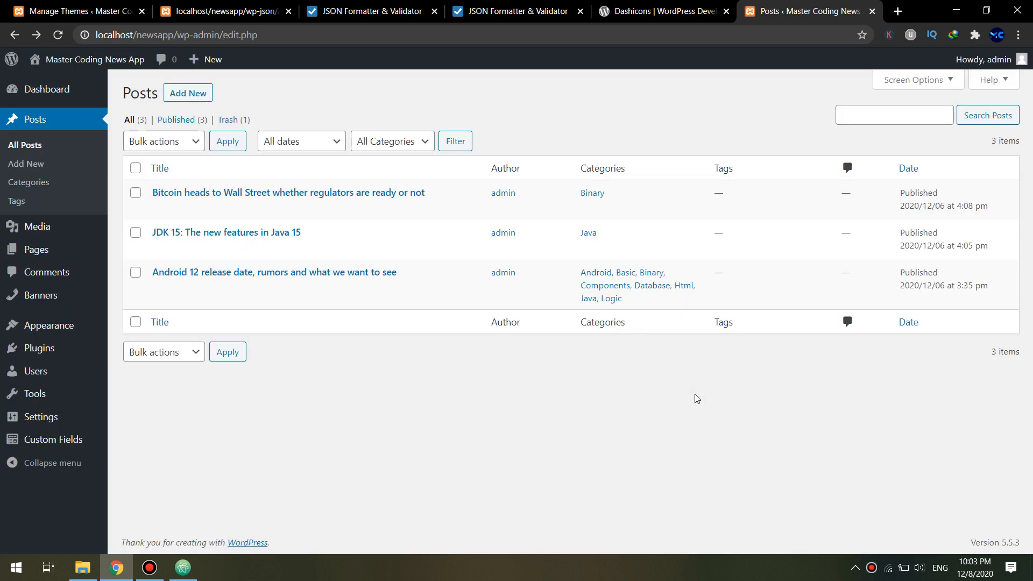
{"action": "left_click", "coordinate": [40, 294]}
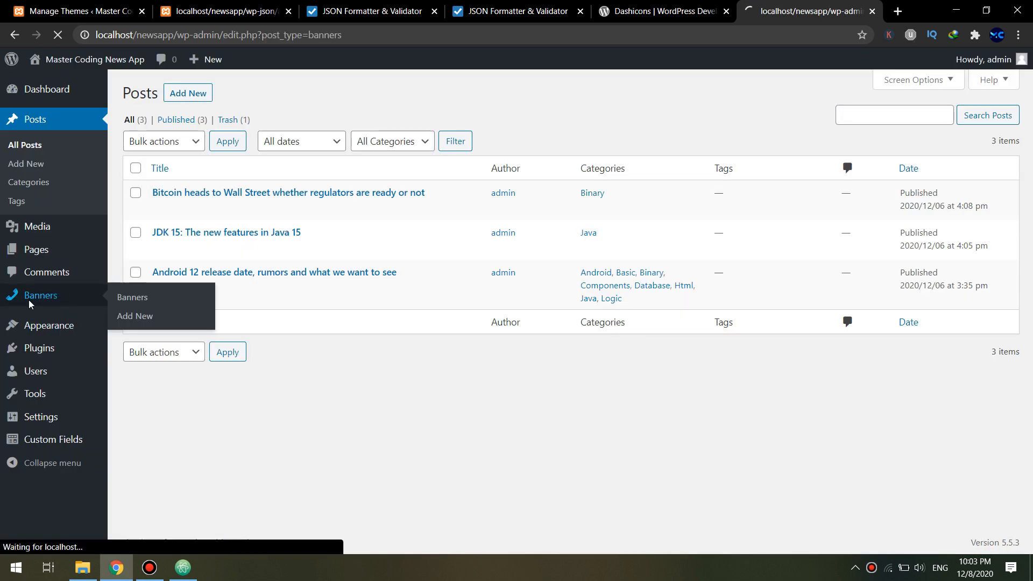
{"action": "left_click", "coordinate": [135, 315]}
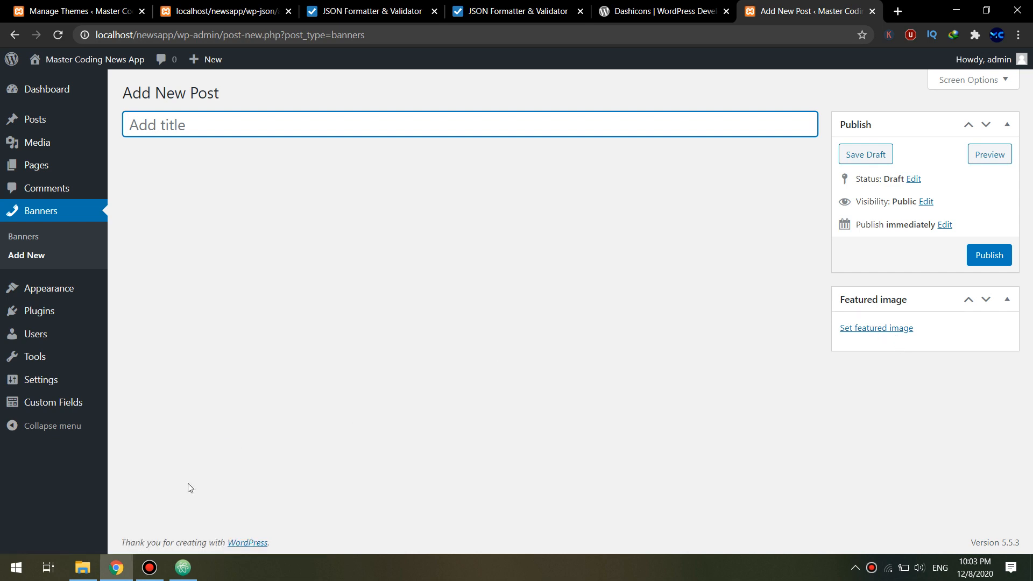
{"action": "left_click", "coordinate": [182, 568]}
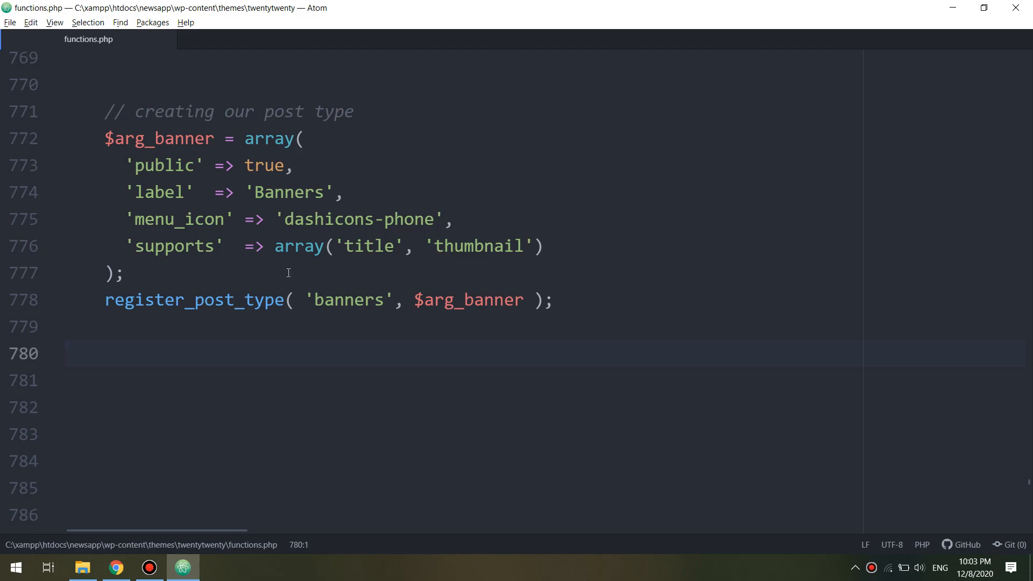
Add a '// Adding the featured id' comment line above register_post_type.
{"action": "left_click", "coordinate": [242, 278]}
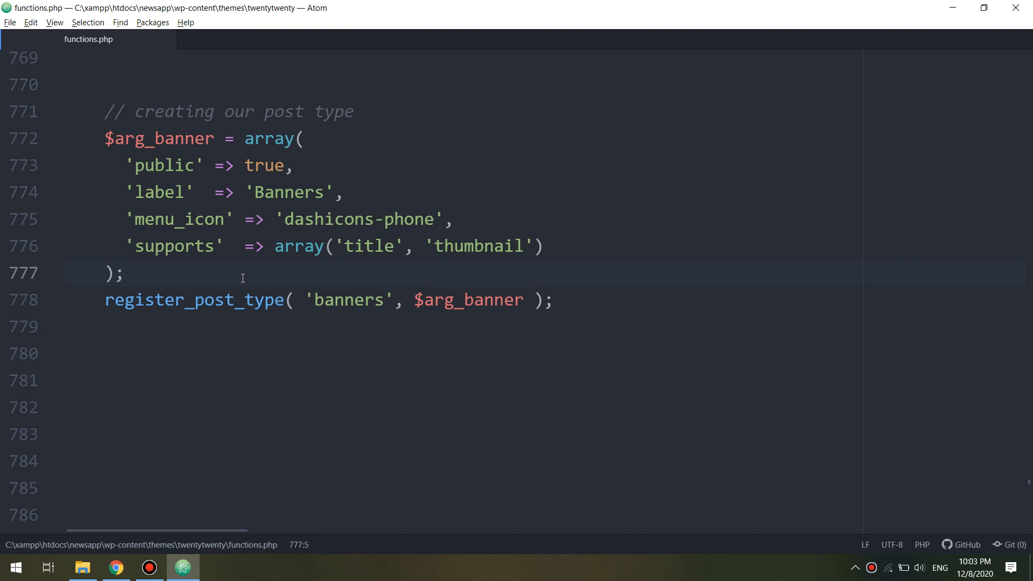
{"action": "type", "text": "// Adding the"}
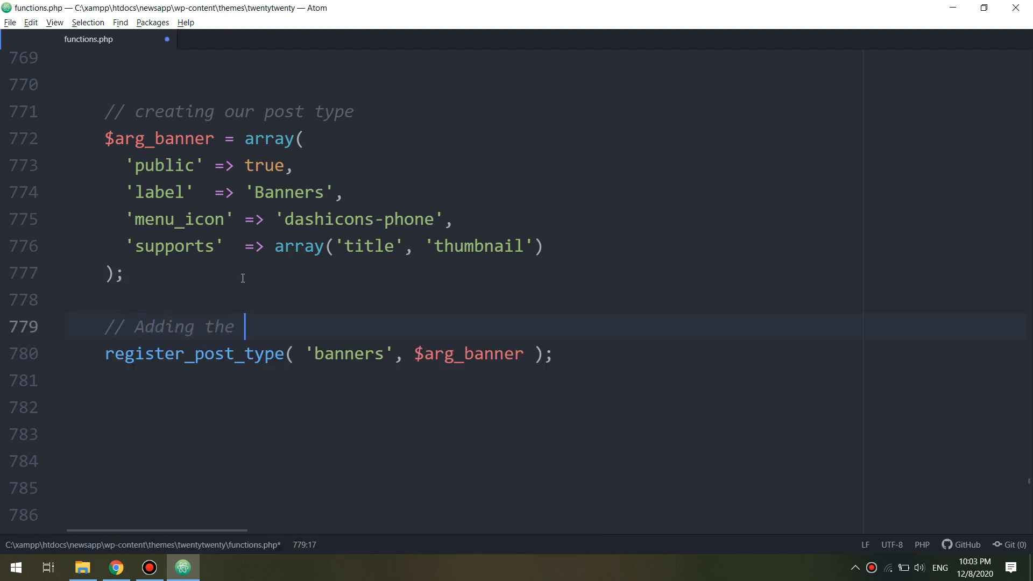
{"action": "type", "text": "fea"}
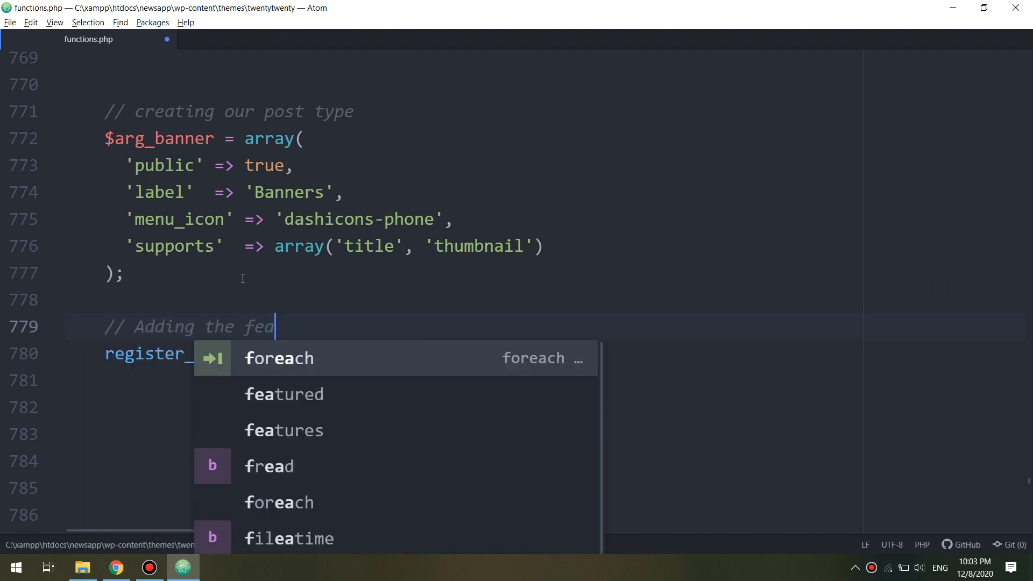
{"action": "type", "text": "tured id"}
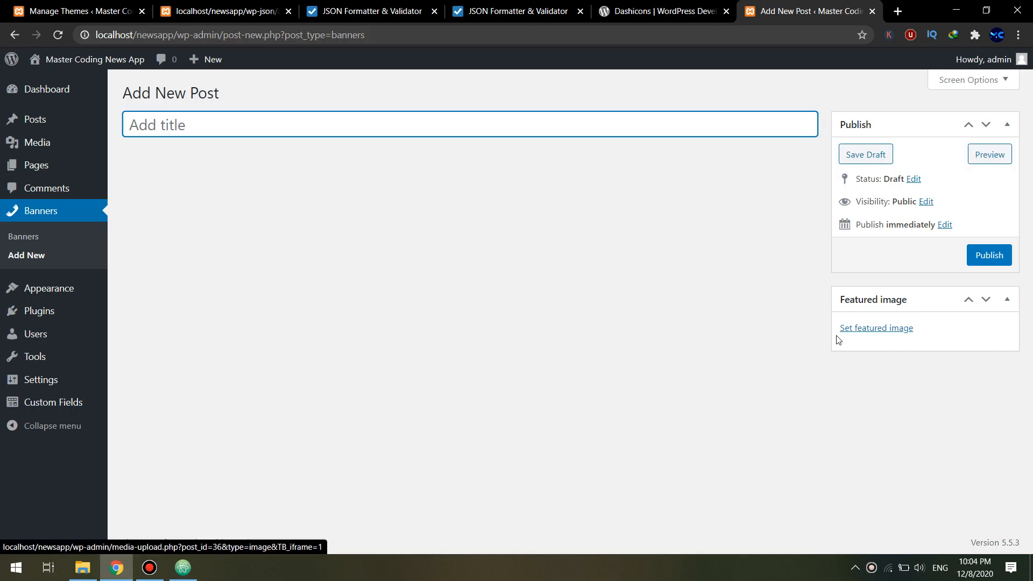
Type a note about removing the featured image into the new banner's title field.
{"action": "type", "text": "//"}
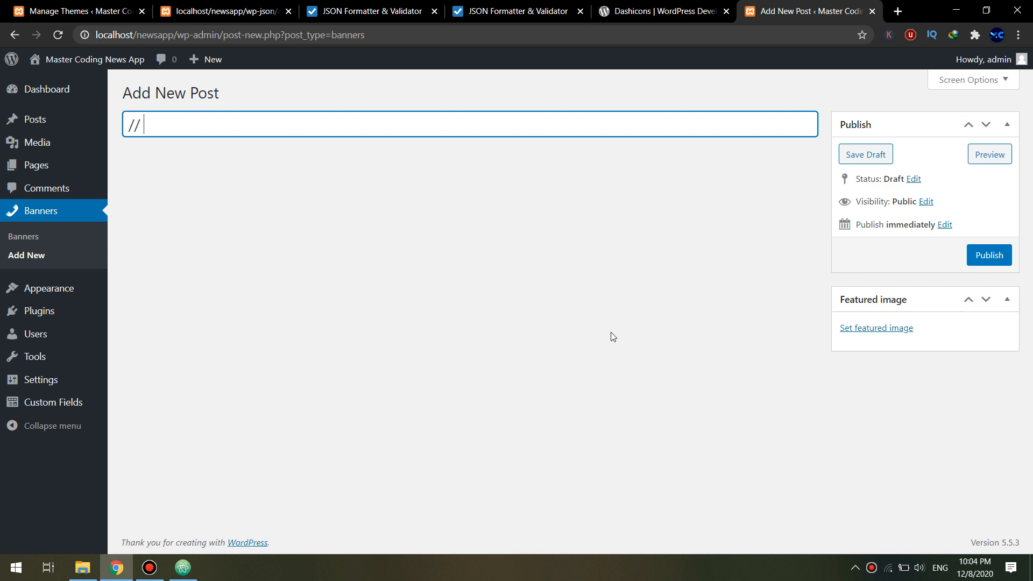
{"action": "type", "text": "Let;"}
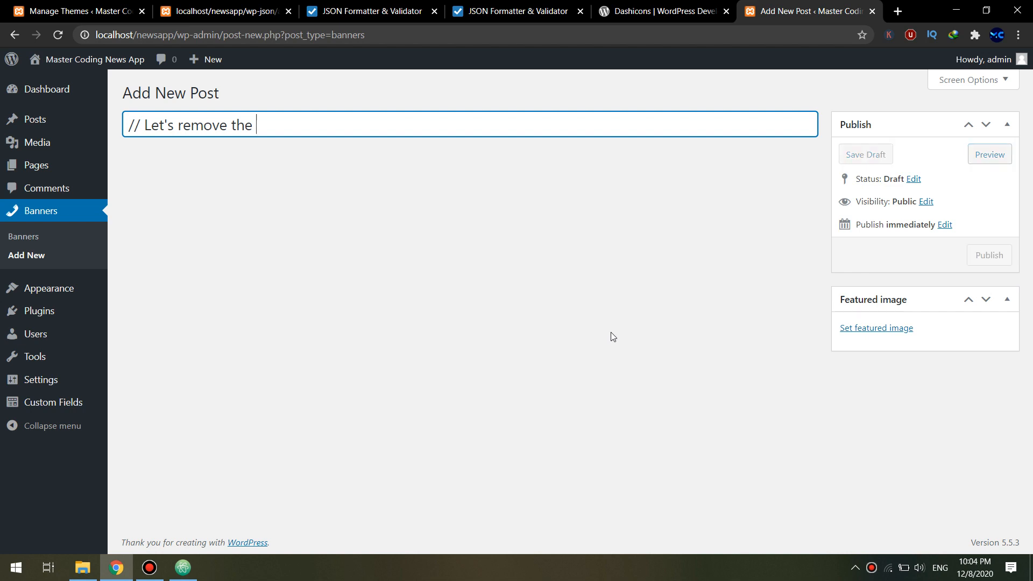
{"action": "type", "text": "featr"}
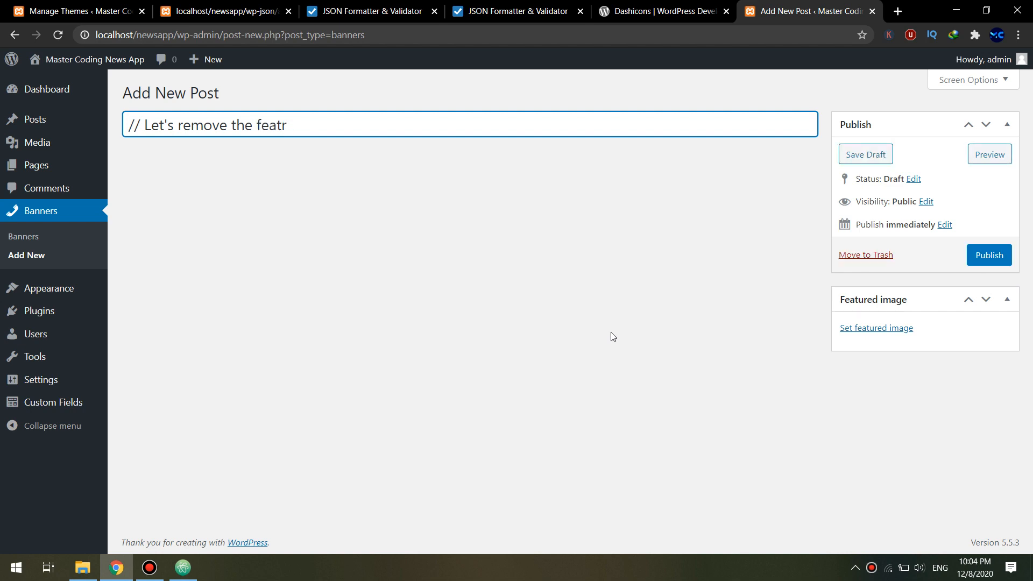
{"action": "type", "text": "ured image"}
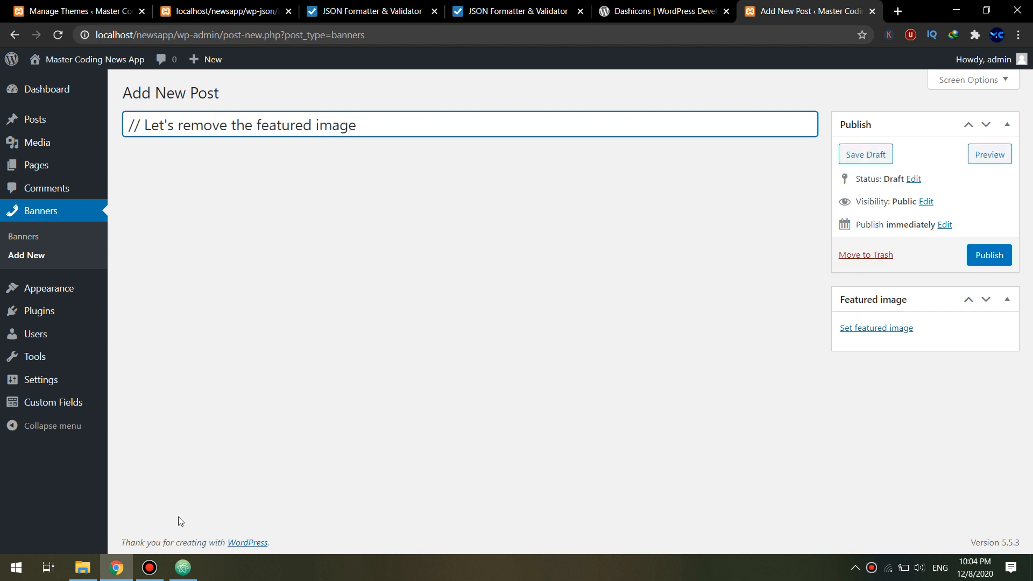
{"action": "type", "text": "otp"}
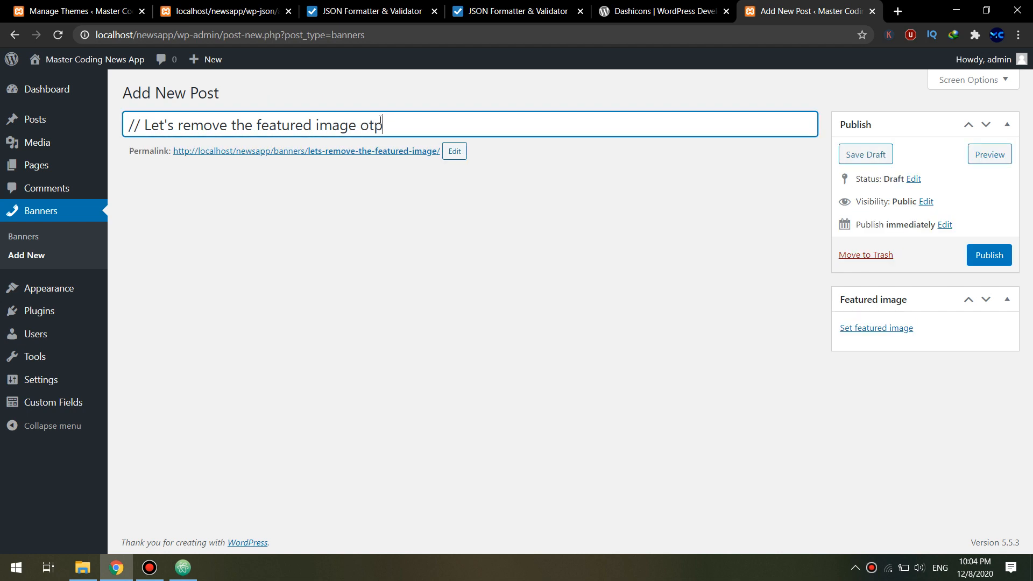
{"action": "type", "text": "ino"}
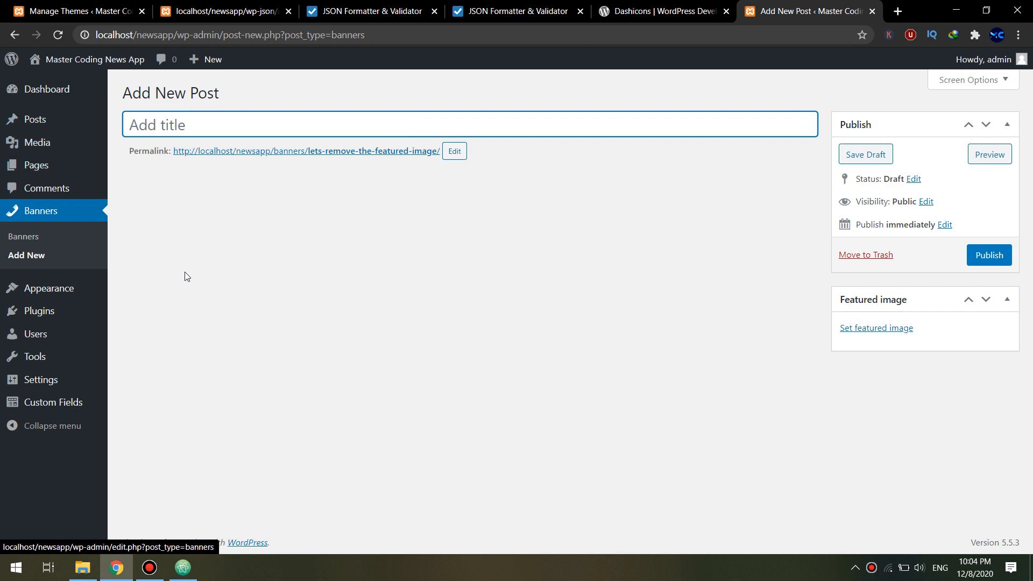
Check the Posts and Banners lists in WordPress admin.
{"action": "left_click", "coordinate": [182, 567]}
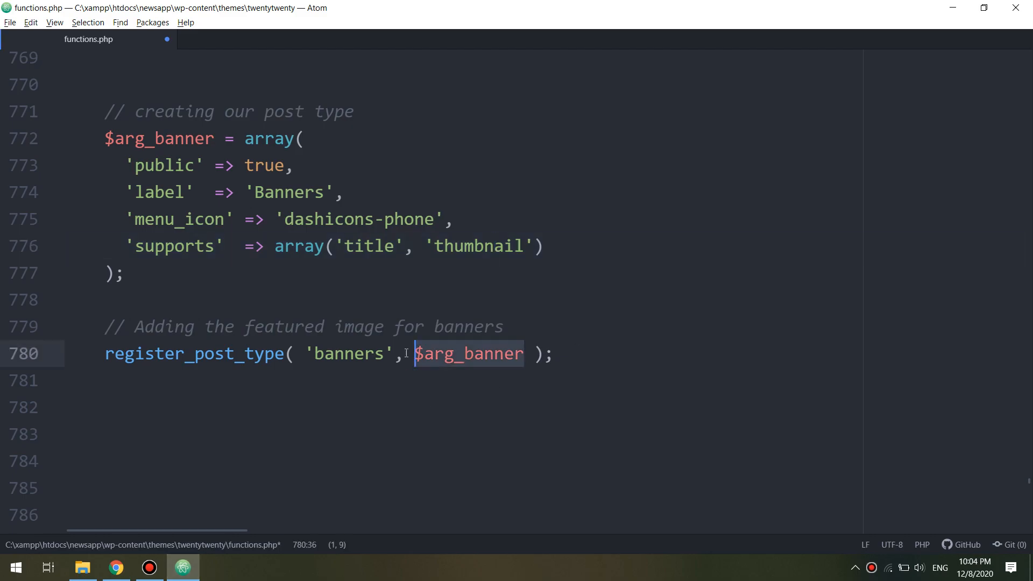
{"action": "left_click", "coordinate": [8, 22]}
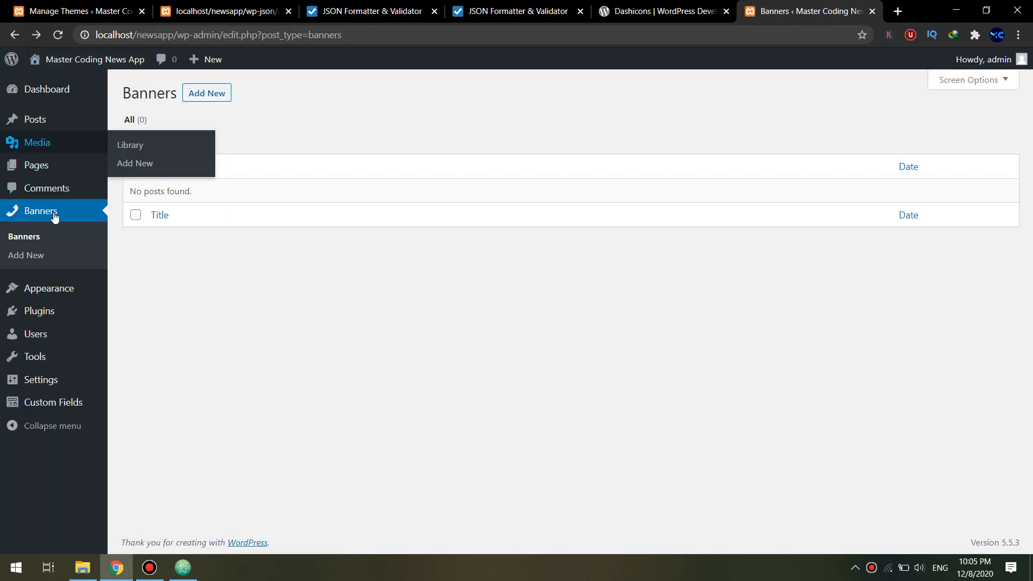
{"action": "left_click", "coordinate": [35, 119]}
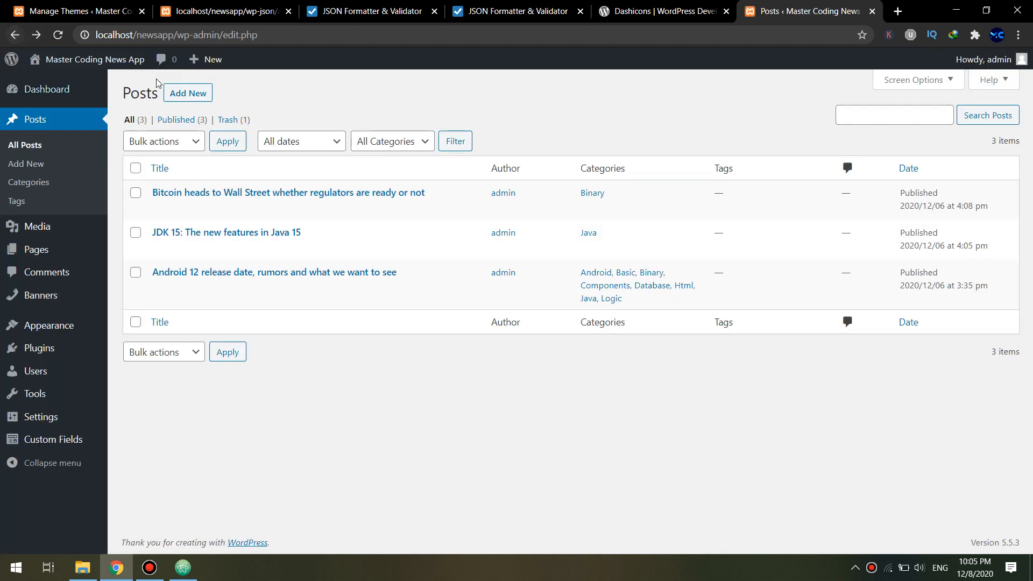
{"action": "left_click", "coordinate": [188, 92]}
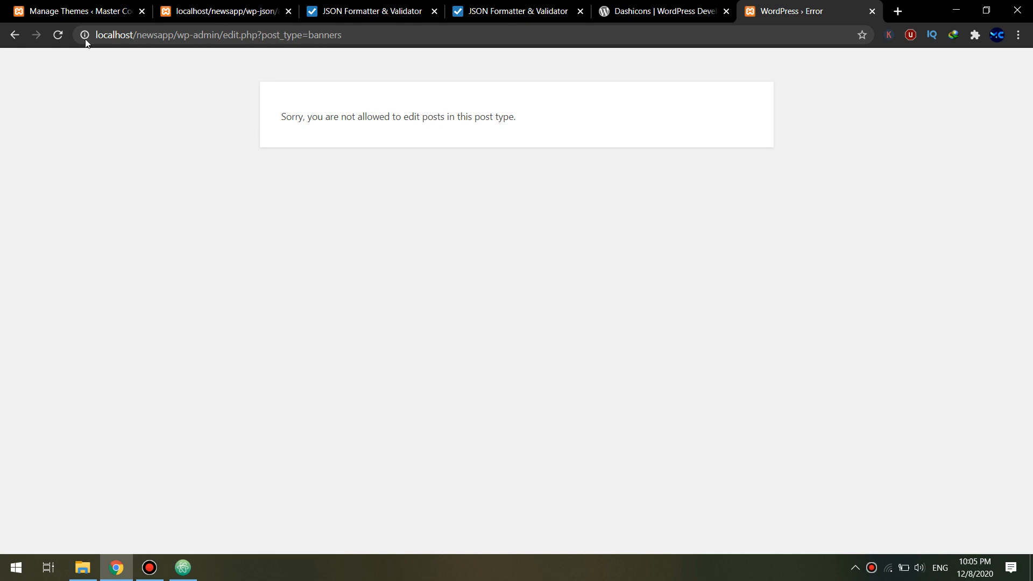
{"action": "left_click", "coordinate": [182, 567]}
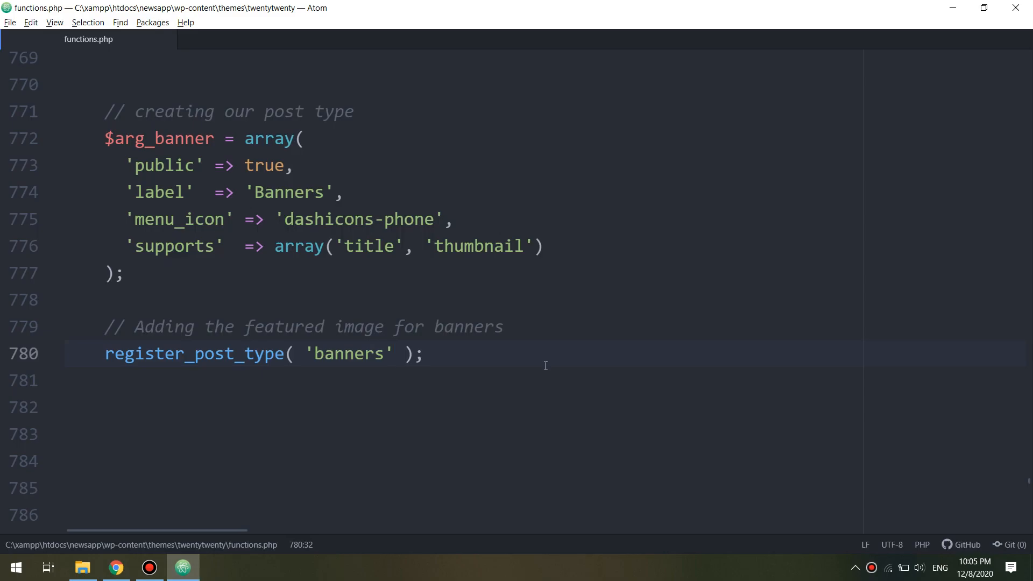
Remove 'thumbnail' from the banner supports array and save functions.php.
{"action": "left_click", "coordinate": [424, 354]}
{"action": "type", "text": ", $arg_banner"}
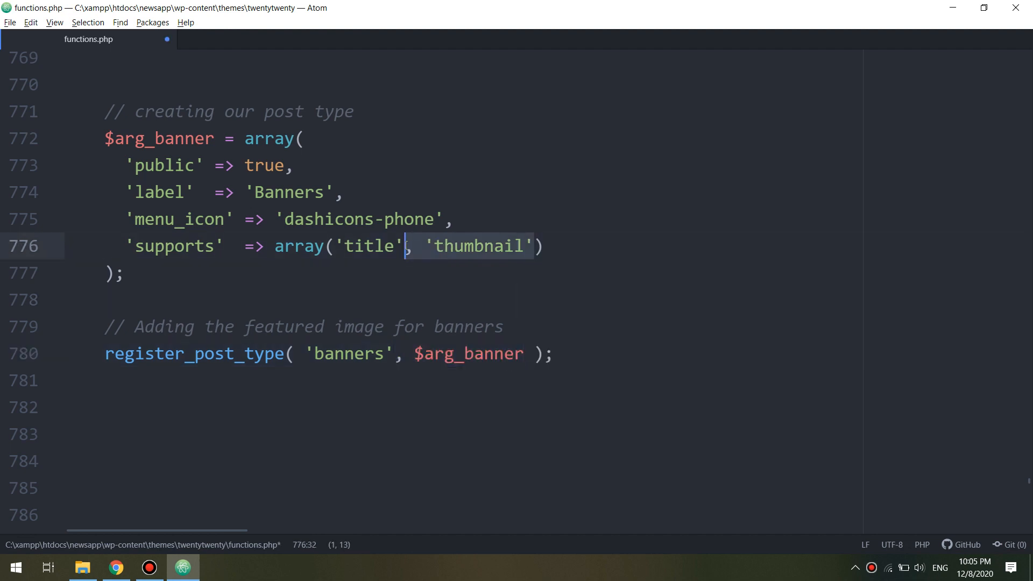
{"action": "key", "text": "Delete"}
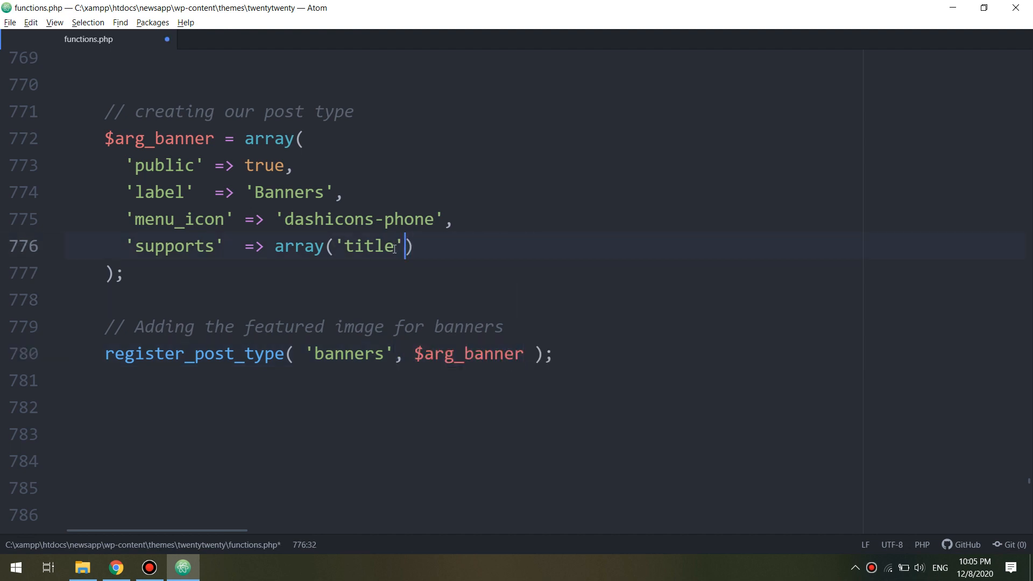
{"action": "left_click", "coordinate": [7, 22]}
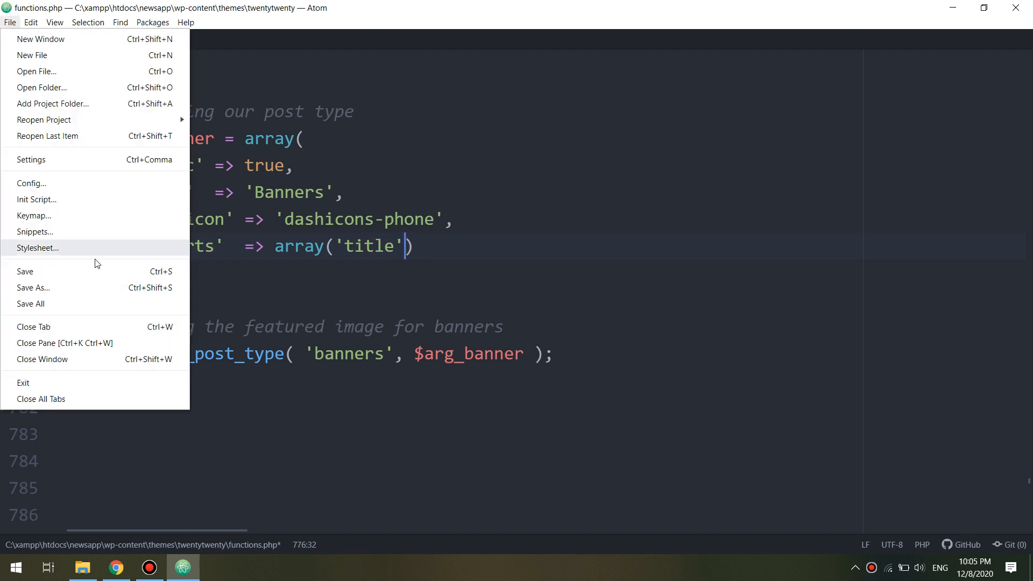
{"action": "left_click", "coordinate": [117, 567]}
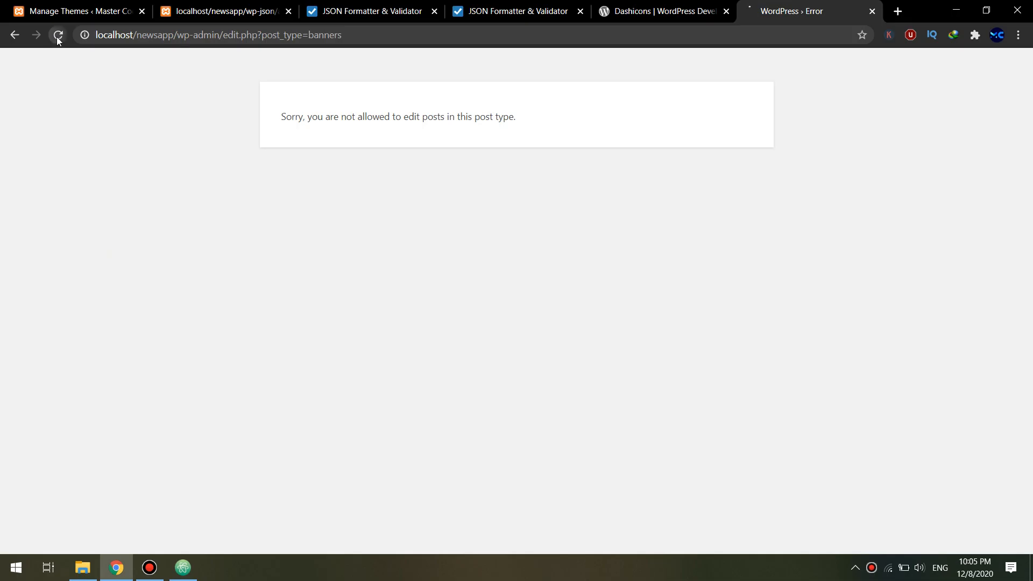
Reload, draft a banner titled 'let's add more options', then leave it unsaved for Custom Fields.
{"action": "left_click", "coordinate": [58, 34]}
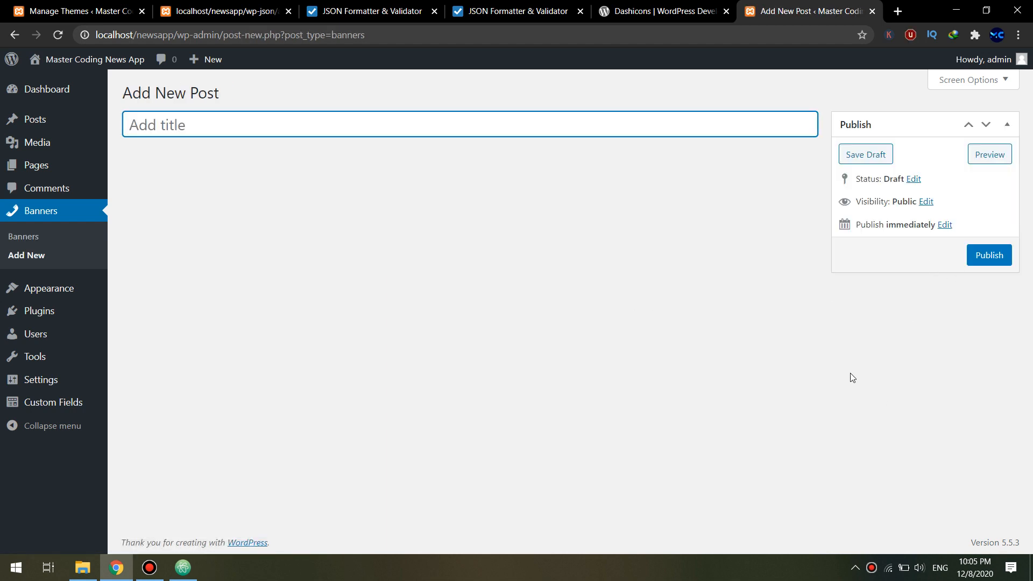
{"action": "left_click", "coordinate": [199, 125]}
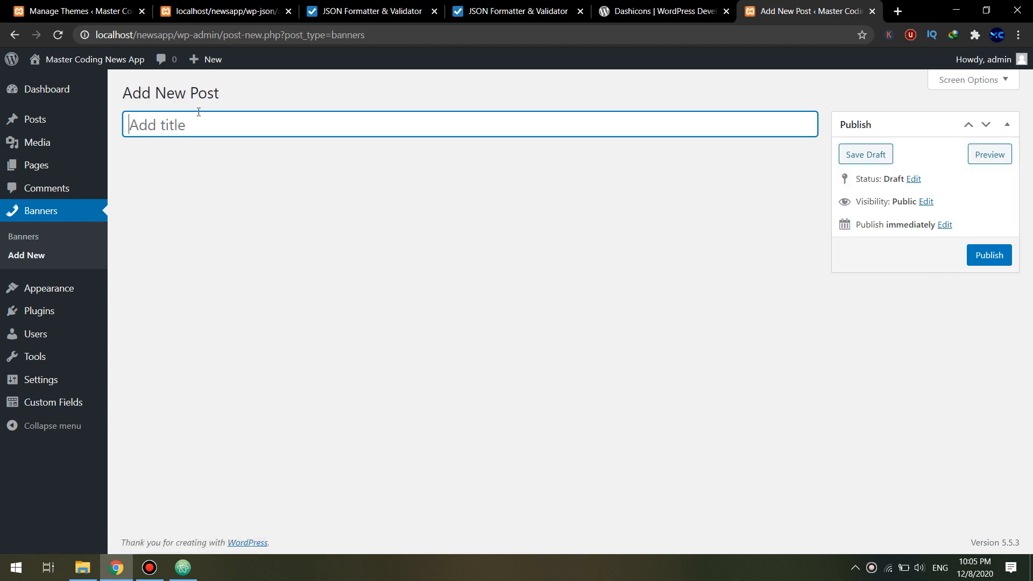
{"action": "type", "text": "let's add mo"}
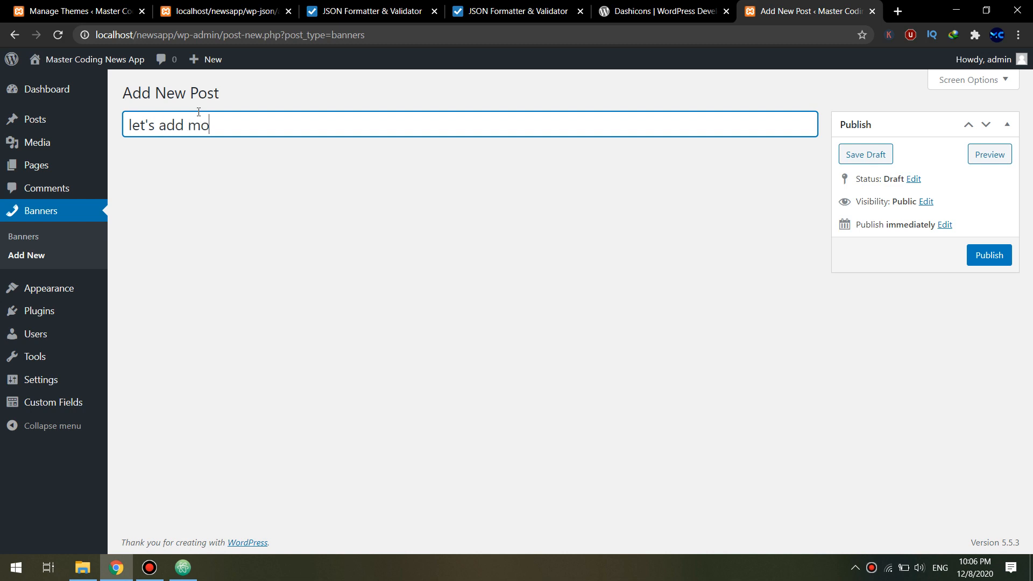
{"action": "type", "text": "re optino"}
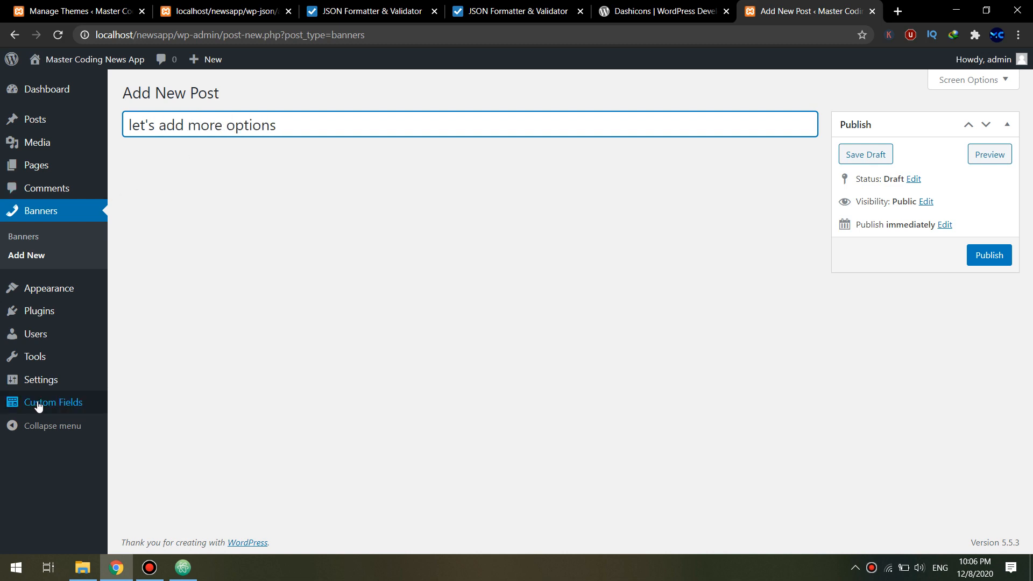
{"action": "left_click", "coordinate": [53, 402]}
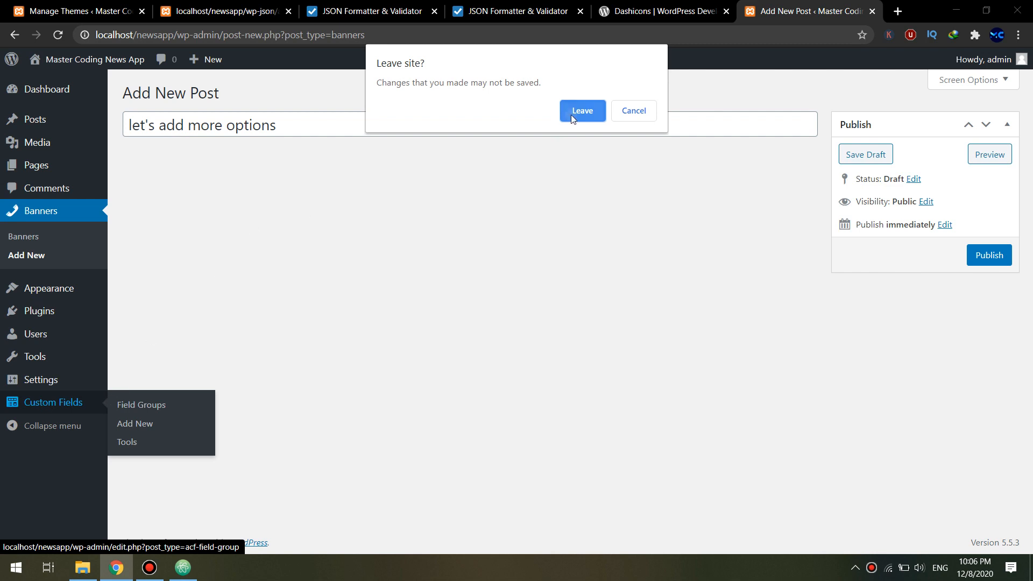
{"action": "left_click", "coordinate": [582, 110]}
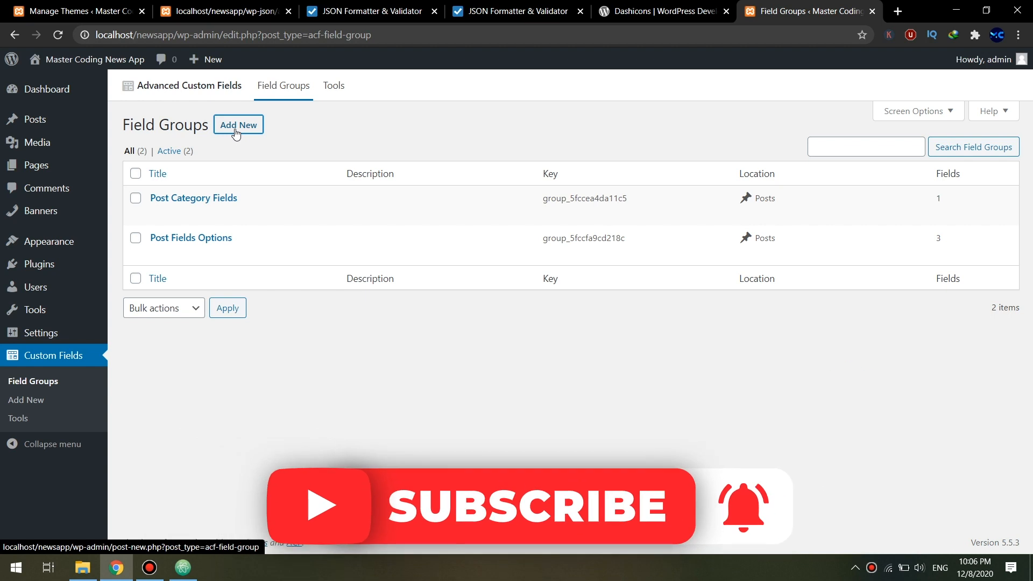
Create a 'Banner Options' field group with a Description field.
{"action": "left_click", "coordinate": [238, 124]}
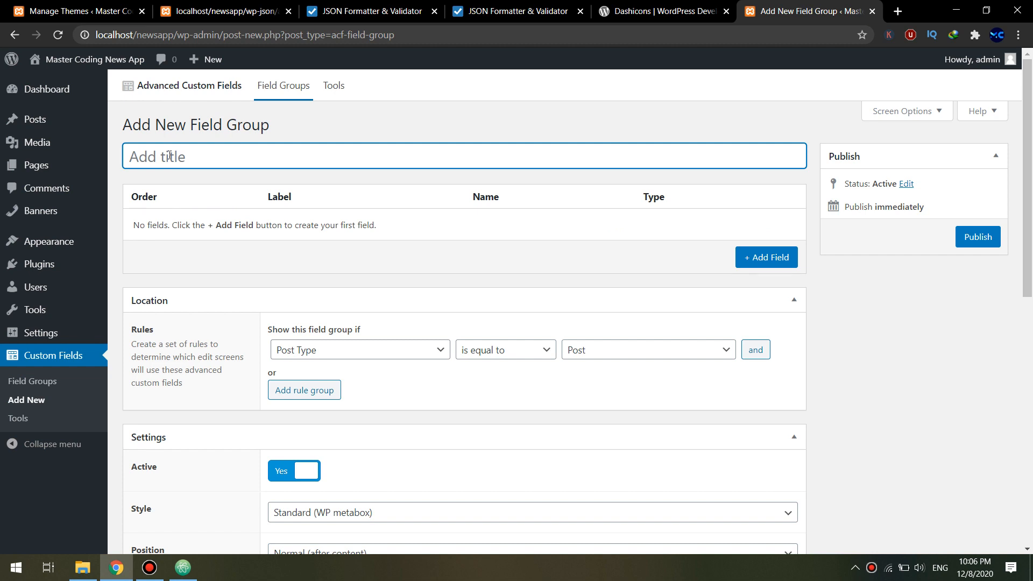
{"action": "type", "text": "Banner"}
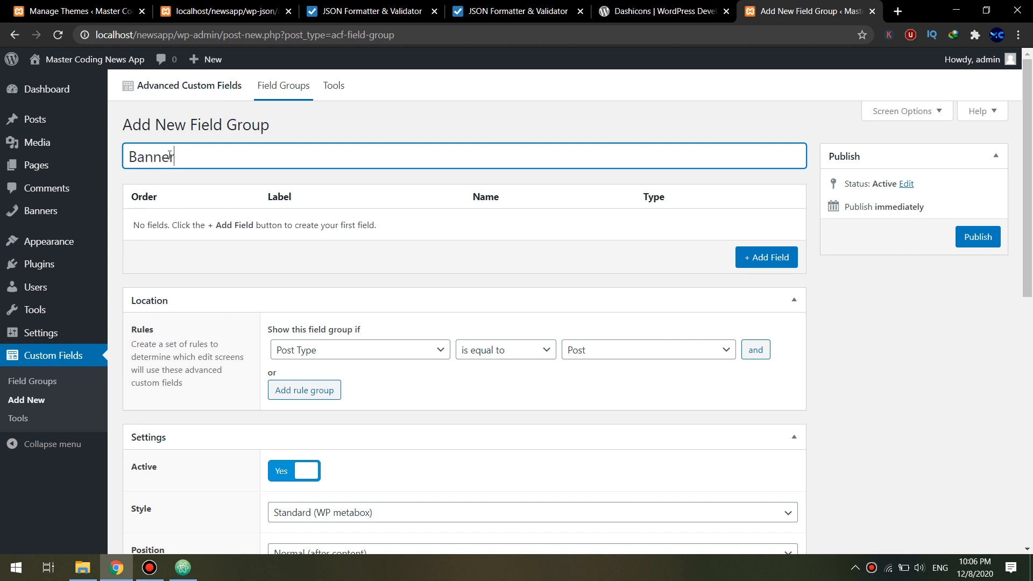
{"action": "type", "text": "Options"}
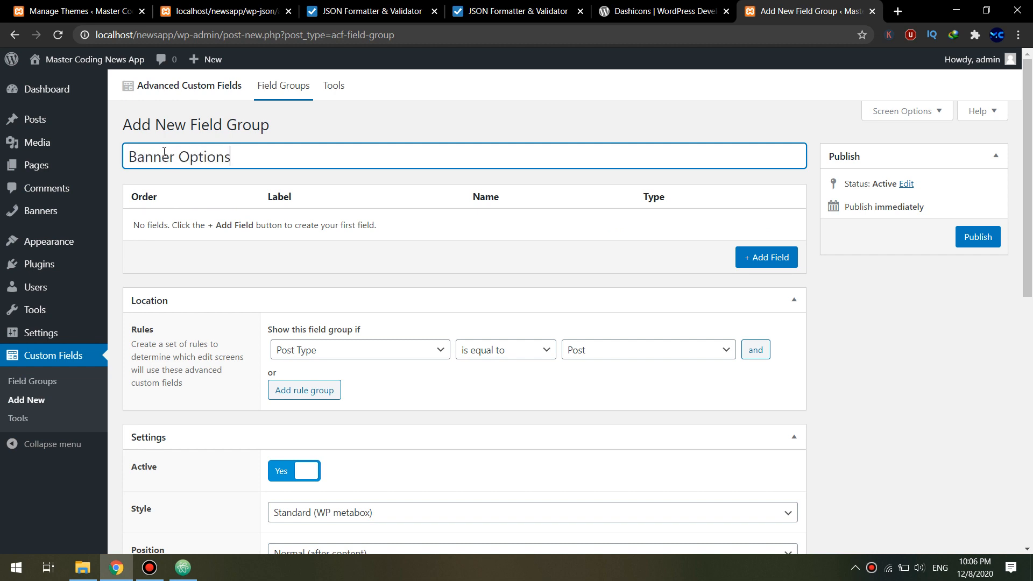
{"action": "left_click", "coordinate": [766, 257]}
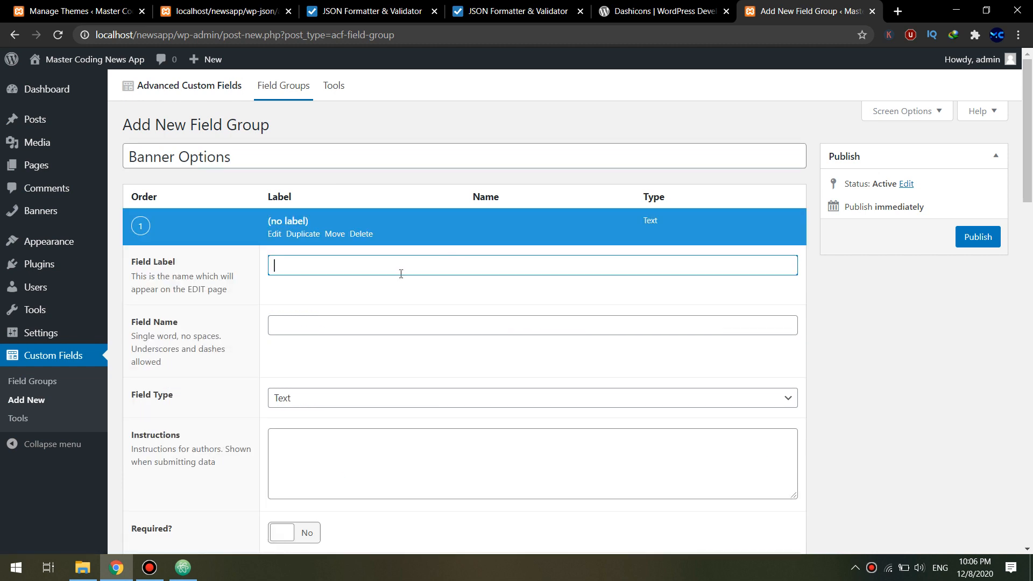
{"action": "scroll", "scroll_direction": "down", "scroll_amount": 3}
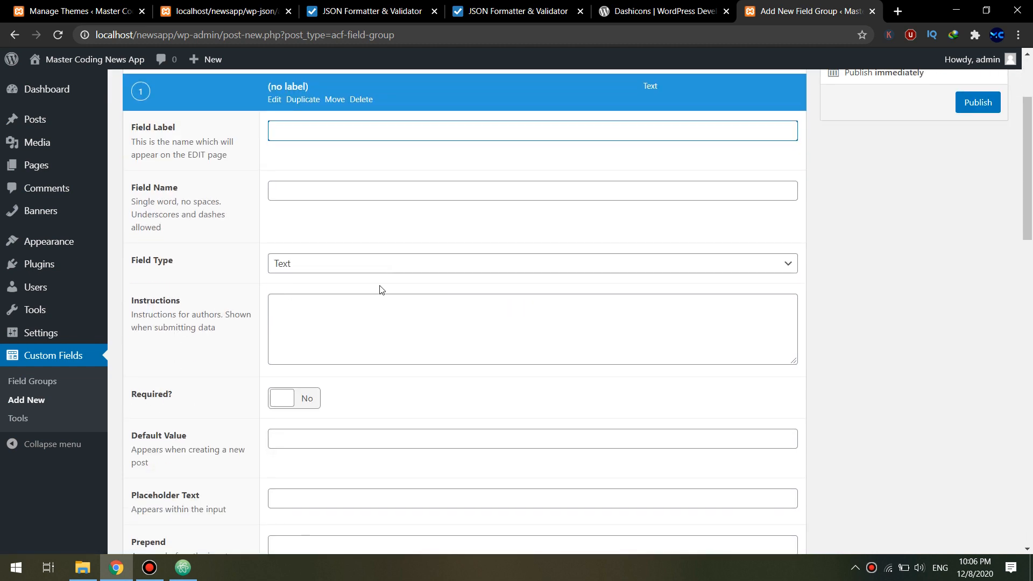
{"action": "type", "text": "Description"}
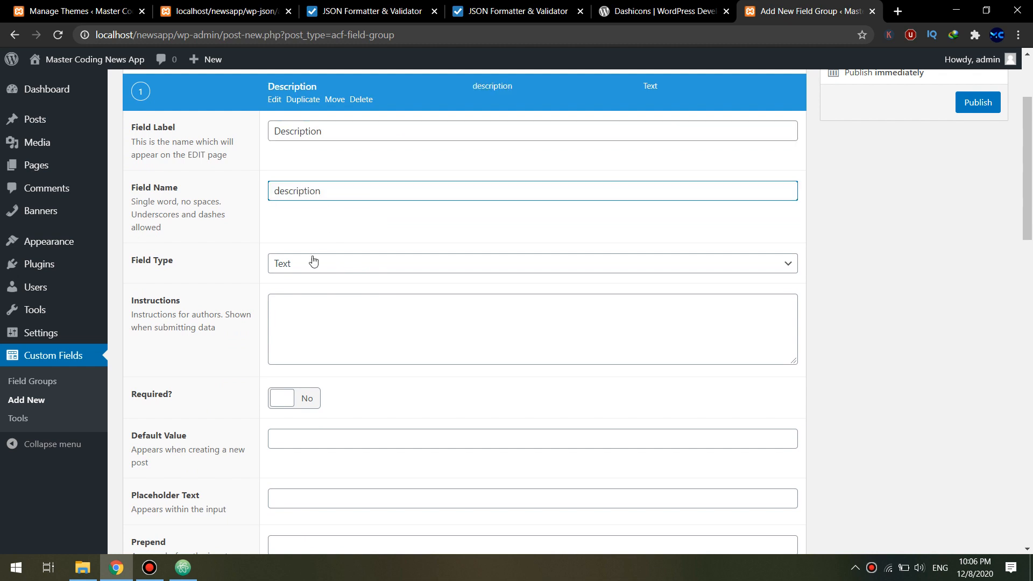
{"action": "scroll", "scroll_direction": "down", "scroll_amount": 3}
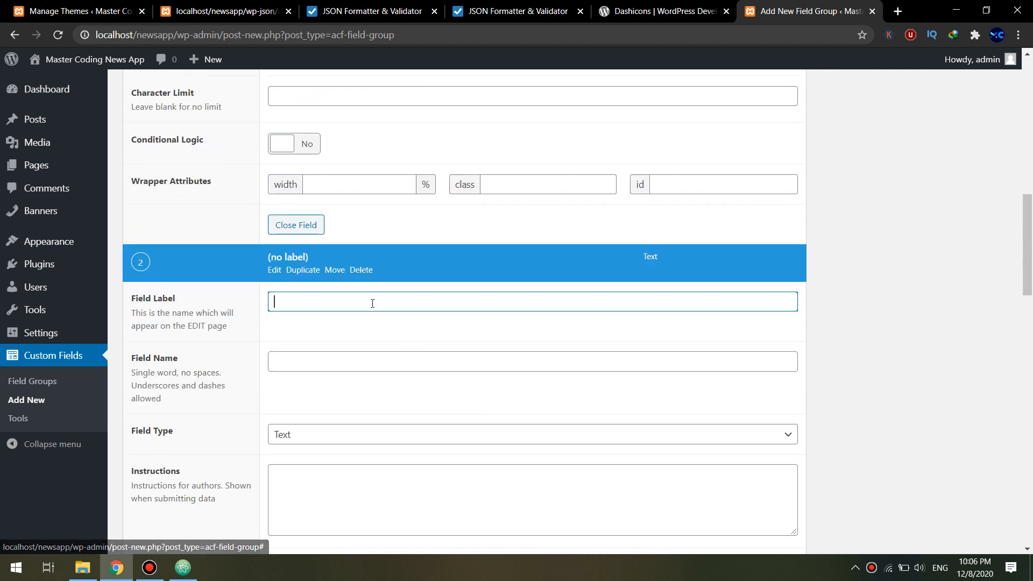
{"action": "scroll", "scroll_direction": "down", "scroll_amount": 3}
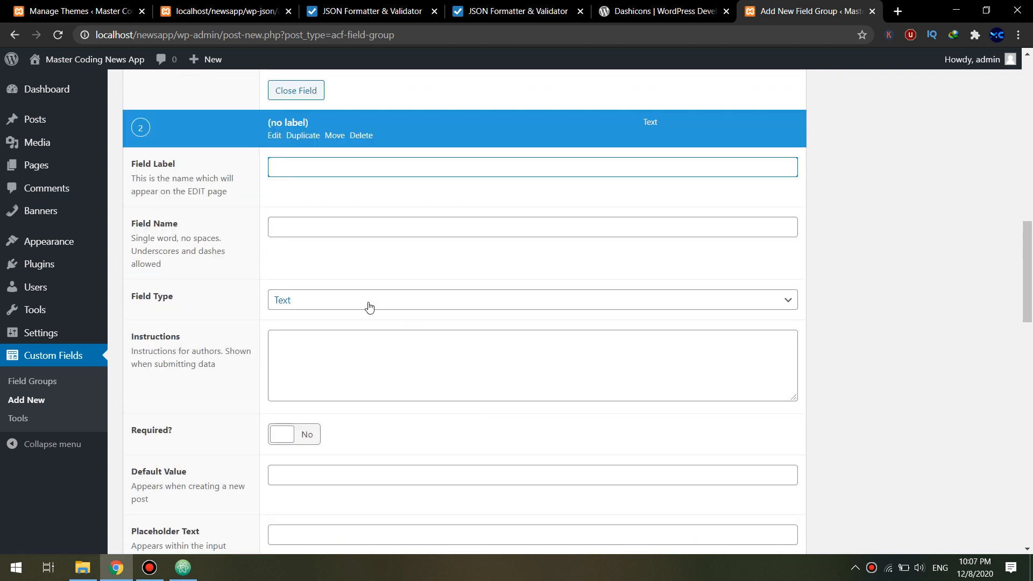
Add a 'Banner image' Image field returning Image URL, Medium preview, library All.
{"action": "type", "text": "Banner"}
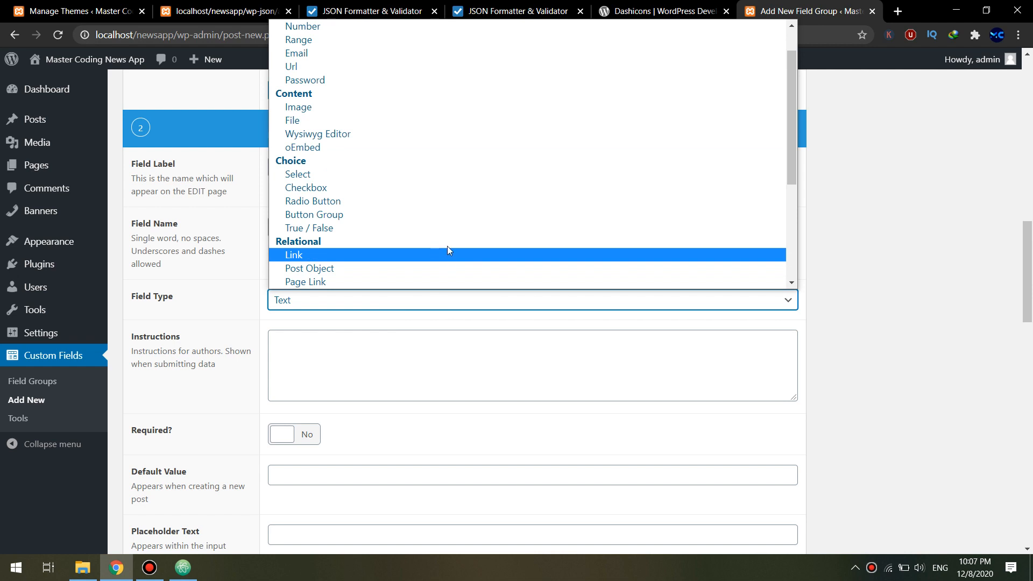
{"action": "left_click", "coordinate": [298, 107]}
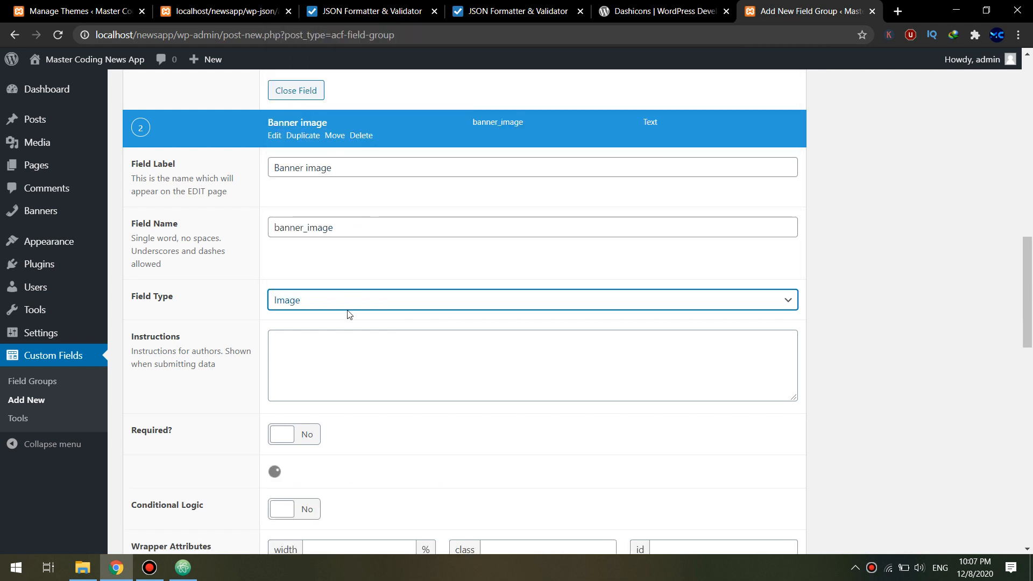
{"action": "scroll", "scroll_direction": "down", "scroll_amount": 3}
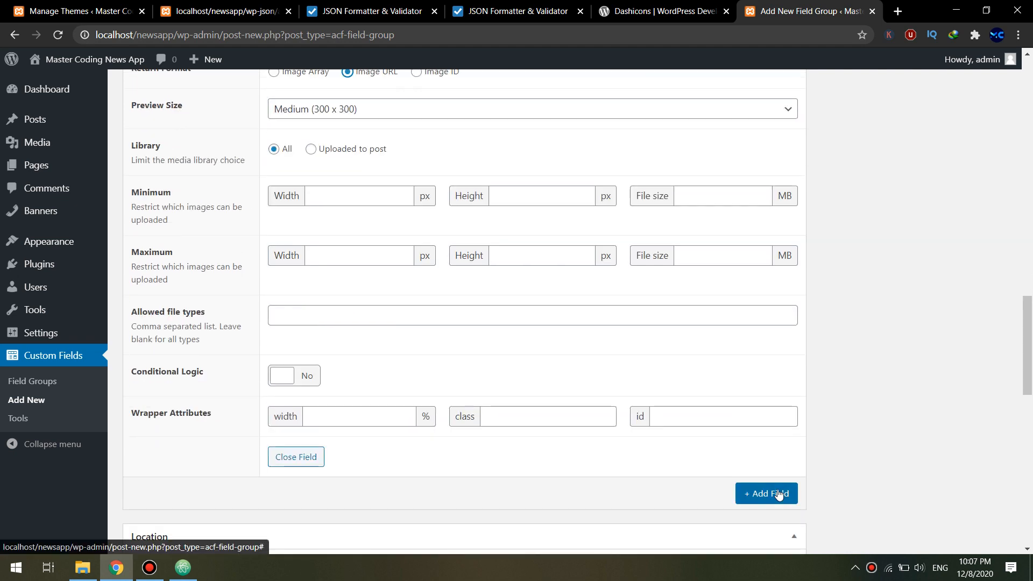
Add a third field labelled 'Banner Click Link'.
{"action": "left_click", "coordinate": [766, 493]}
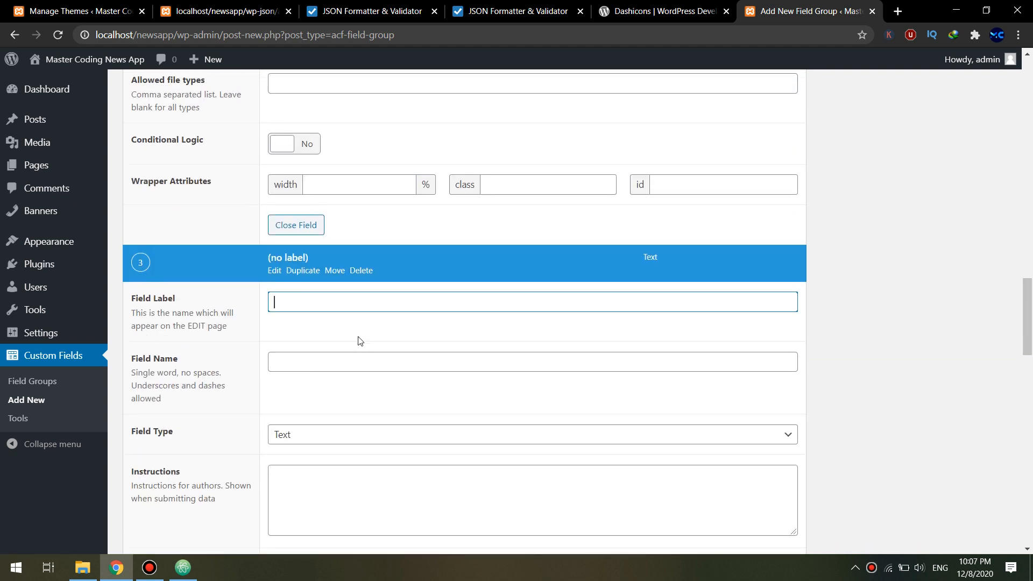
{"action": "type", "text": "Banner Click"}
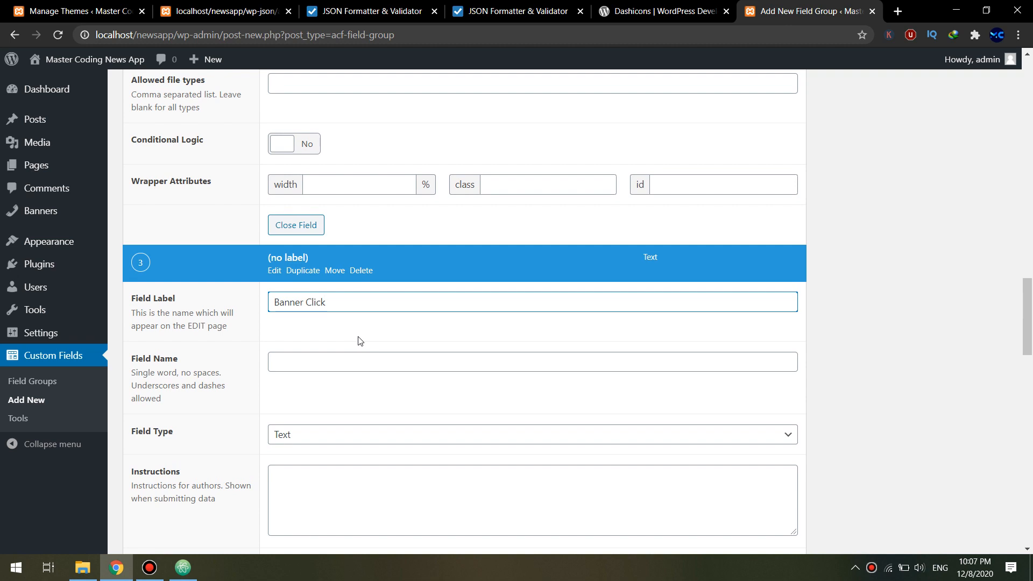
{"action": "type", "text": "Link"}
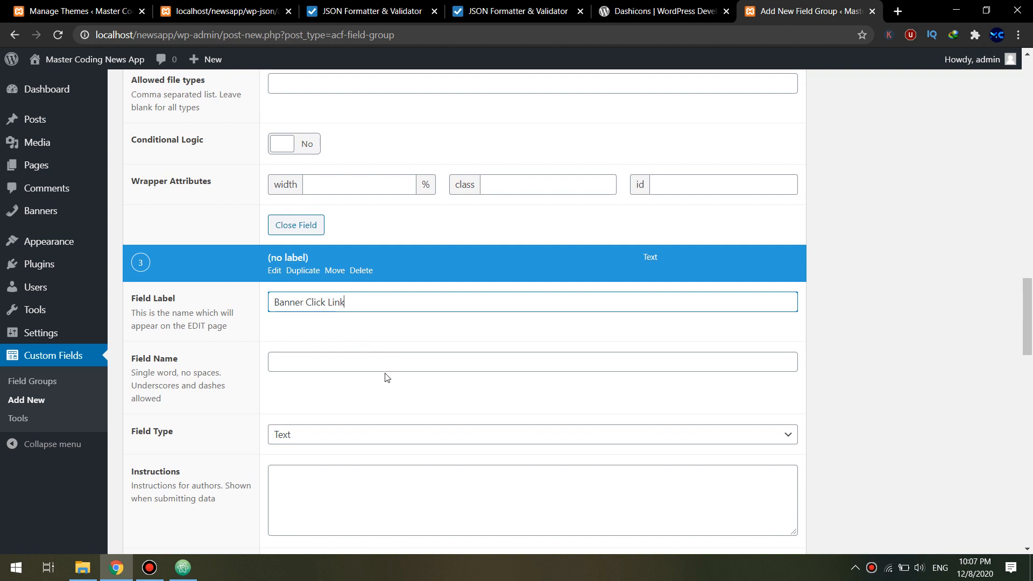
Set the group's Location rule to Post Type is equal to Banners.
{"action": "scroll", "scroll_direction": "down", "scroll_amount": 3}
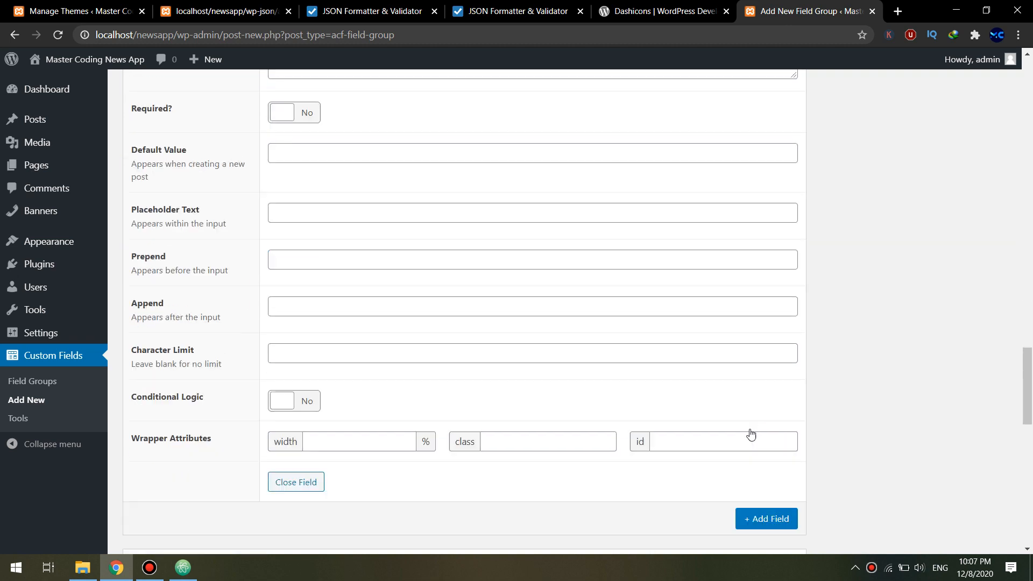
{"action": "scroll", "scroll_direction": "down", "scroll_amount": 3}
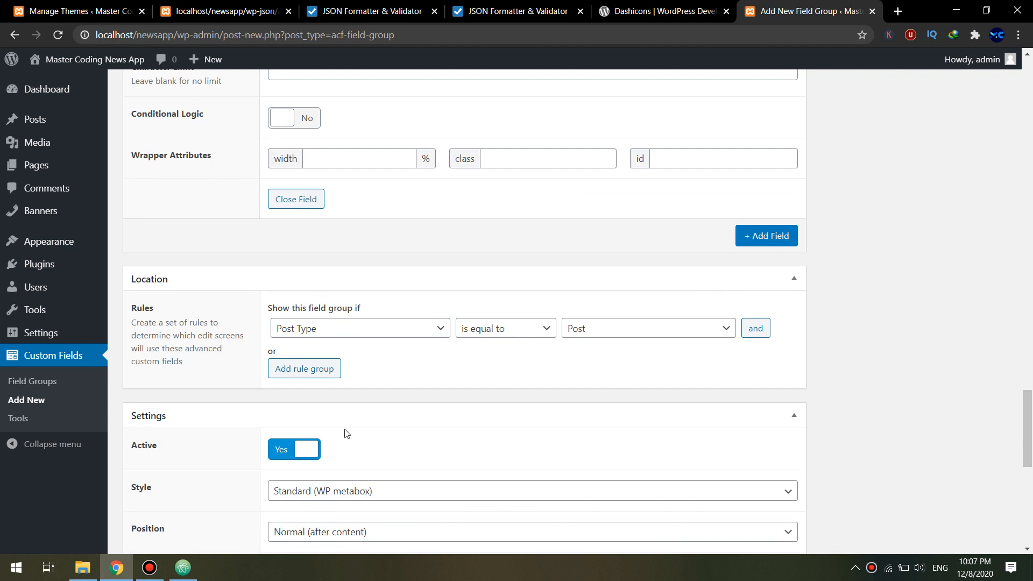
{"action": "scroll", "scroll_direction": "down", "scroll_amount": 3}
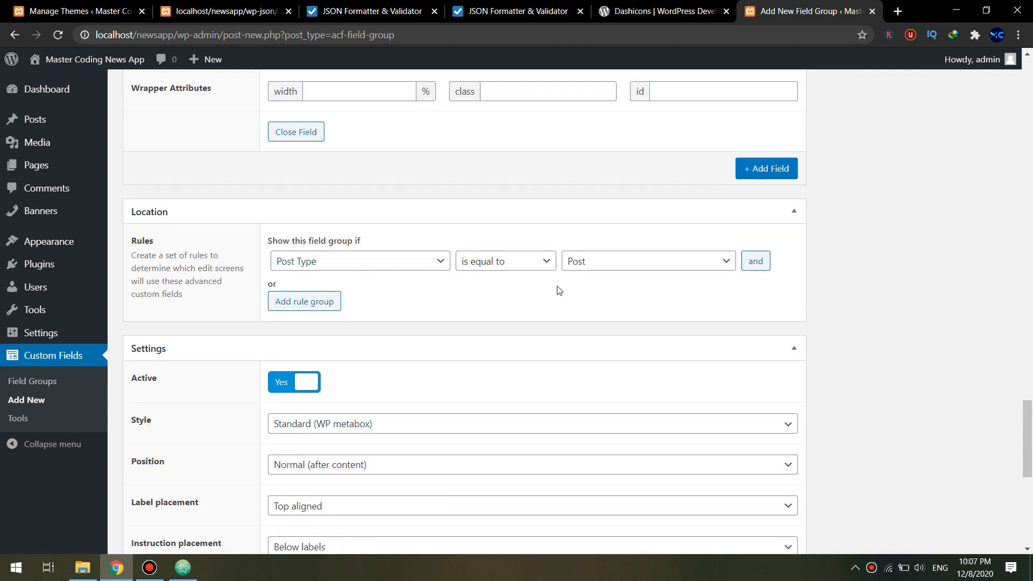
{"action": "mouse_move", "coordinate": [621, 268]}
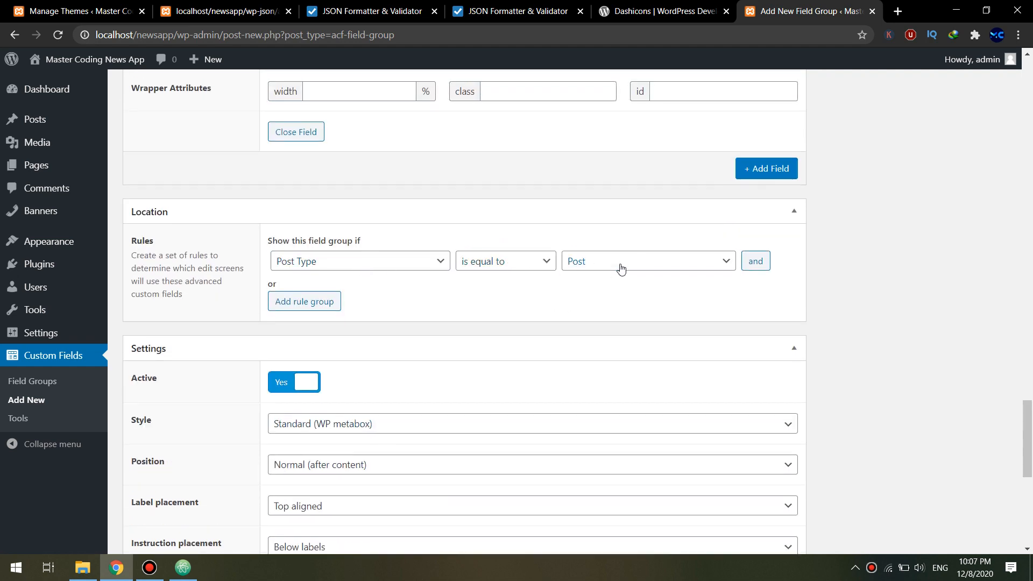
{"action": "left_click", "coordinate": [647, 261]}
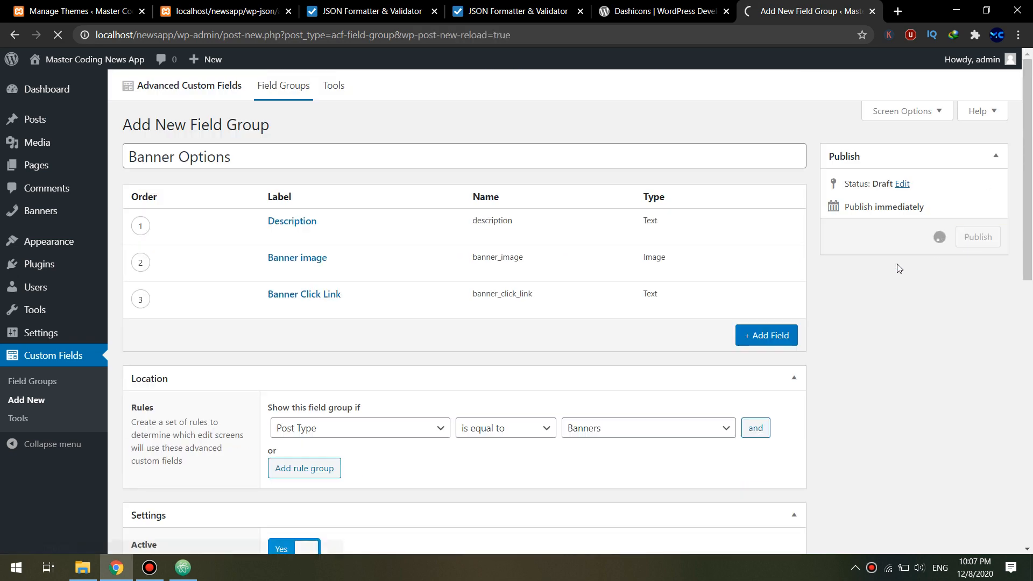
Publish the Banner Options field group.
{"action": "left_click", "coordinate": [977, 236]}
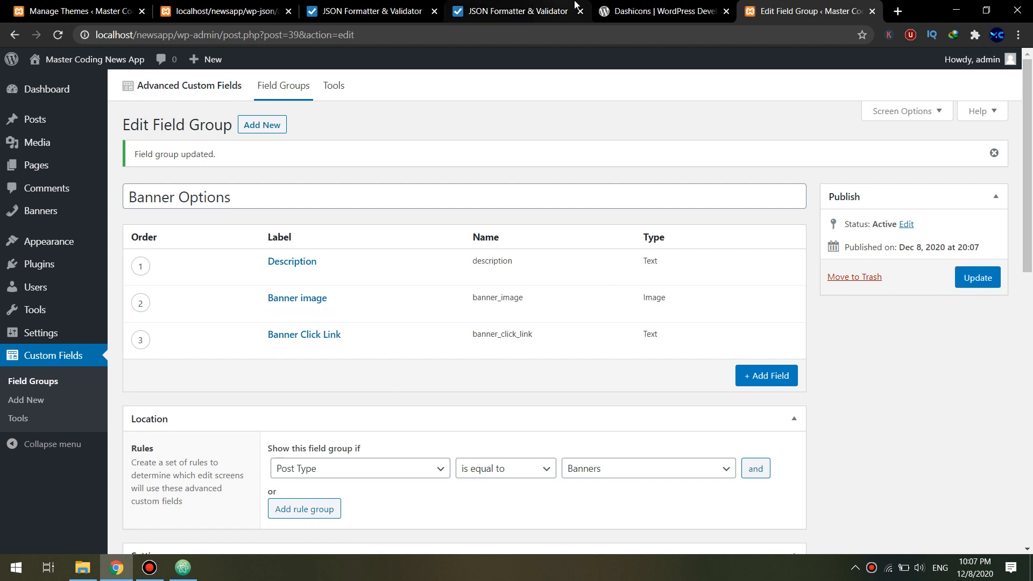
{"action": "left_click", "coordinate": [660, 11]}
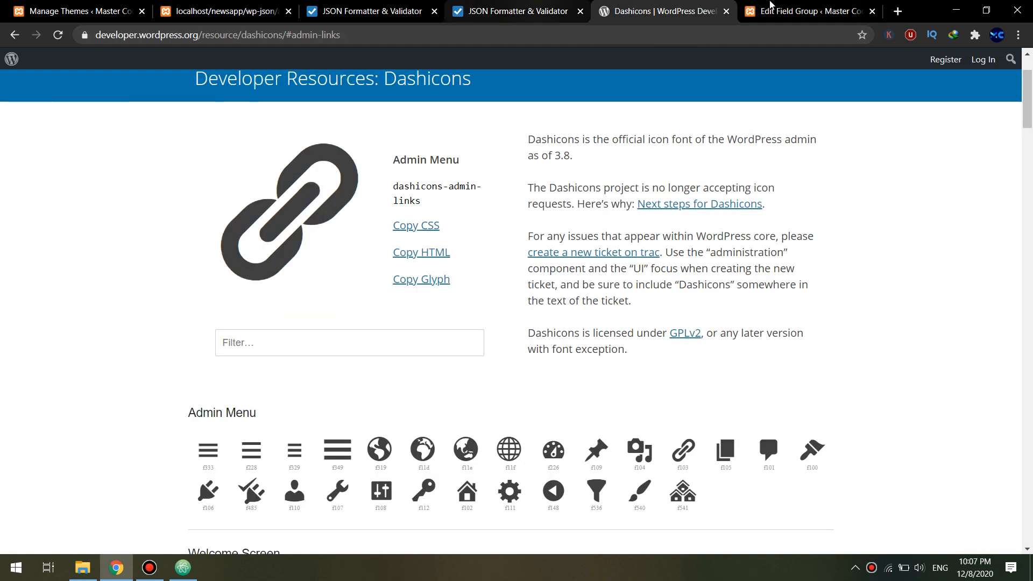
{"action": "left_click", "coordinate": [810, 11]}
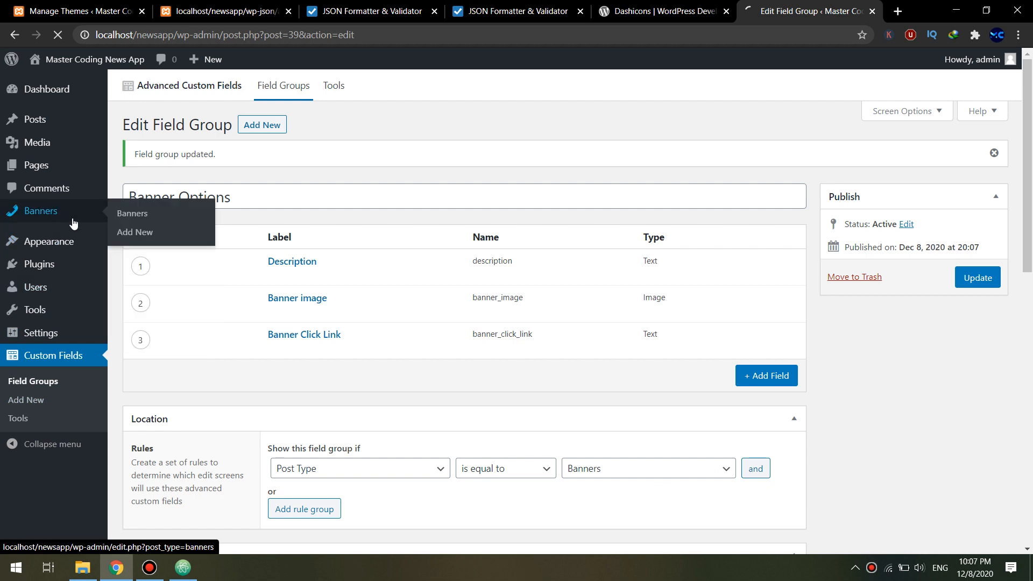
Start a banner titled 'Banner' with a description and the HTML image.
{"action": "left_click", "coordinate": [134, 232]}
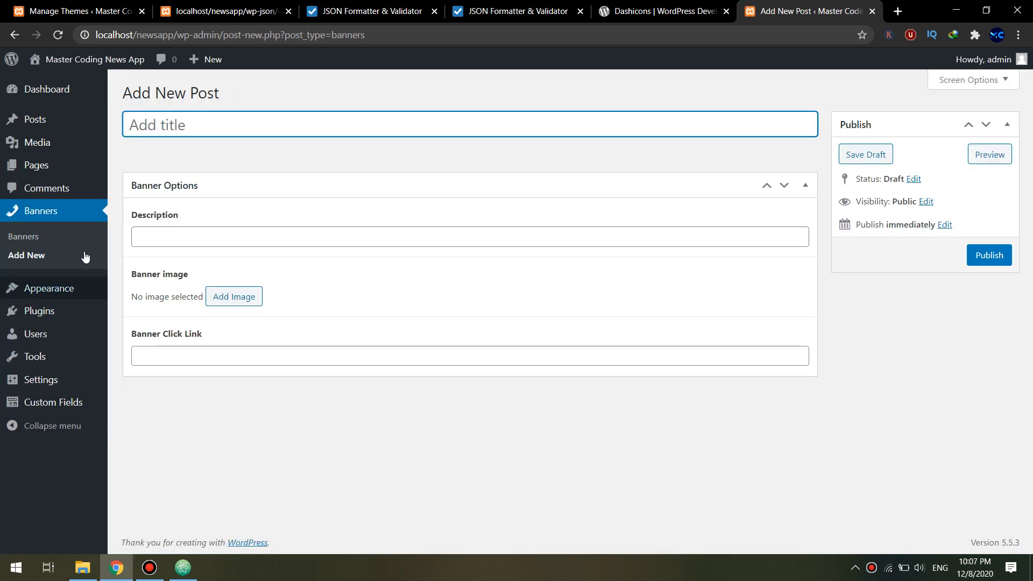
{"action": "left_click", "coordinate": [469, 243]}
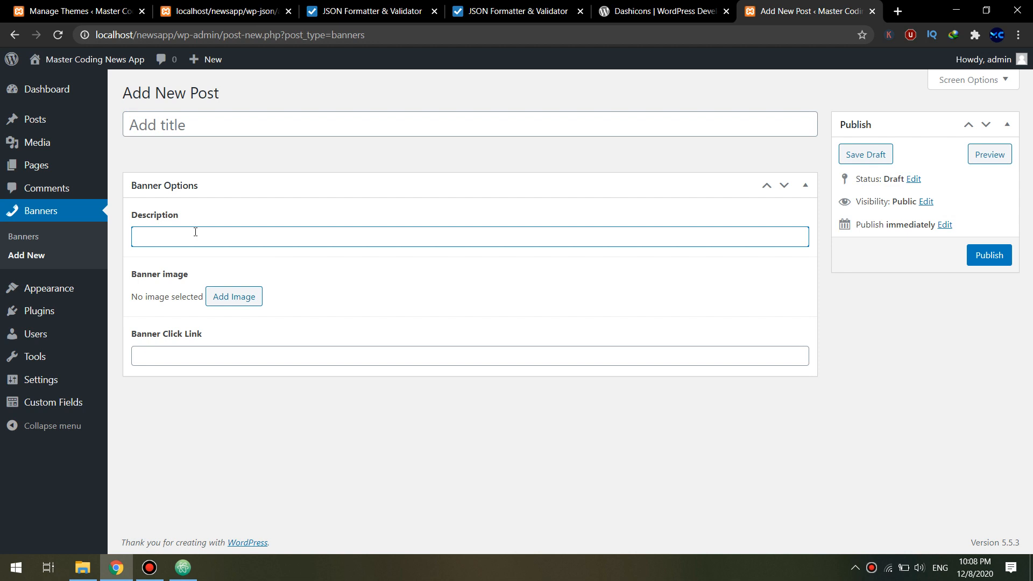
{"action": "type", "text": "Desct"}
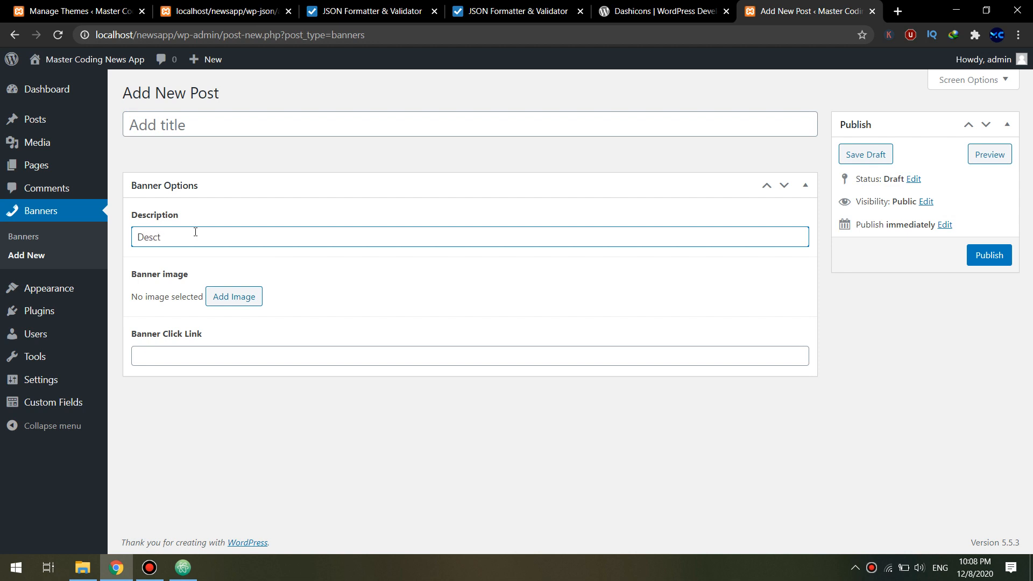
{"action": "type", "text": "Descption 1"}
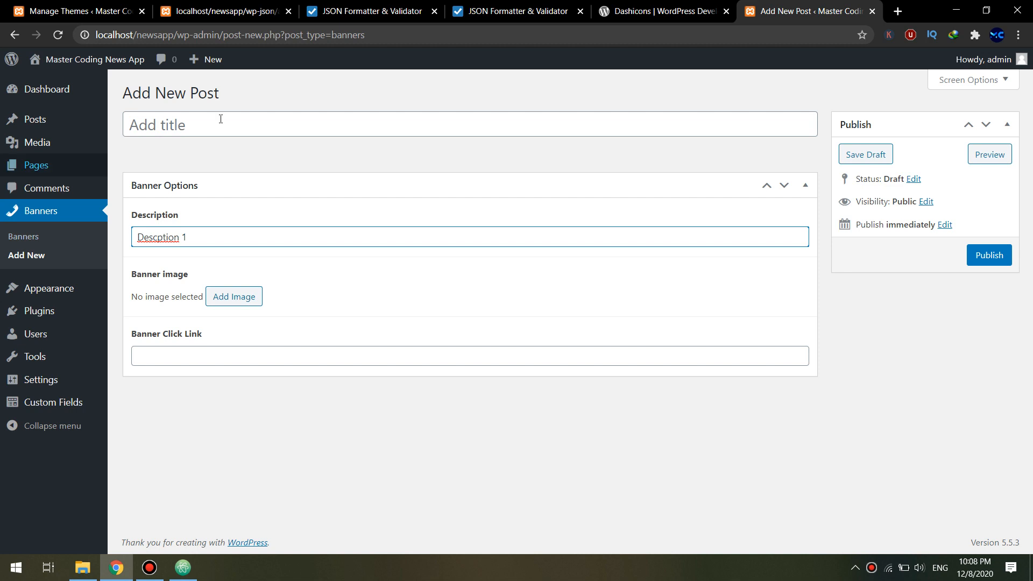
{"action": "type", "text": "Banner"}
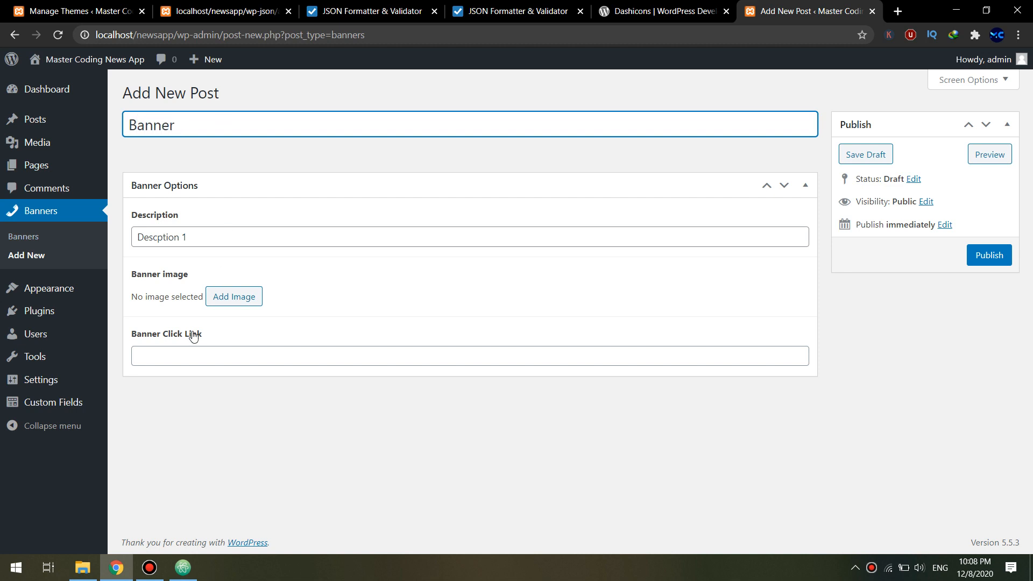
{"action": "left_click", "coordinate": [234, 296]}
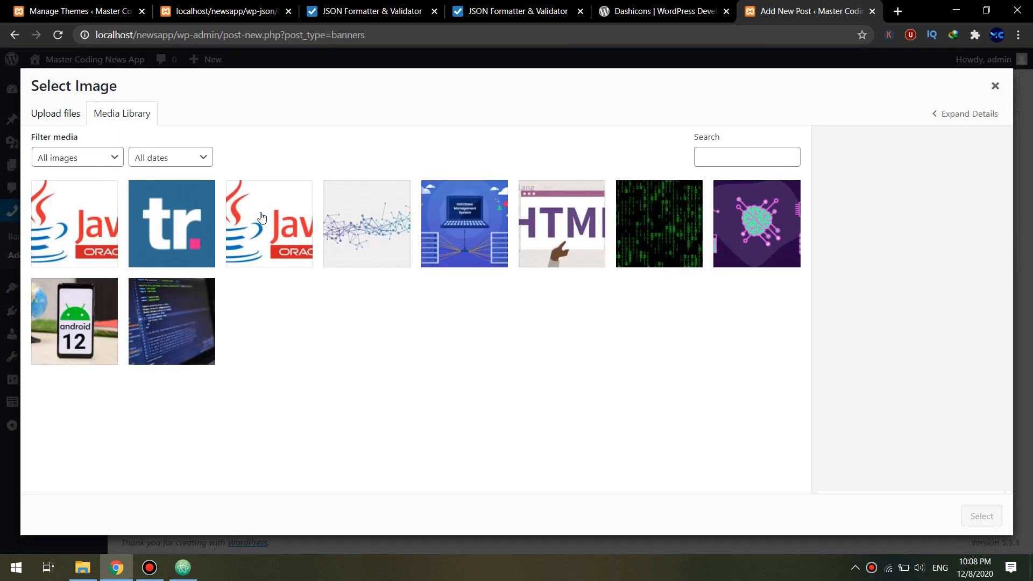
{"action": "left_click", "coordinate": [562, 224]}
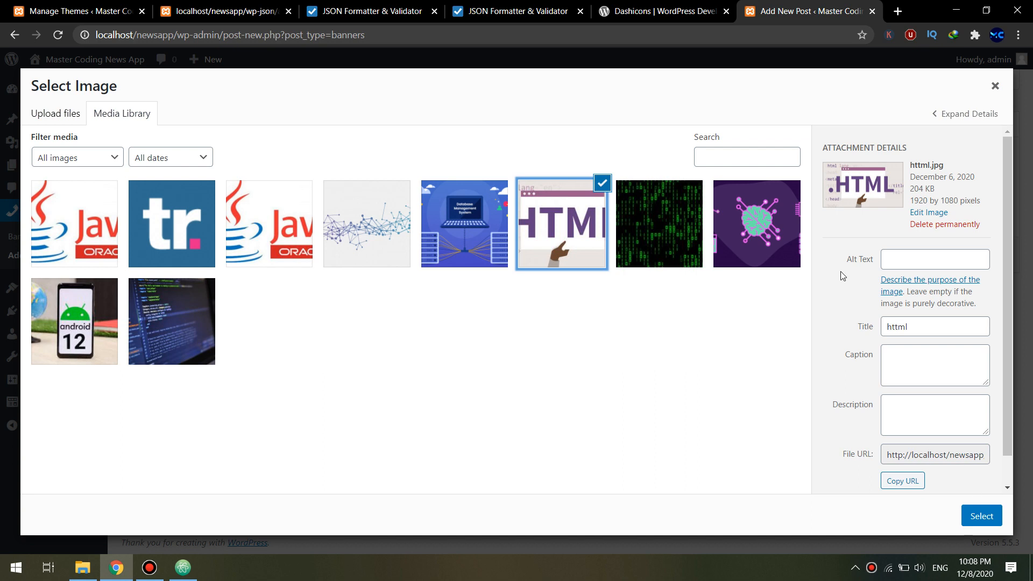
{"action": "left_click", "coordinate": [981, 516]}
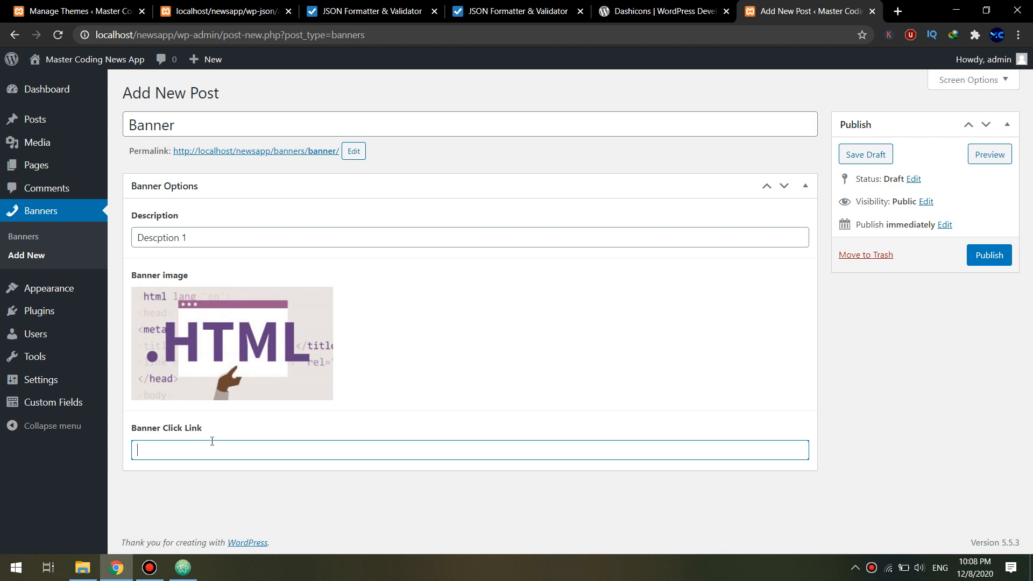
{"action": "type", "text": "put here your"}
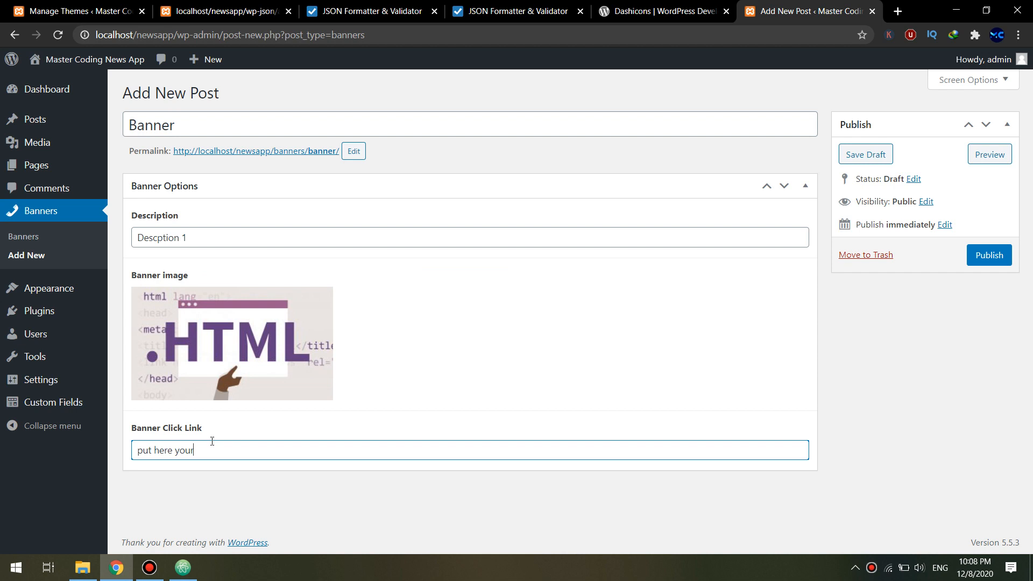
{"action": "type", "text": "ling"}
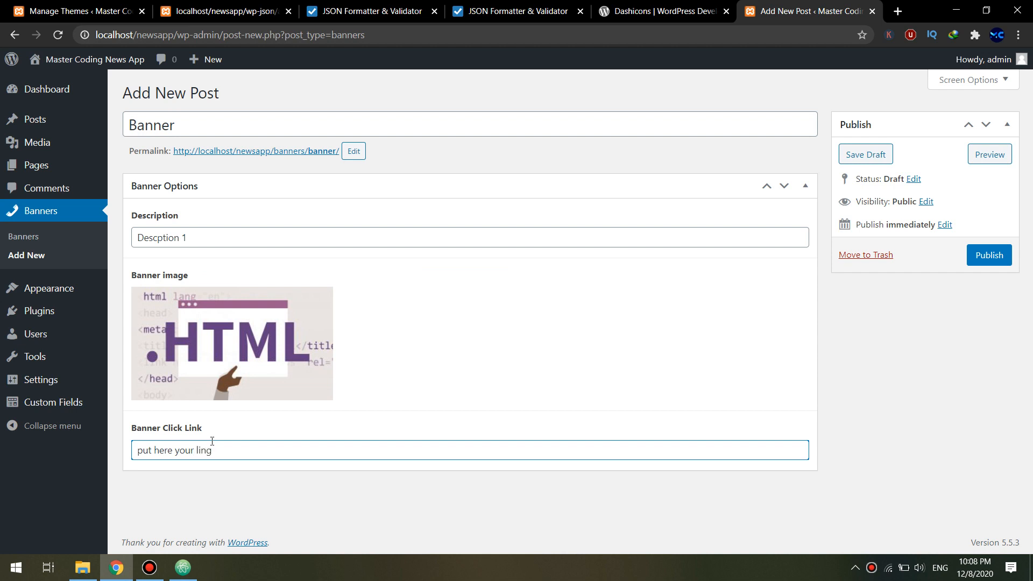
{"action": "type", "text": "www."}
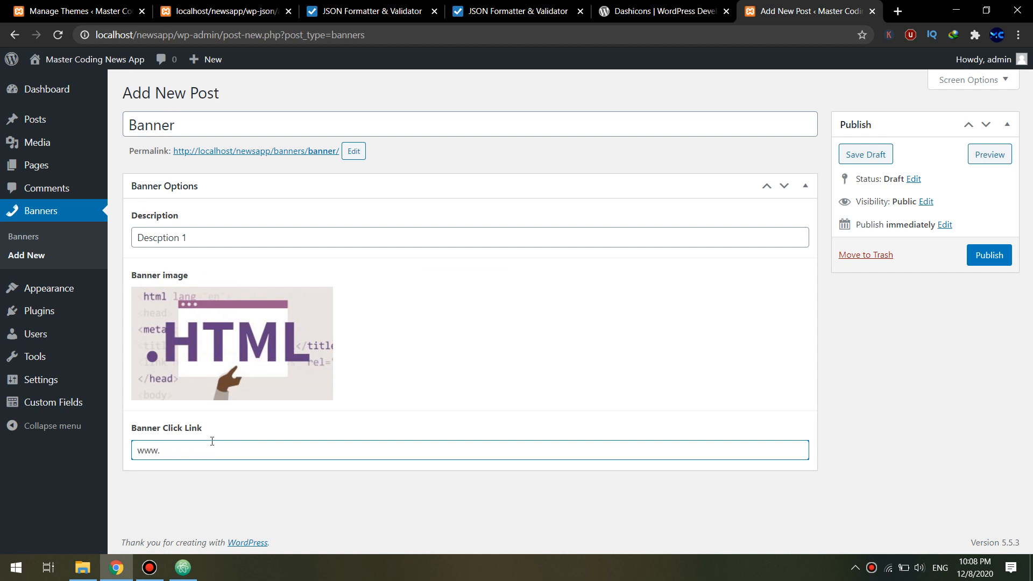
{"action": "type", "text": "google.com"}
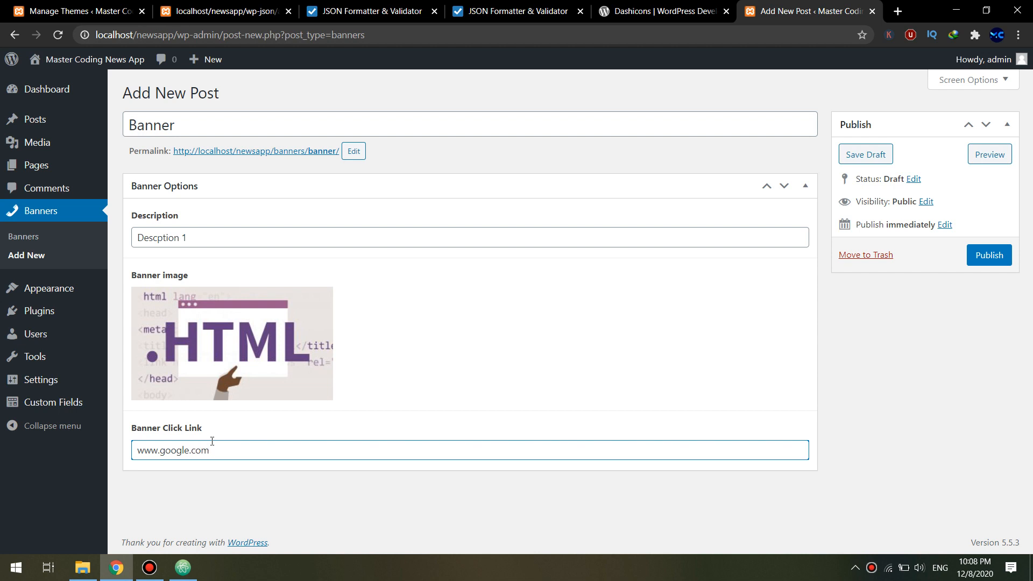
{"action": "left_click", "coordinate": [988, 255]}
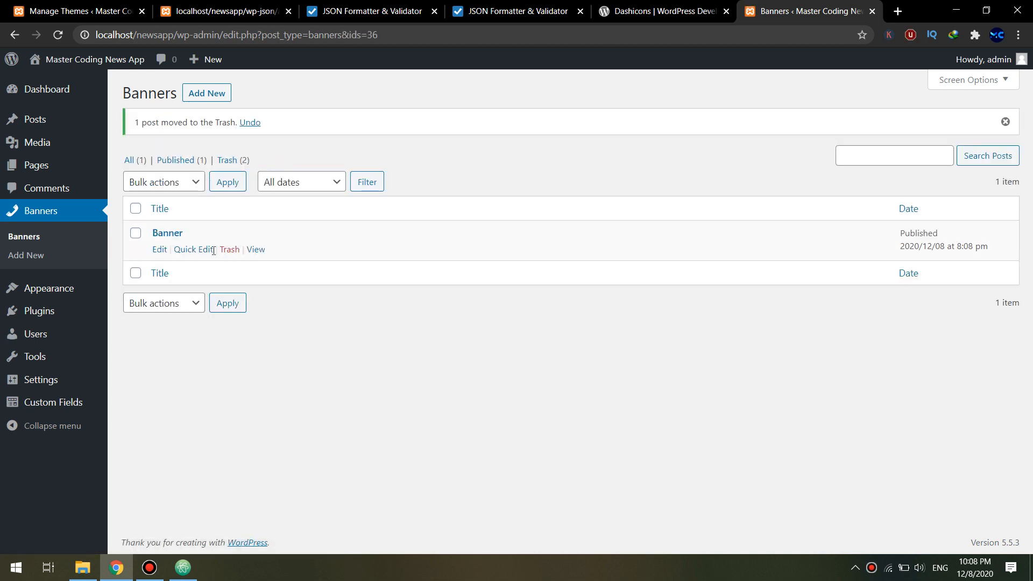
{"action": "mouse_move", "coordinate": [159, 540]}
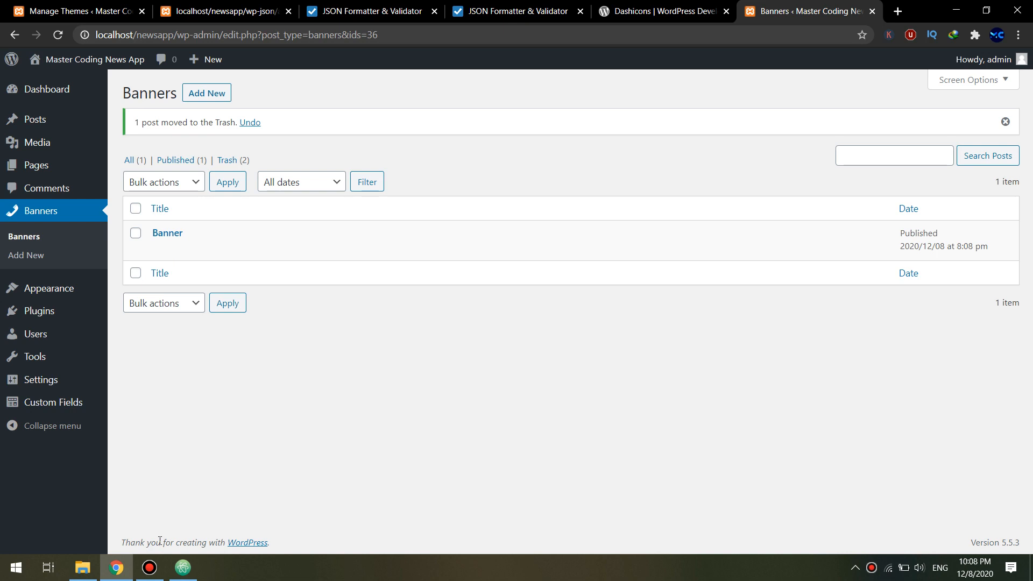
{"action": "mouse_move", "coordinate": [259, 466]}
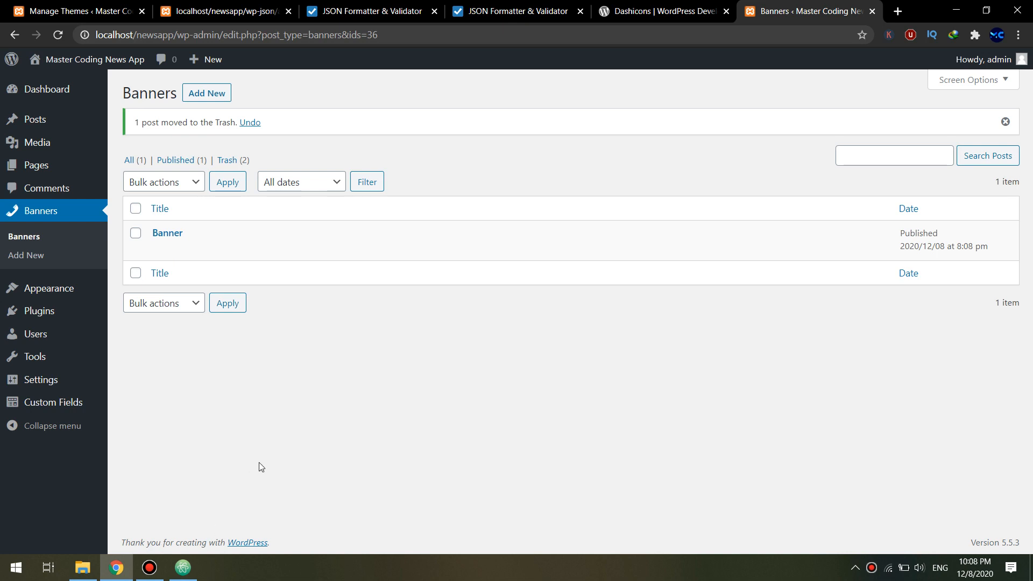
{"action": "mouse_move", "coordinate": [222, 492]}
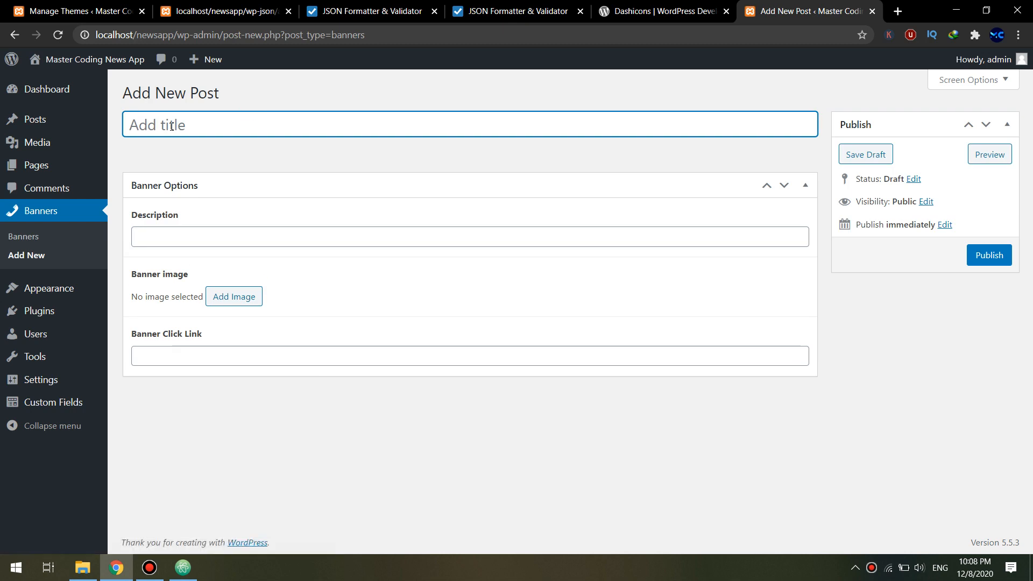
Publish 'Banner2' with description banner2 and the purple circuit-brain image.
{"action": "type", "text": "Banner2"}
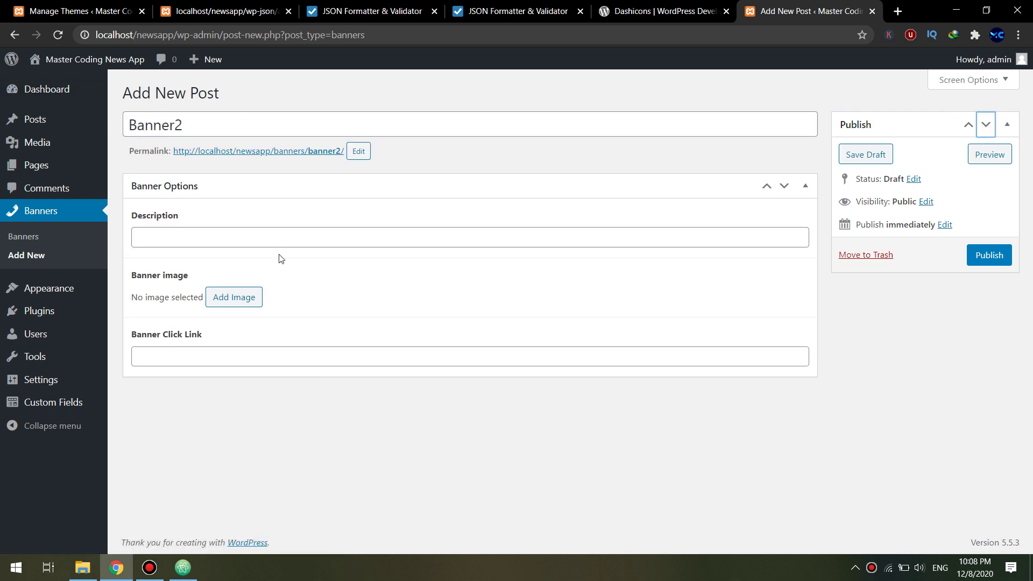
{"action": "type", "text": "banne"}
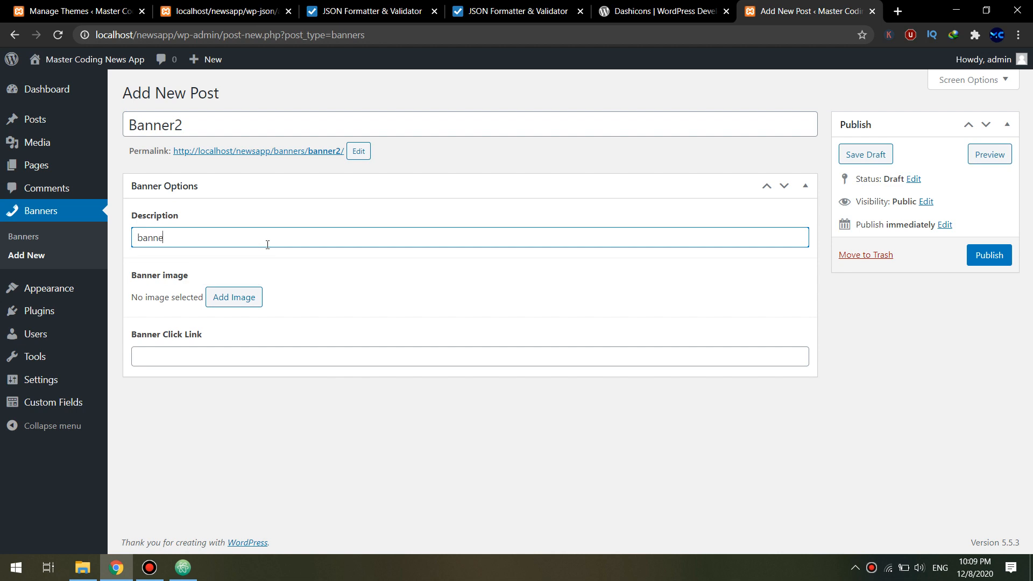
{"action": "left_click", "coordinate": [233, 296]}
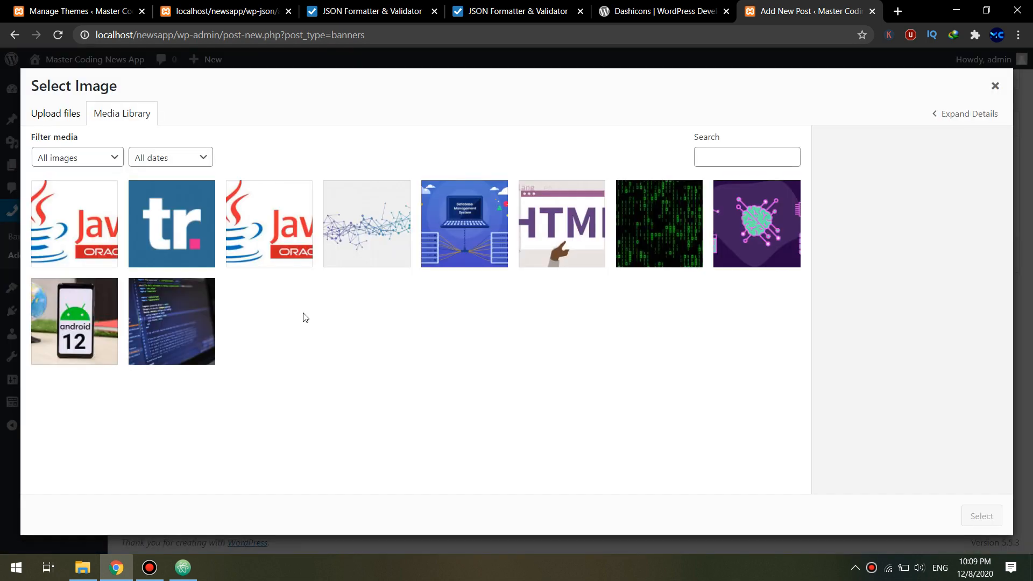
{"action": "left_click", "coordinate": [756, 223]}
{"action": "type", "text": "www.amazon.com"}
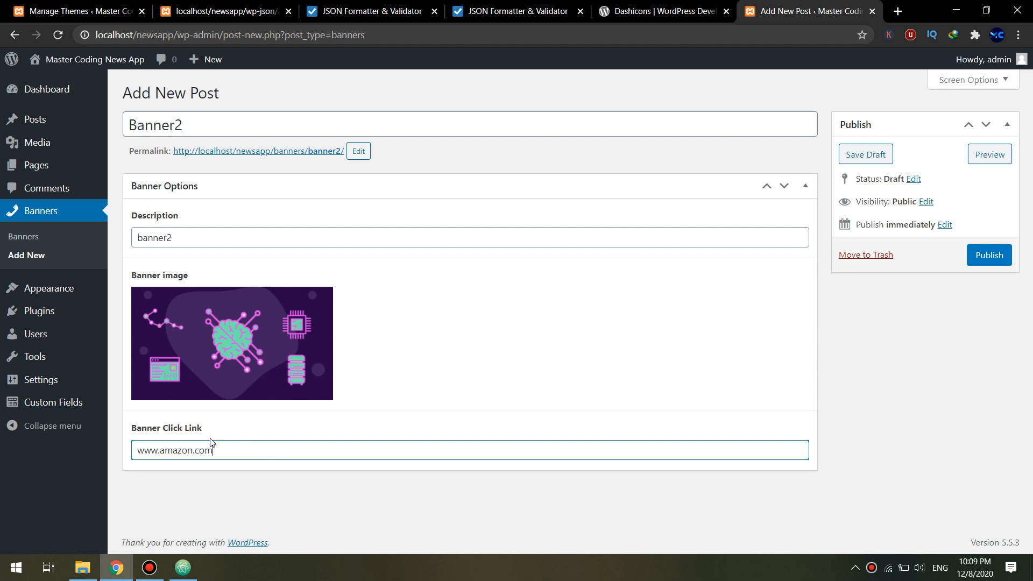
{"action": "left_click", "coordinate": [989, 255]}
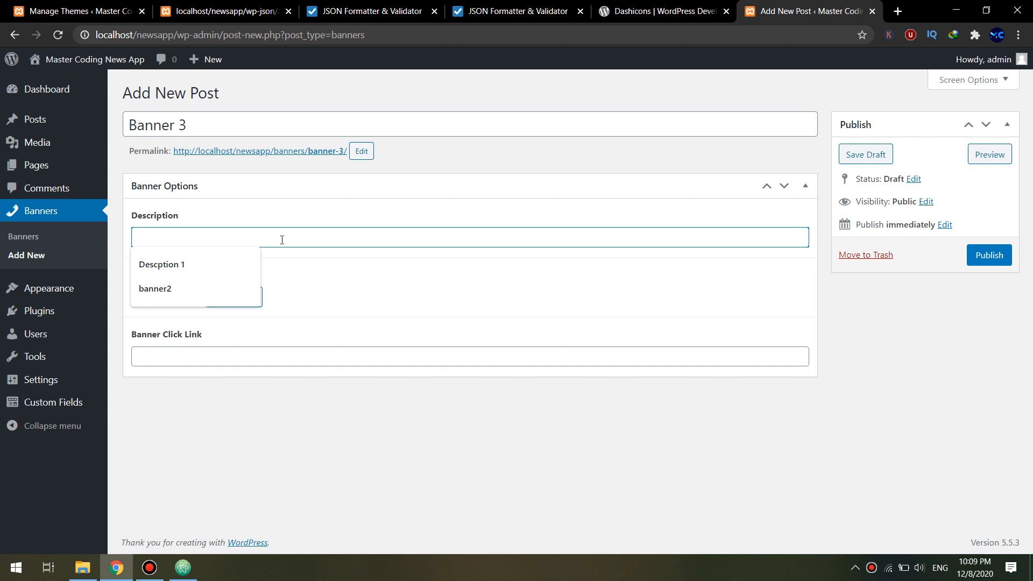
{"action": "type", "text": "Bnaner3"}
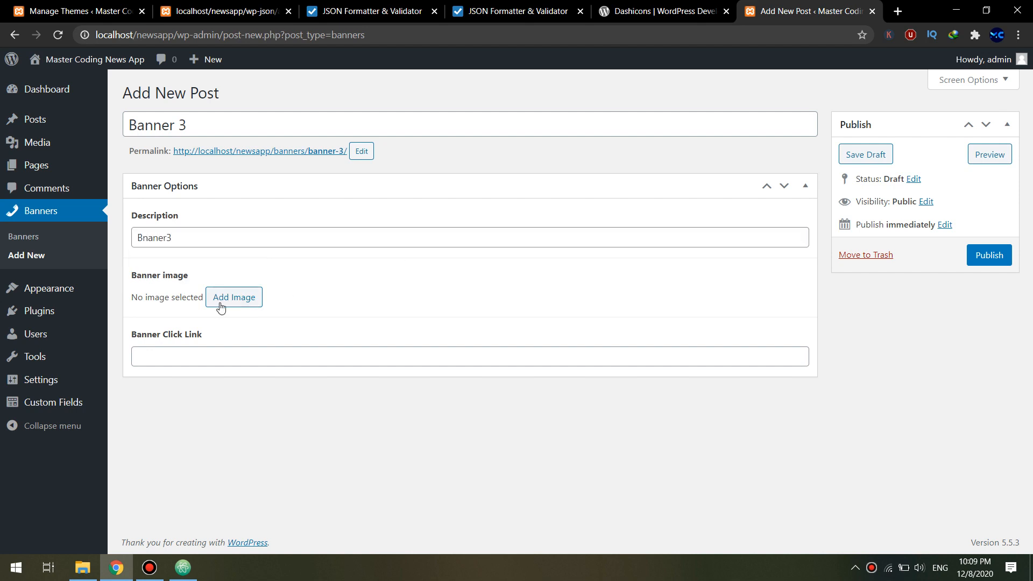
{"action": "mouse_move", "coordinate": [38, 310]}
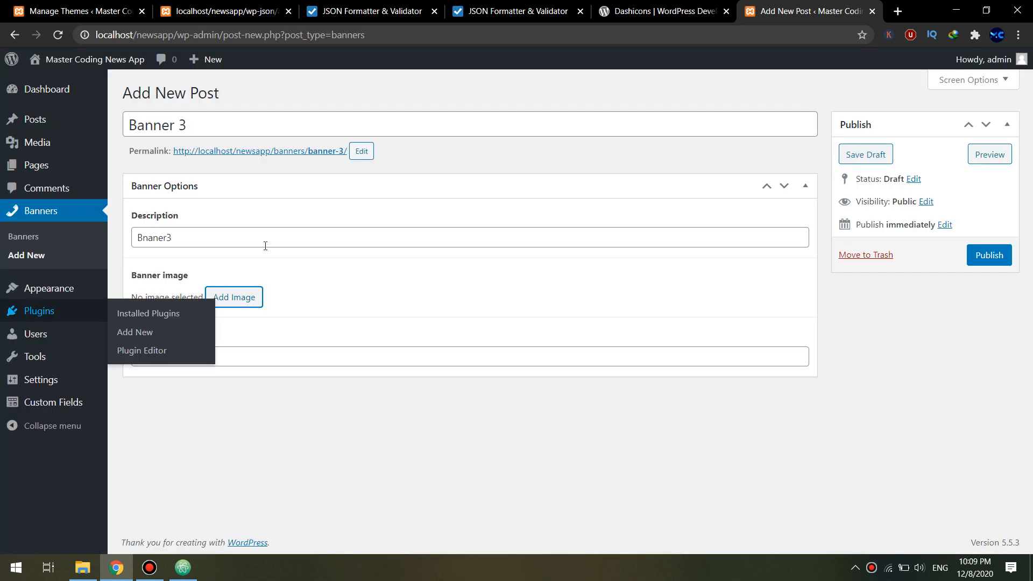
{"action": "left_click", "coordinate": [233, 297]}
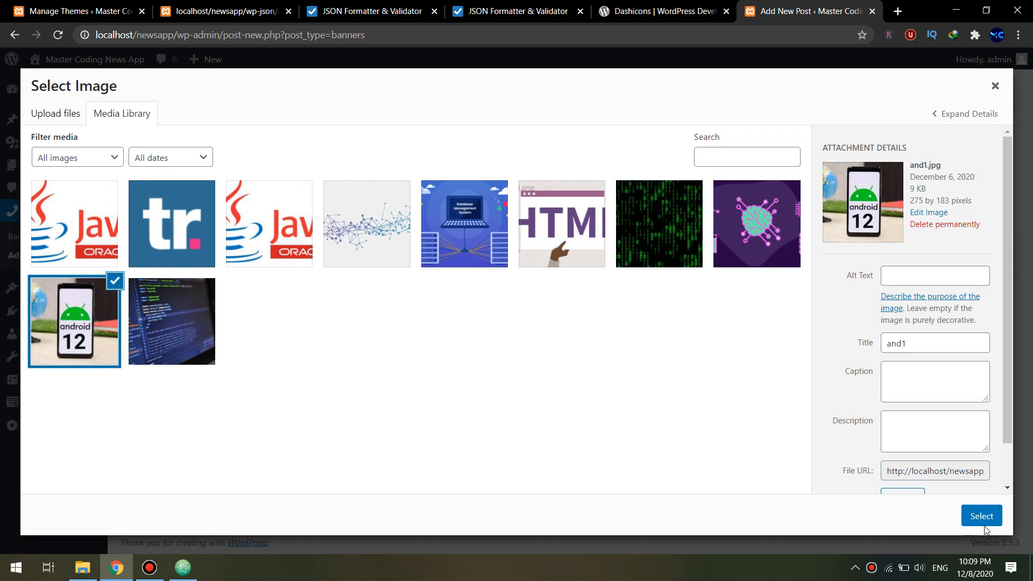
{"action": "left_click", "coordinate": [981, 516]}
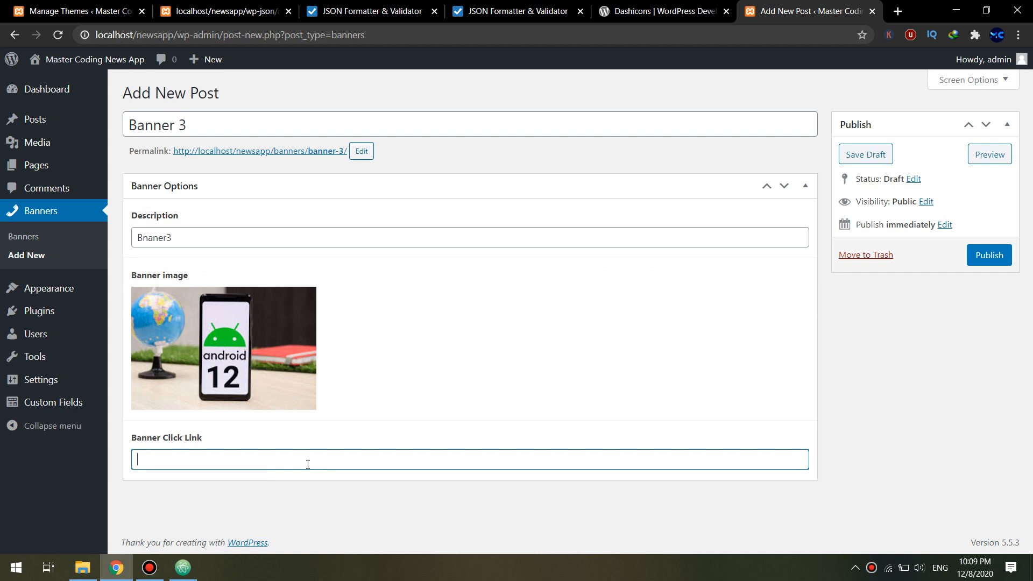
{"action": "type", "text": "www.android.com"}
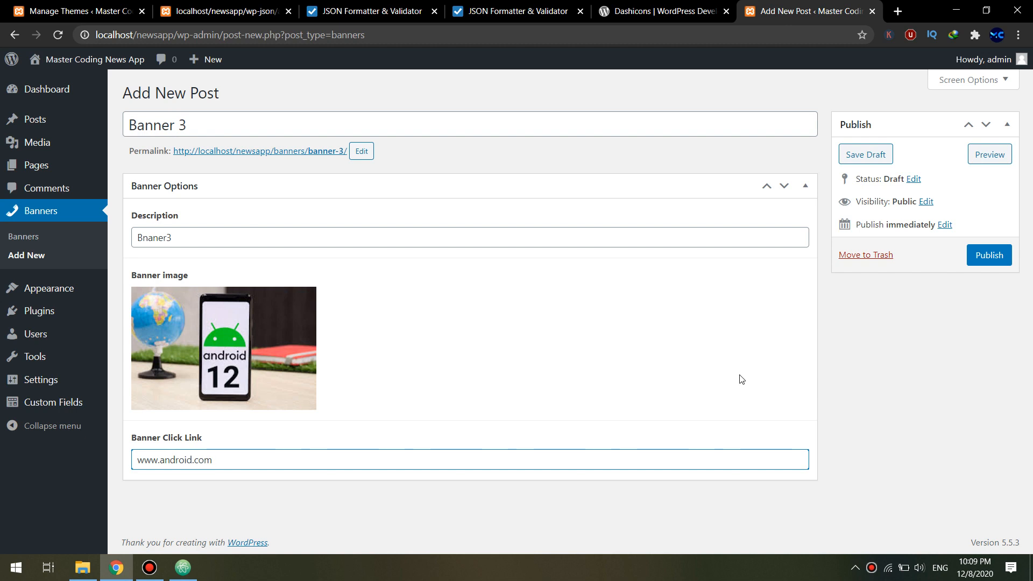
{"action": "left_click", "coordinate": [989, 255]}
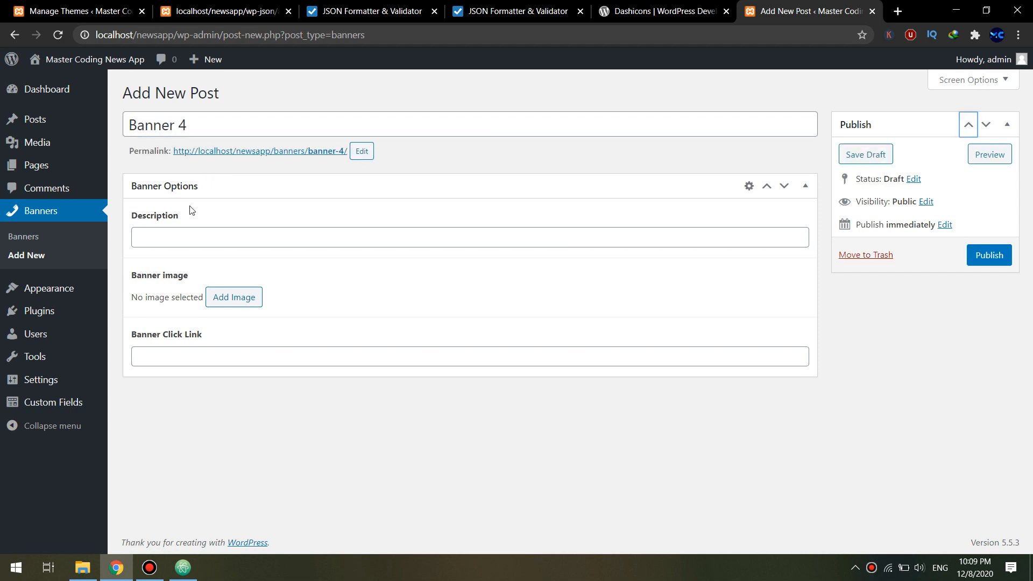
Publish 'Banner 4' with description banner3, the code-screen image and its click link.
{"action": "type", "text": "banner"}
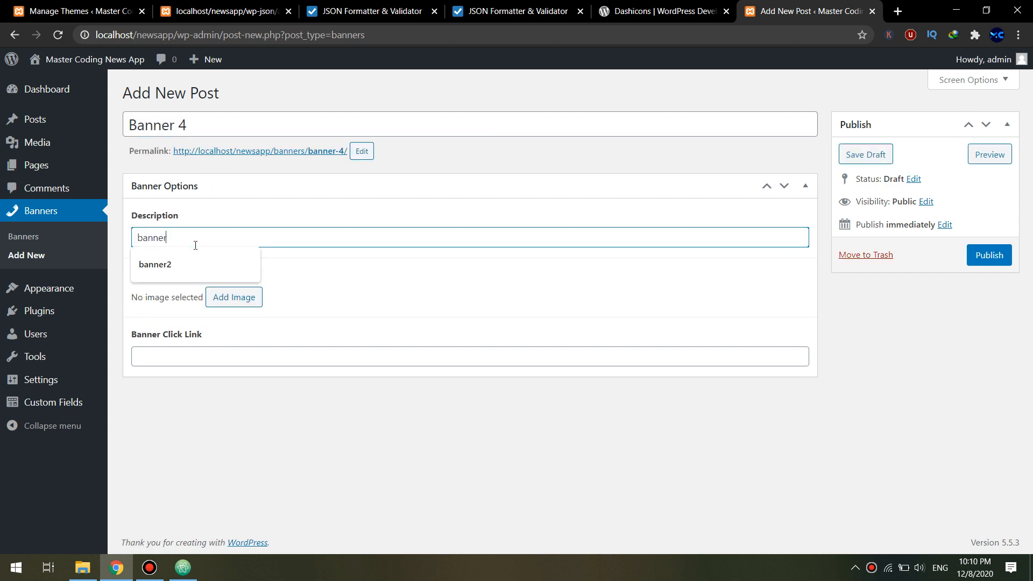
{"action": "left_click", "coordinate": [234, 297]}
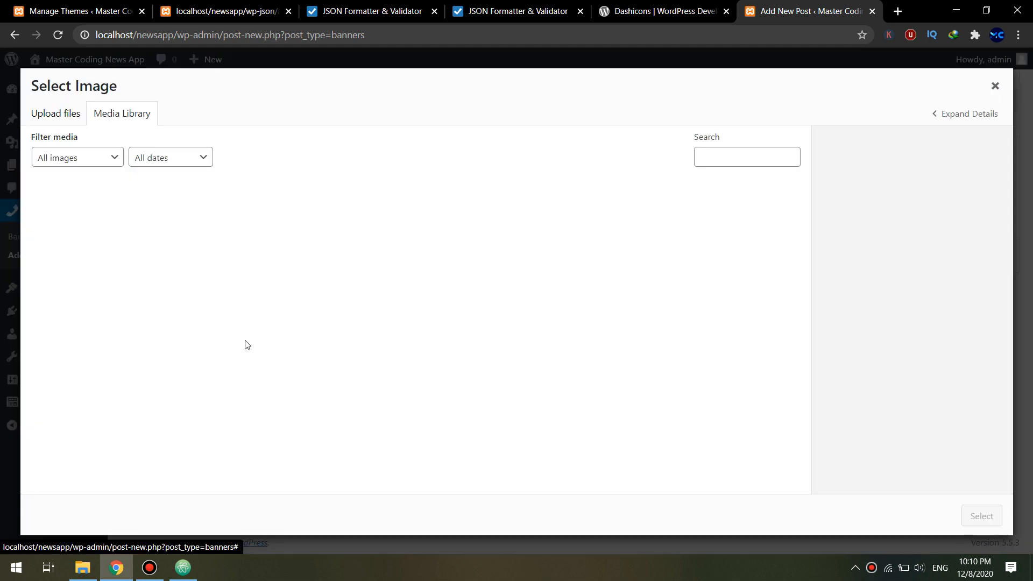
{"action": "left_click", "coordinate": [171, 321]}
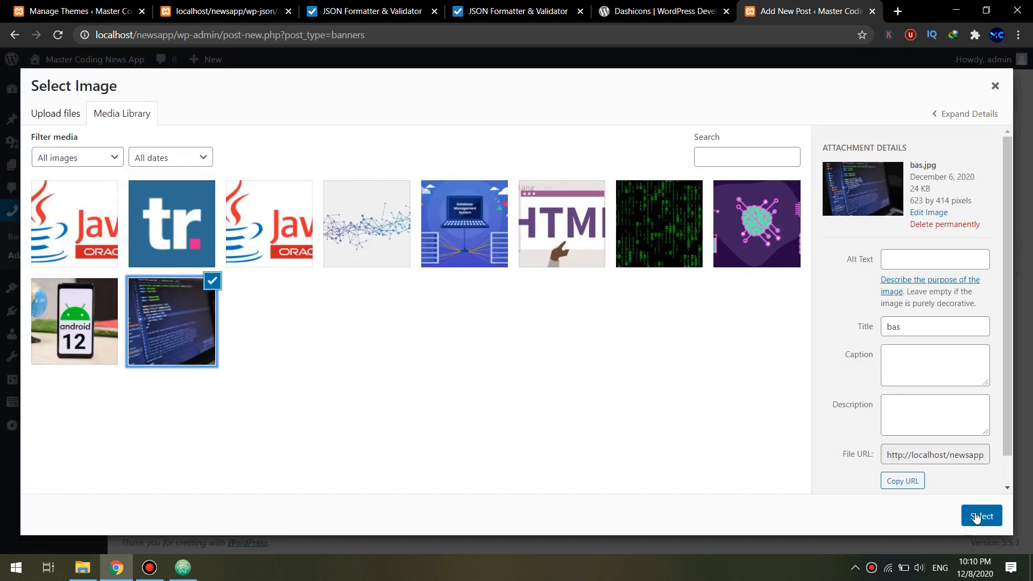
{"action": "left_click", "coordinate": [981, 515]}
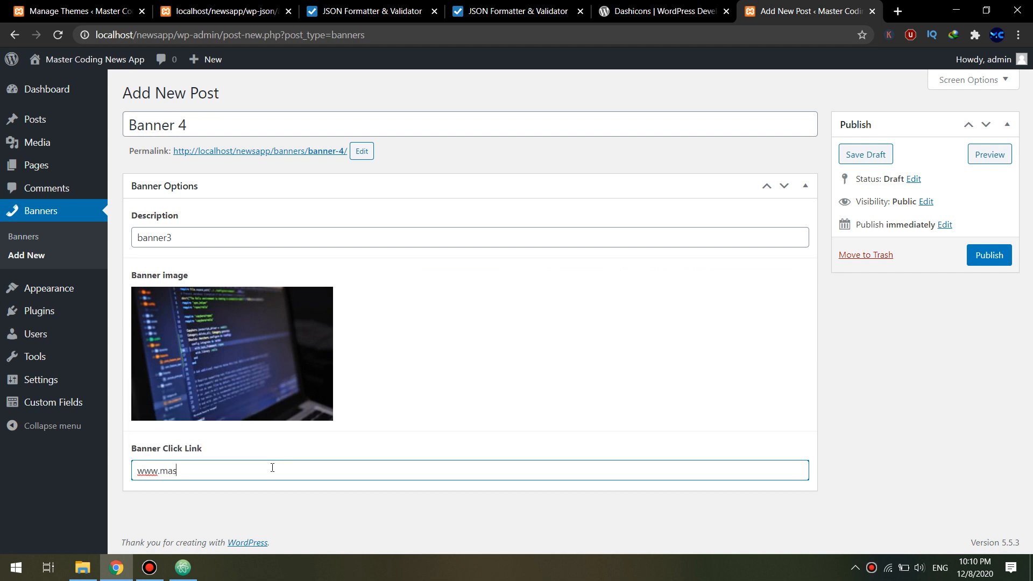
{"action": "type", "text": "tercoding"}
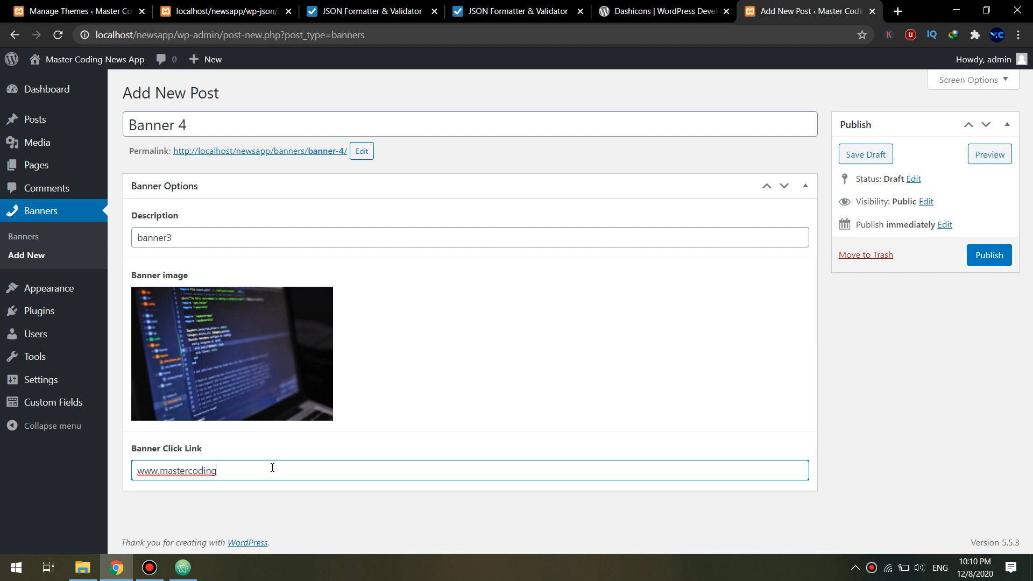
{"action": "type", "text": ".net"}
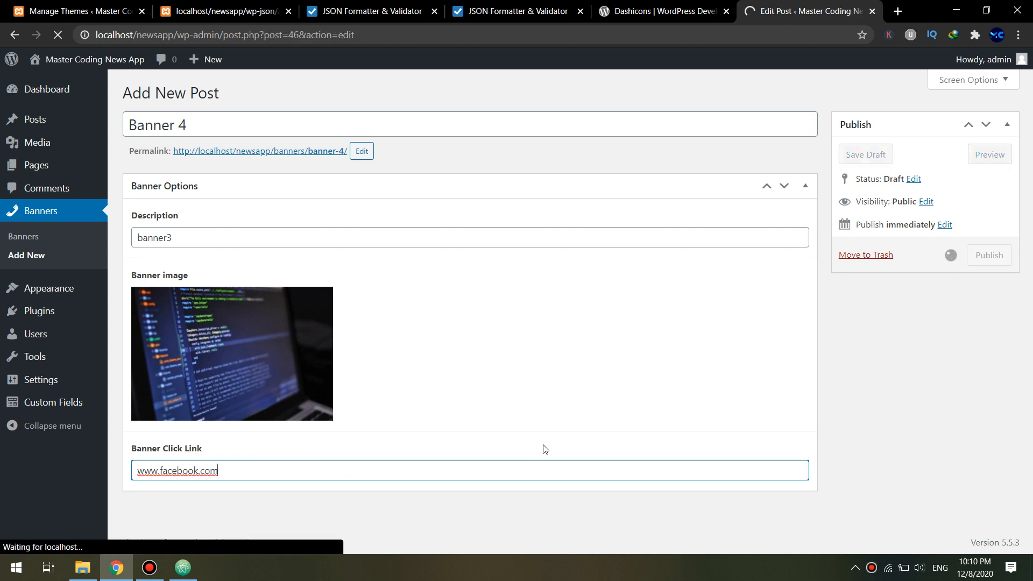
{"action": "left_click", "coordinate": [989, 255]}
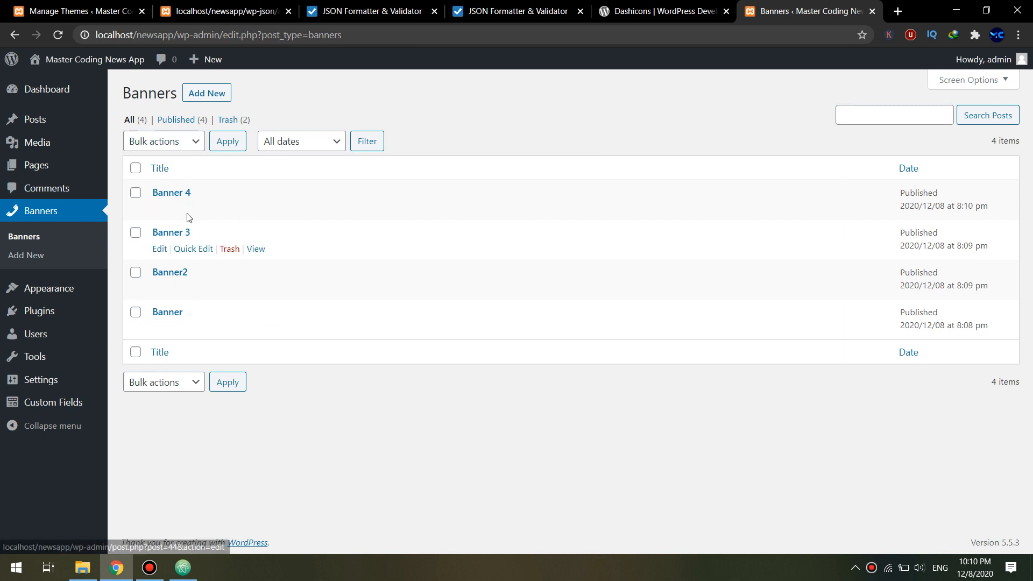
{"action": "mouse_move", "coordinate": [322, 445]}
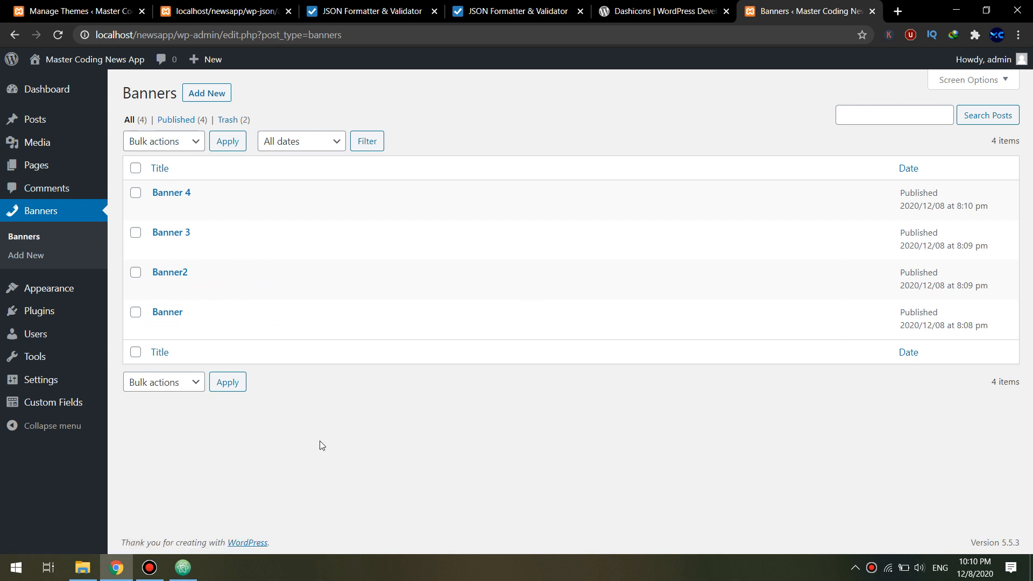
Type '// we will get these banners right away!!' on line 782 of functions.php.
{"action": "left_click", "coordinate": [182, 568]}
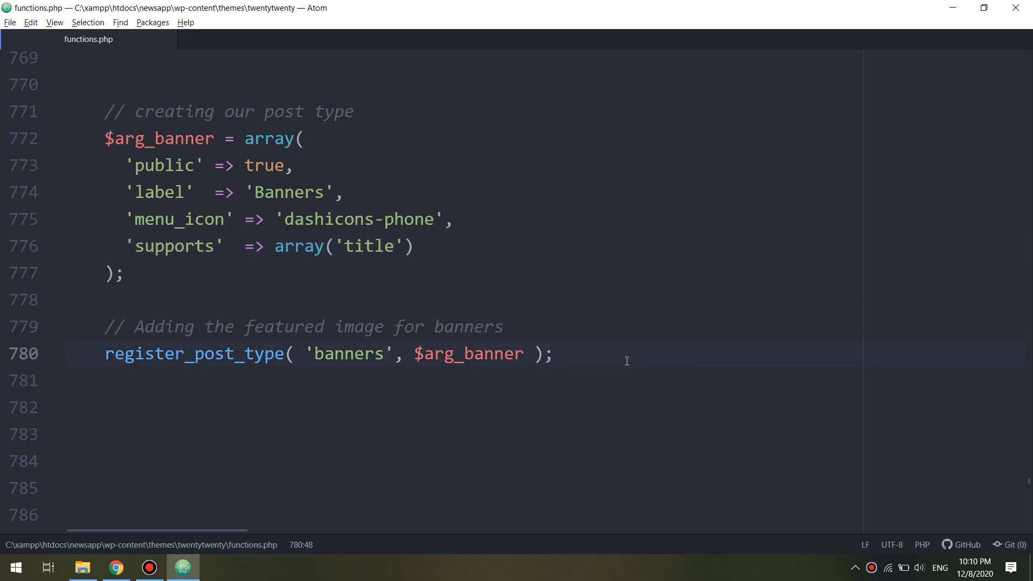
{"action": "type", "text": "// we will"}
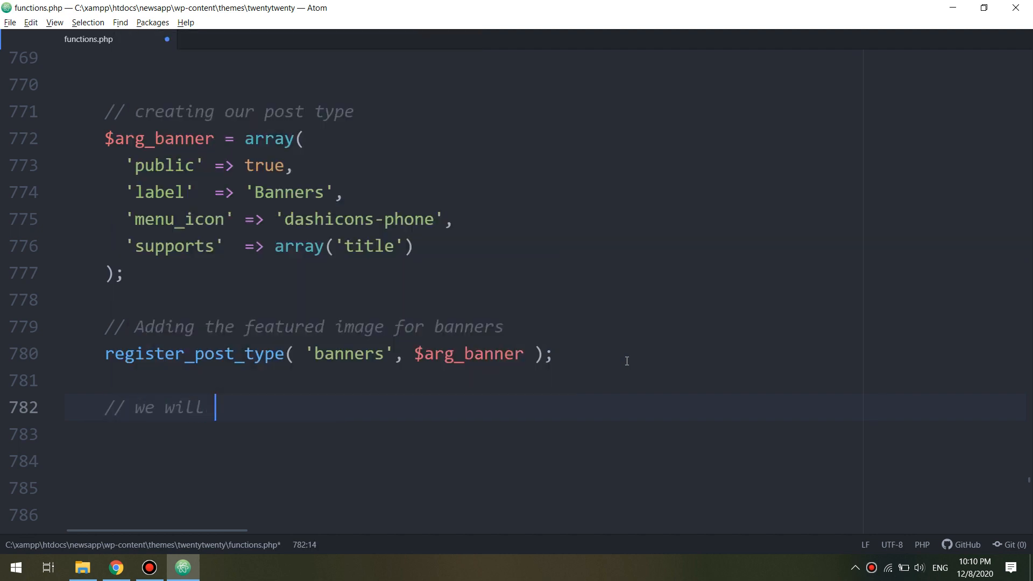
{"action": "type", "text": "get these"}
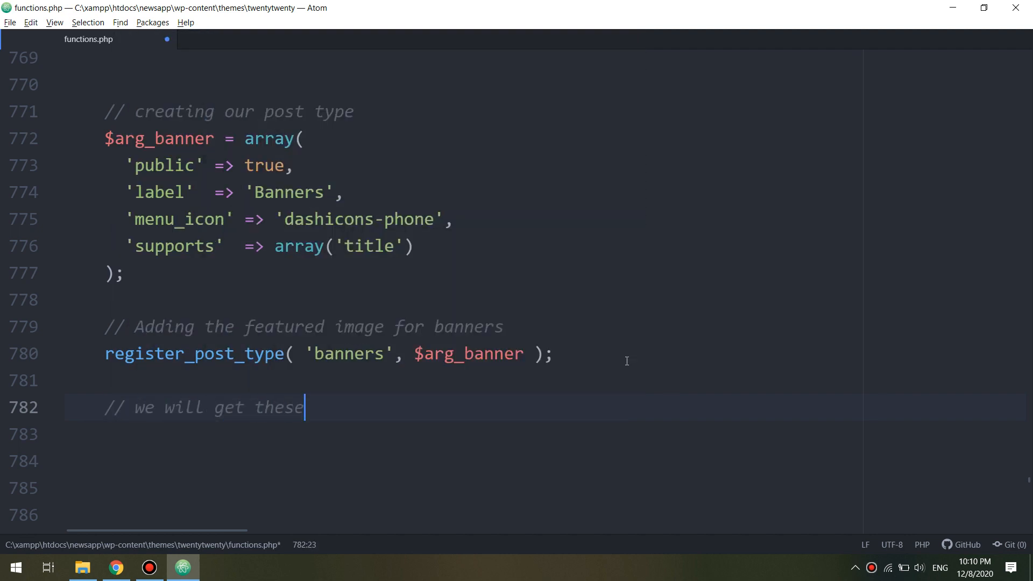
{"action": "type", "text": "banners"}
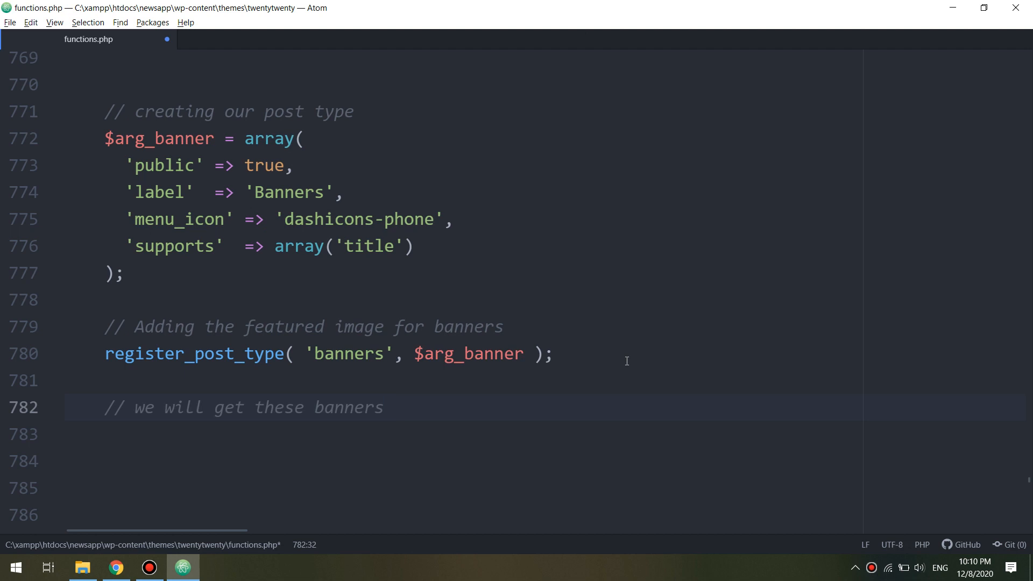
{"action": "type", "text": "right"}
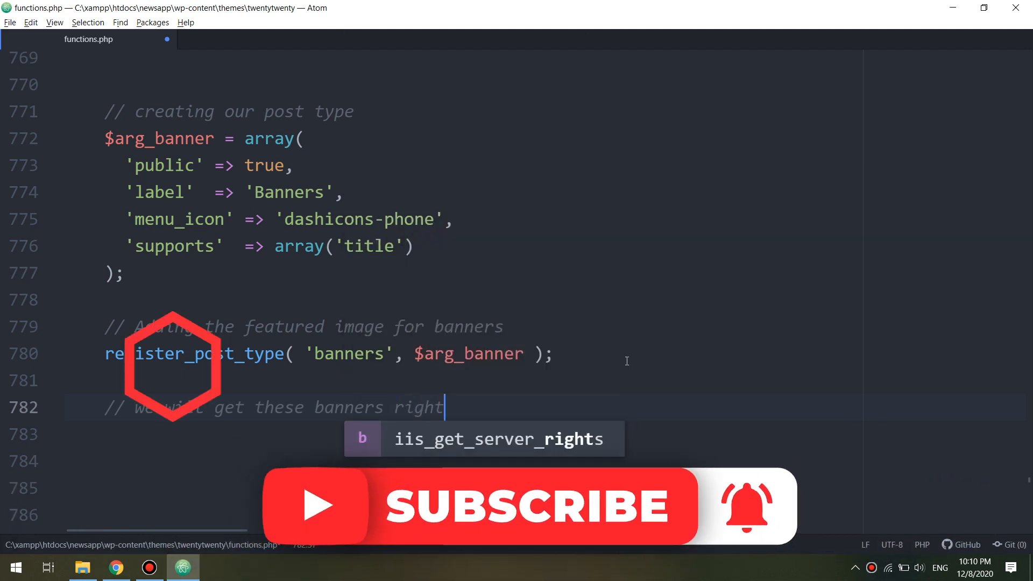
{"action": "type", "text": "away!!"}
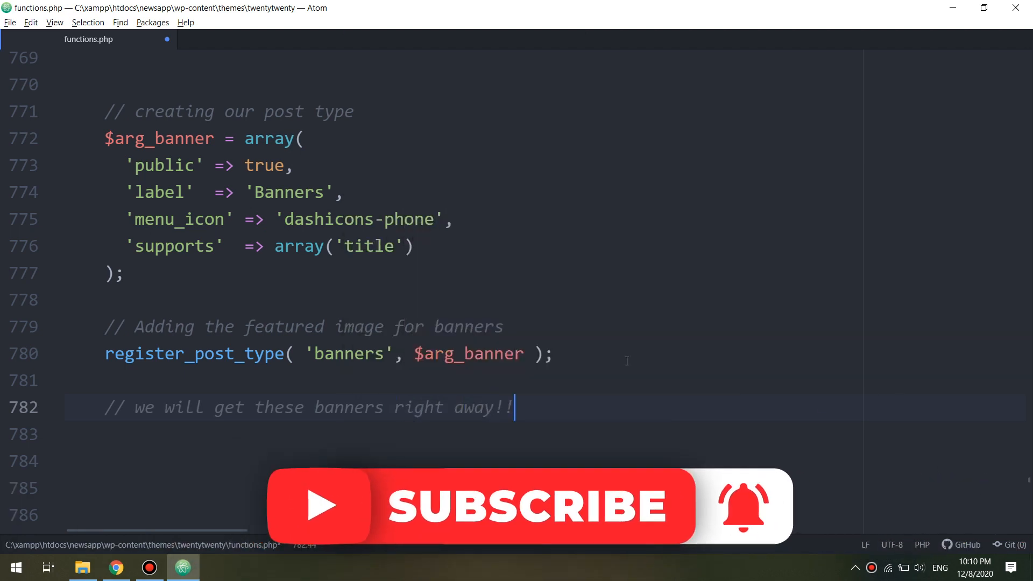